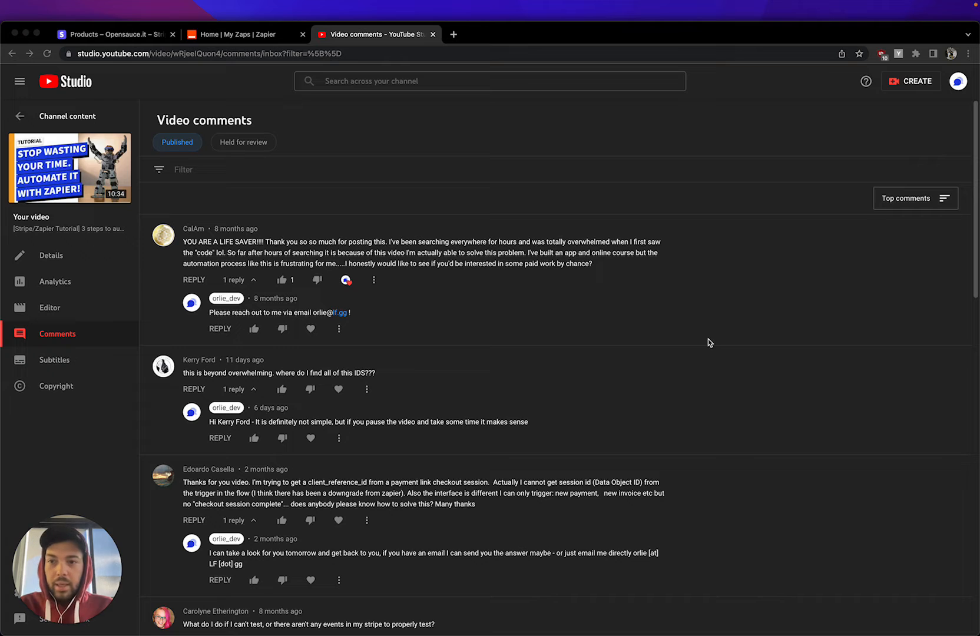
{"action": "mouse_move", "coordinate": [167, 213]}
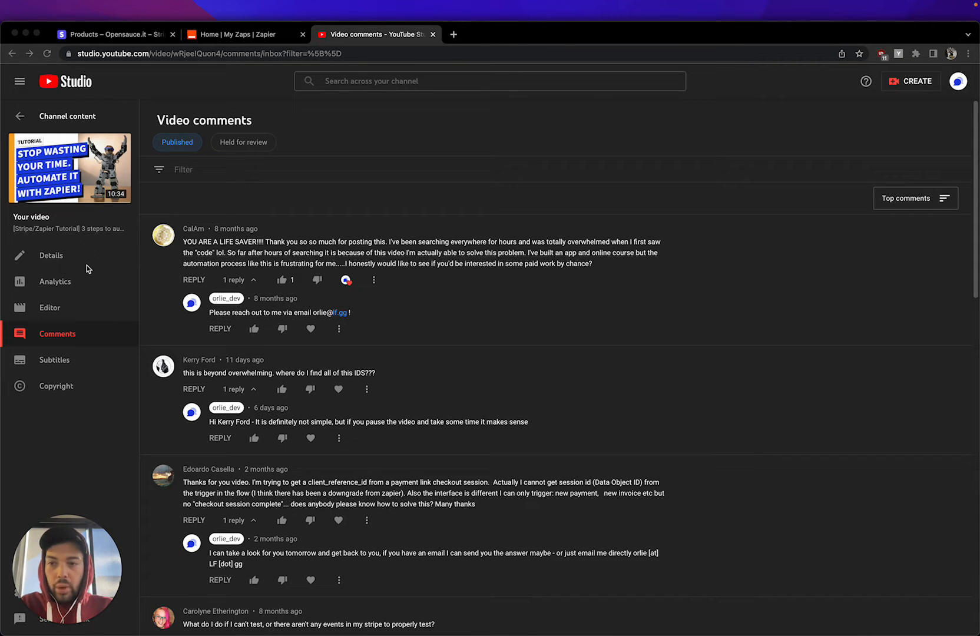
{"action": "mouse_move", "coordinate": [70, 167]}
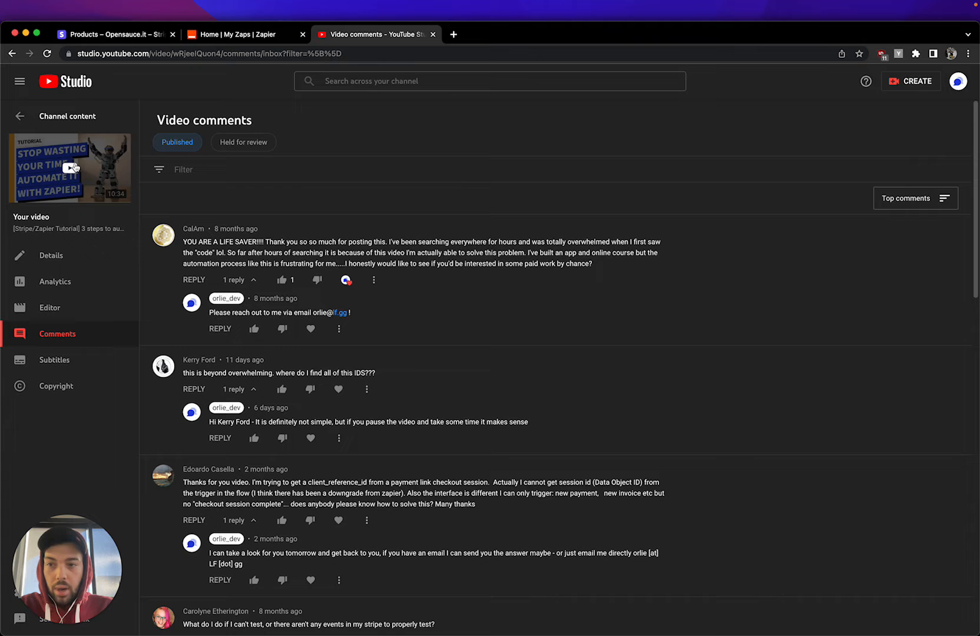
- Open the tutorial's public YouTube watch page and bring its viewer comments into view
{"action": "left_click", "coordinate": [69, 167]}
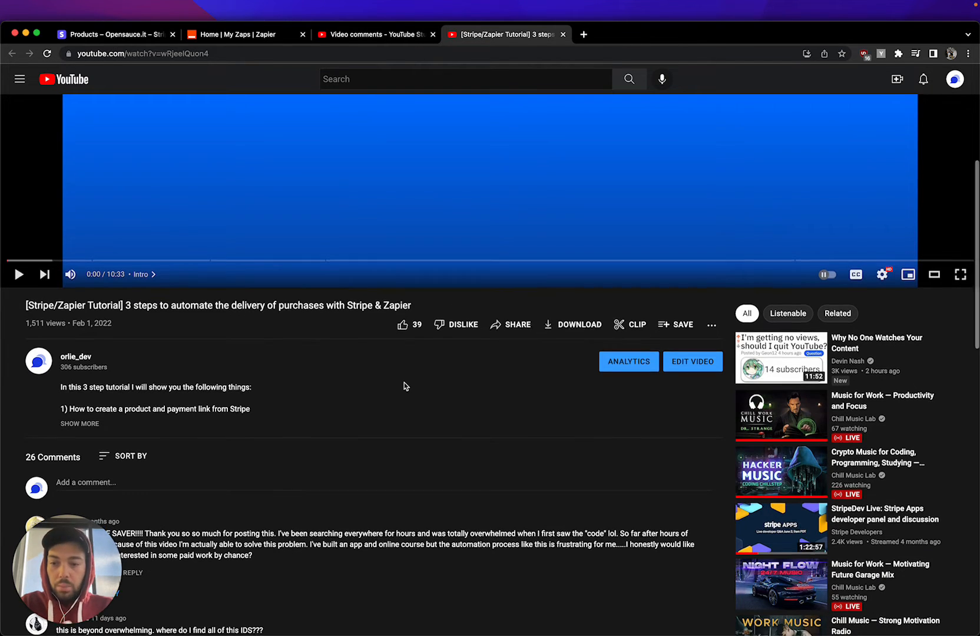
{"action": "scroll", "scroll_direction": "down", "scroll_amount": 3}
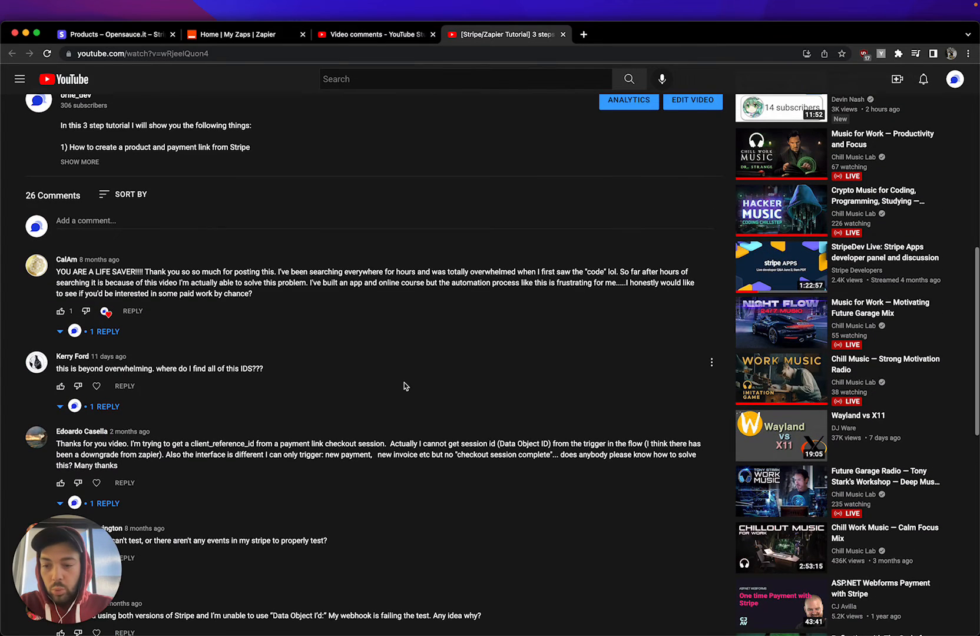
{"action": "mouse_move", "coordinate": [488, 66]}
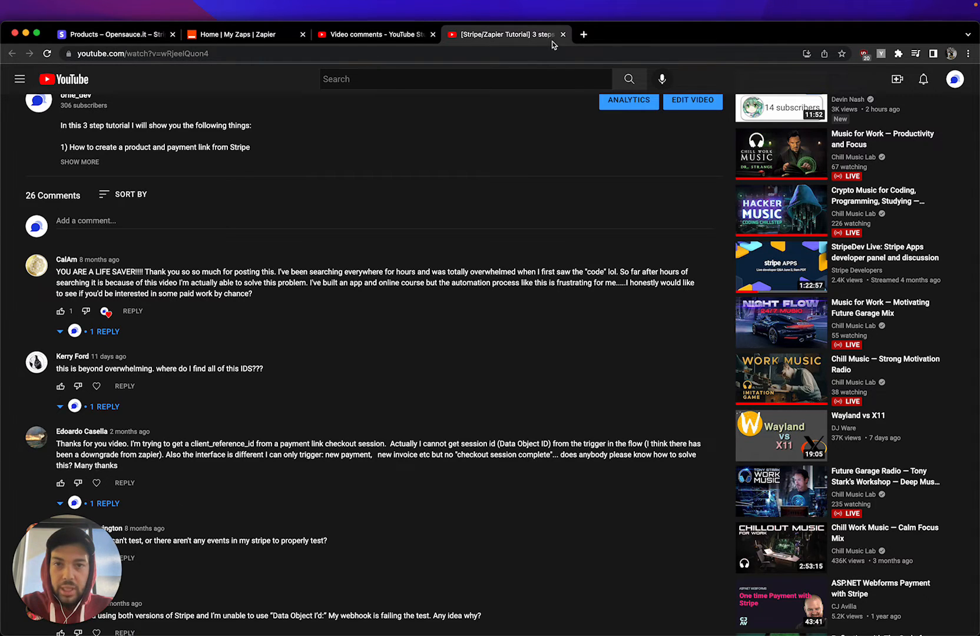
{"action": "mouse_move", "coordinate": [563, 35]}
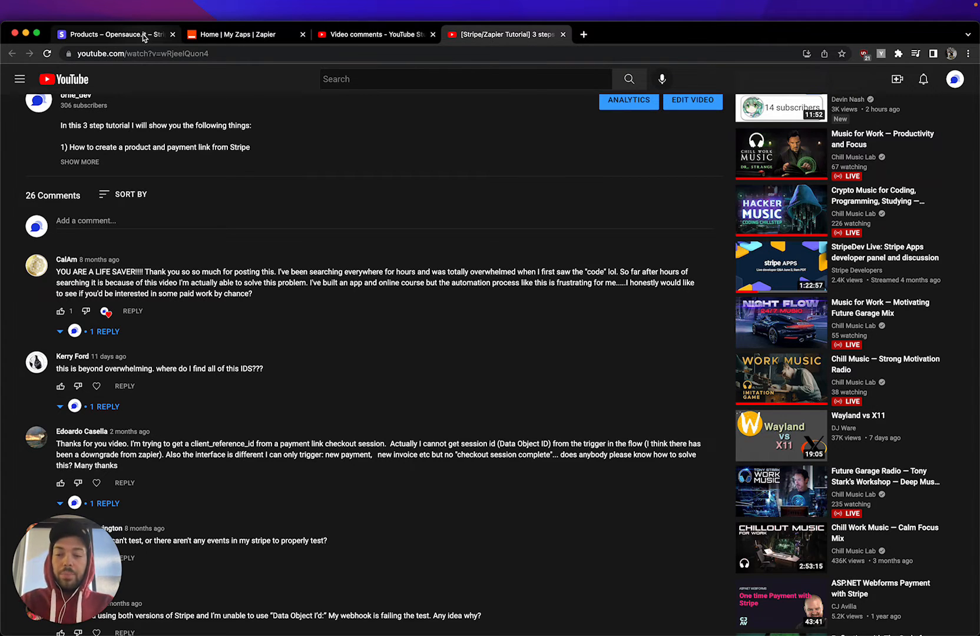
{"action": "mouse_move", "coordinate": [115, 35]}
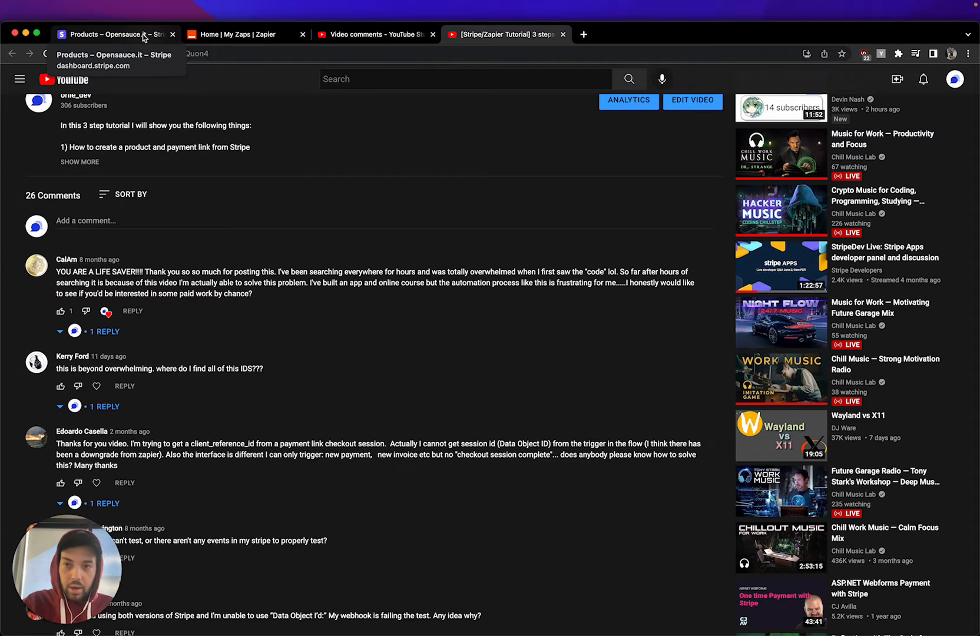
{"action": "mouse_move", "coordinate": [243, 34]}
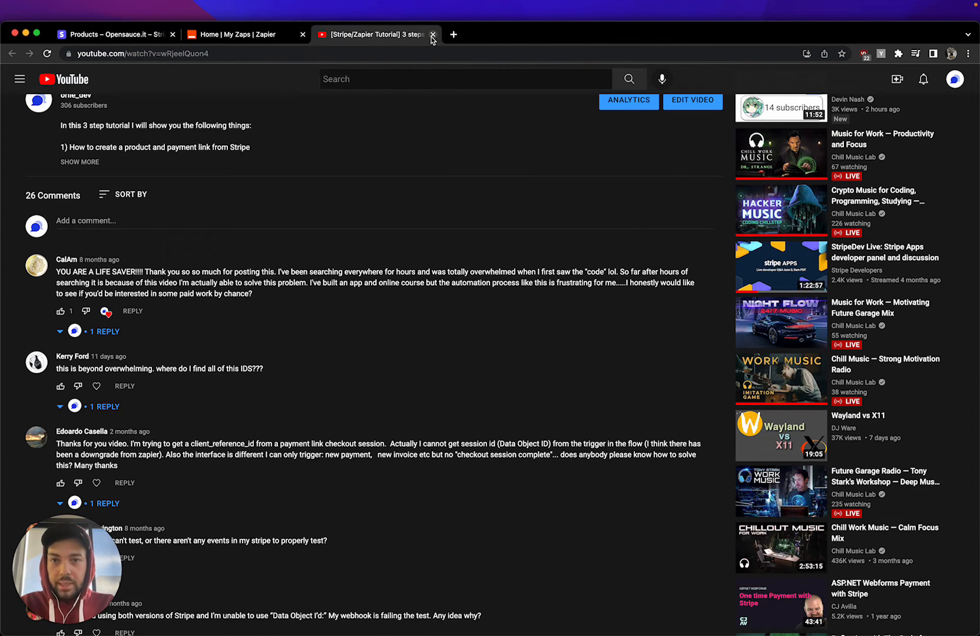
- Leave YouTube and bring up the 'Tip me what you want!' product's Pricing section in Stripe
{"action": "left_click", "coordinate": [432, 34]}
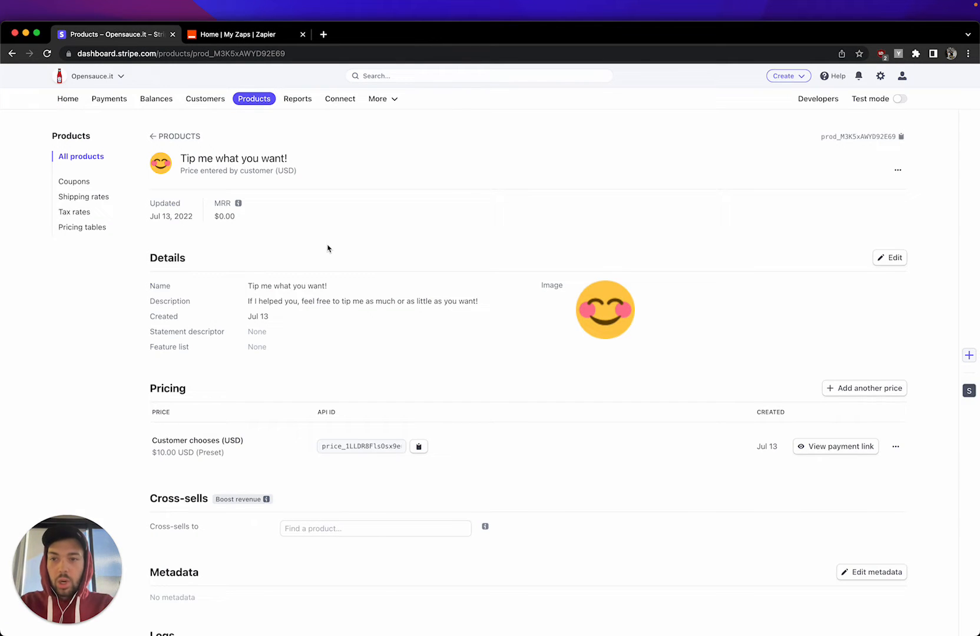
{"action": "mouse_move", "coordinate": [253, 98]}
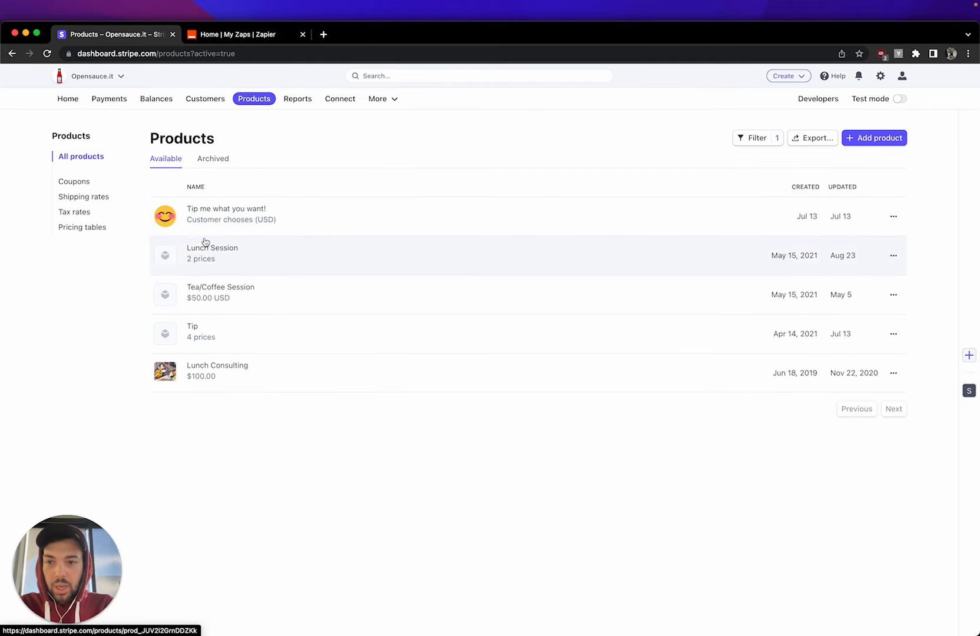
{"action": "left_click", "coordinate": [226, 213]}
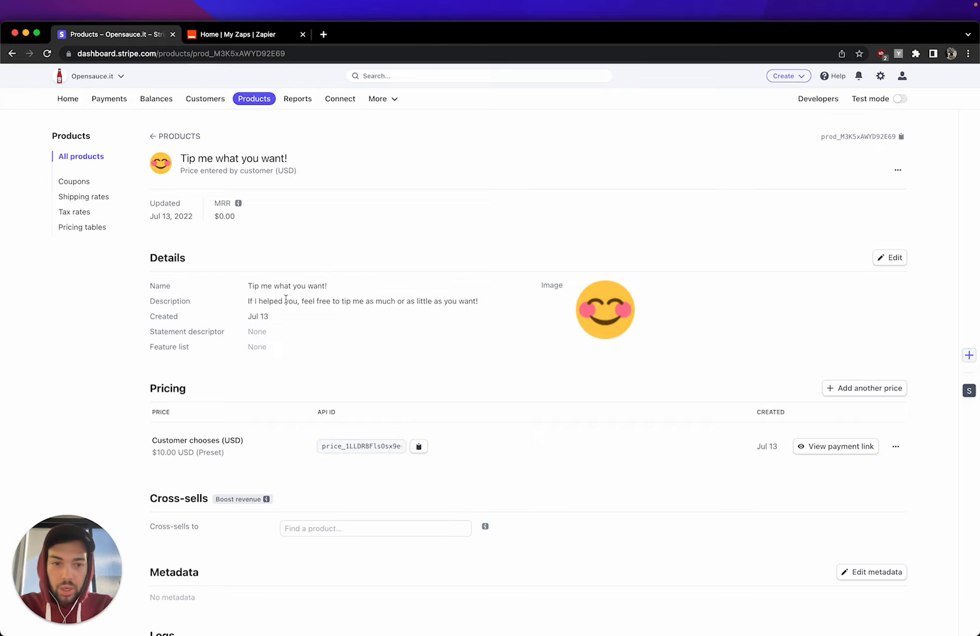
{"action": "scroll", "scroll_direction": "down", "scroll_amount": 3}
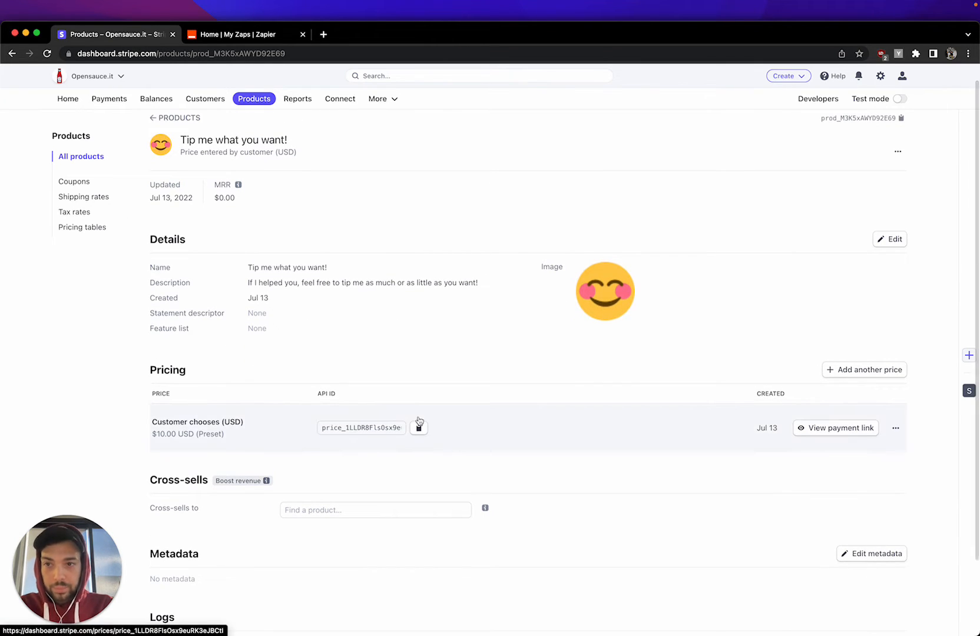
{"action": "scroll", "scroll_direction": "down", "scroll_amount": 3}
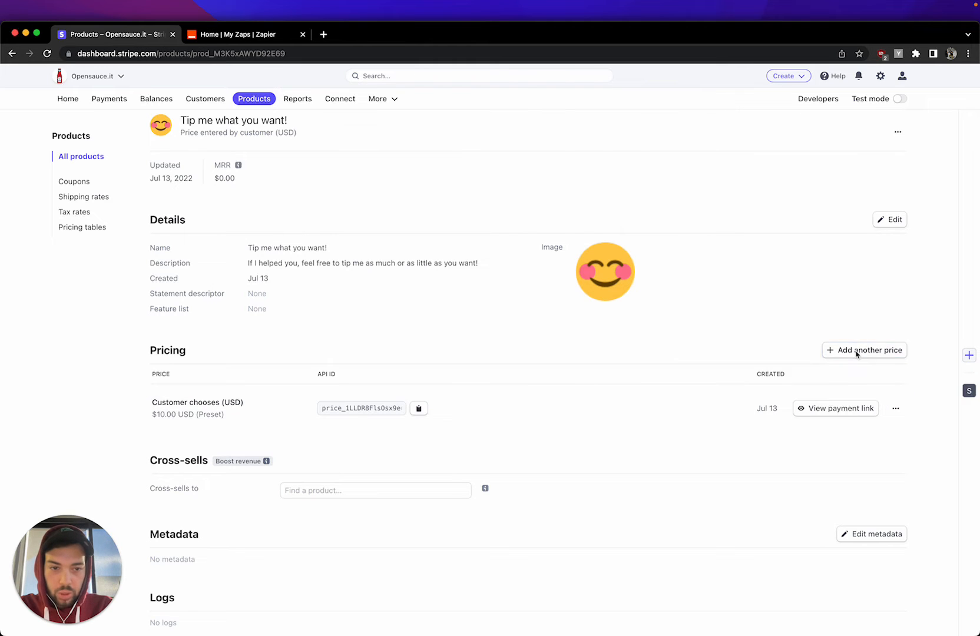
- Add a second one-time $1.00 USD price to the product, confirming the account password
{"action": "left_click", "coordinate": [864, 350]}
{"action": "type", "text": "1"}
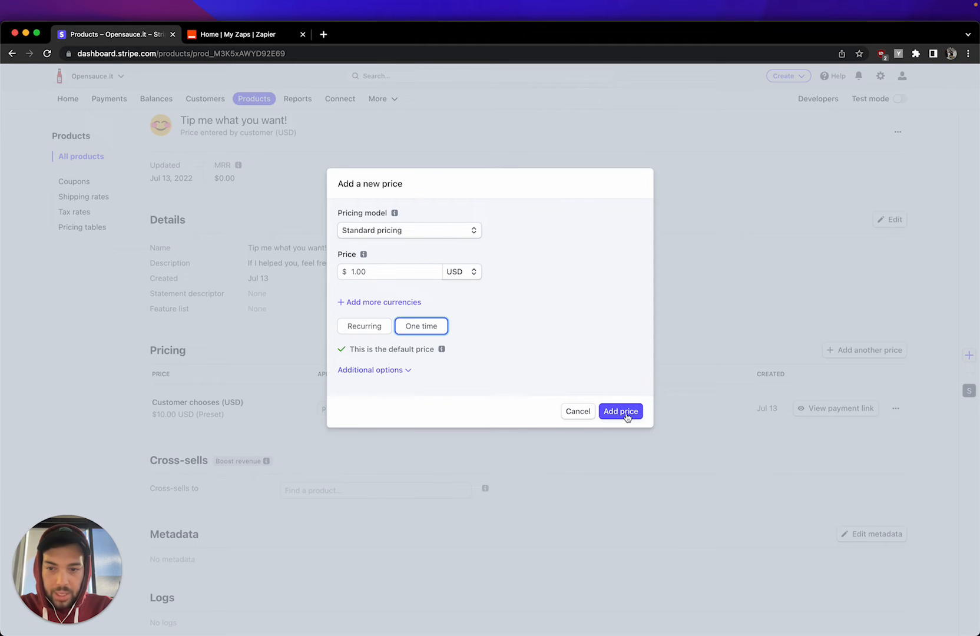
{"action": "left_click", "coordinate": [619, 411]}
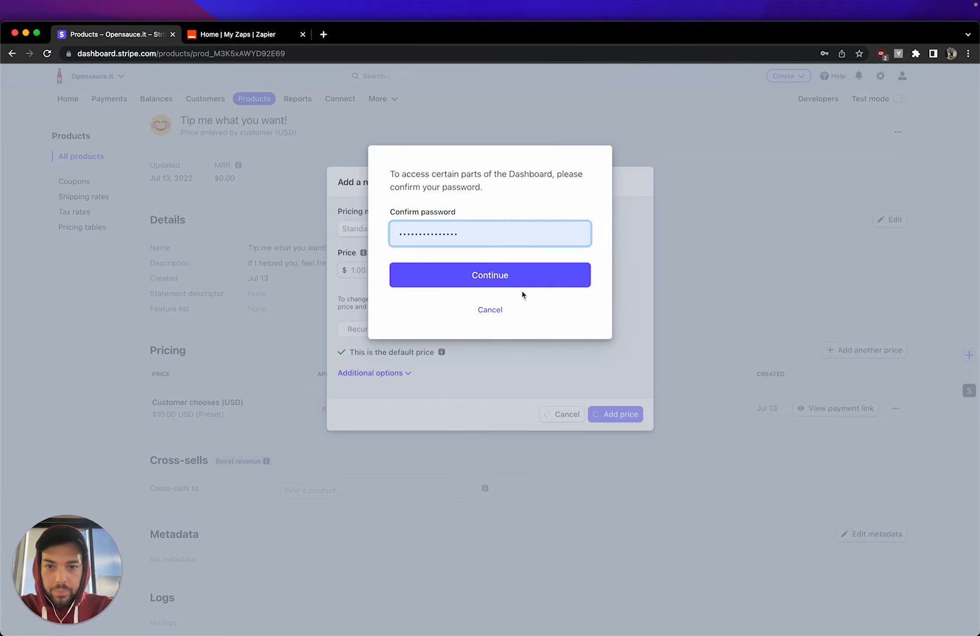
{"action": "left_click", "coordinate": [489, 274]}
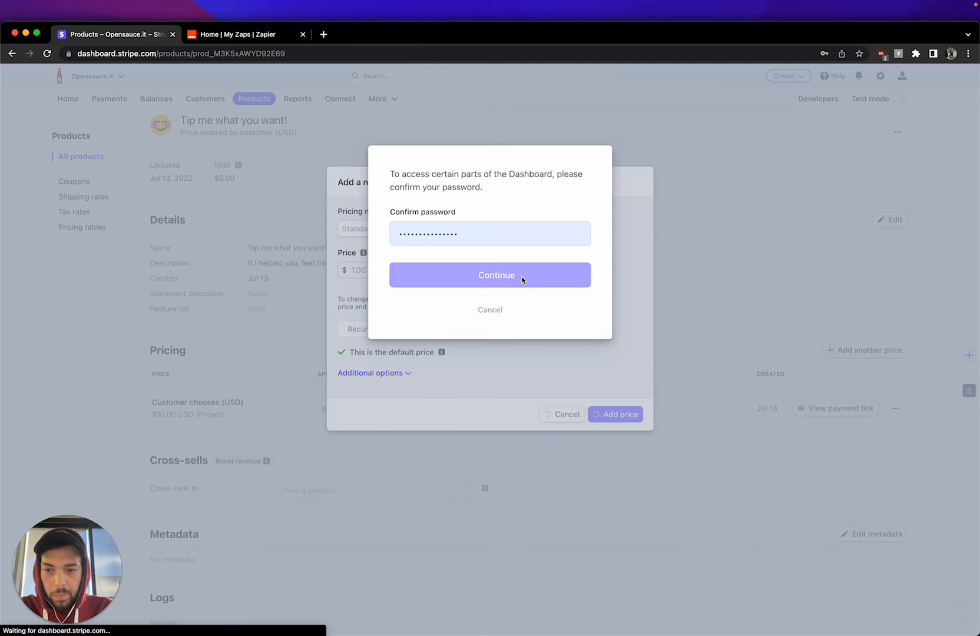
{"action": "left_click", "coordinate": [488, 275]}
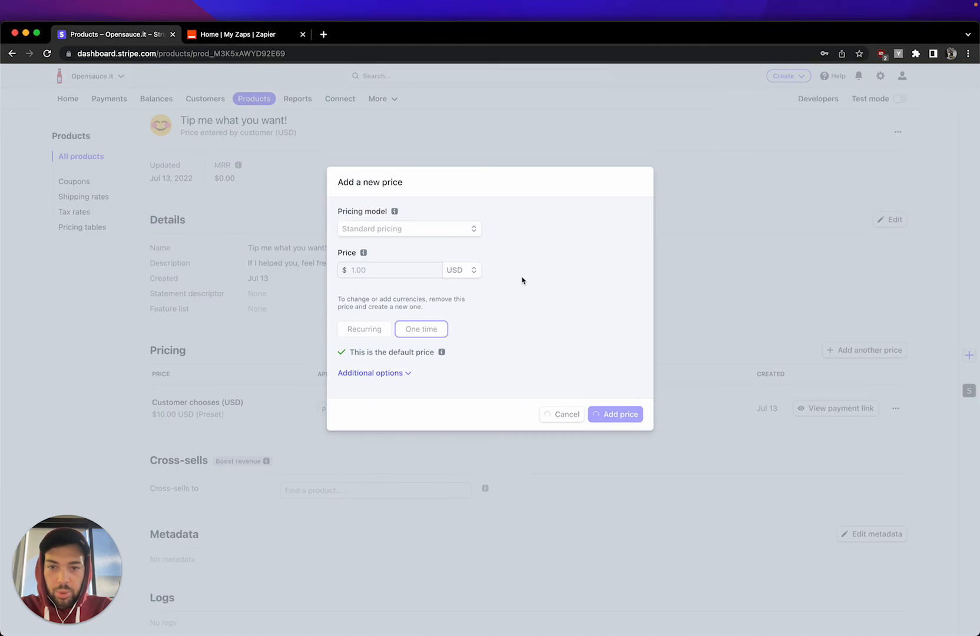
{"action": "left_click", "coordinate": [614, 415]}
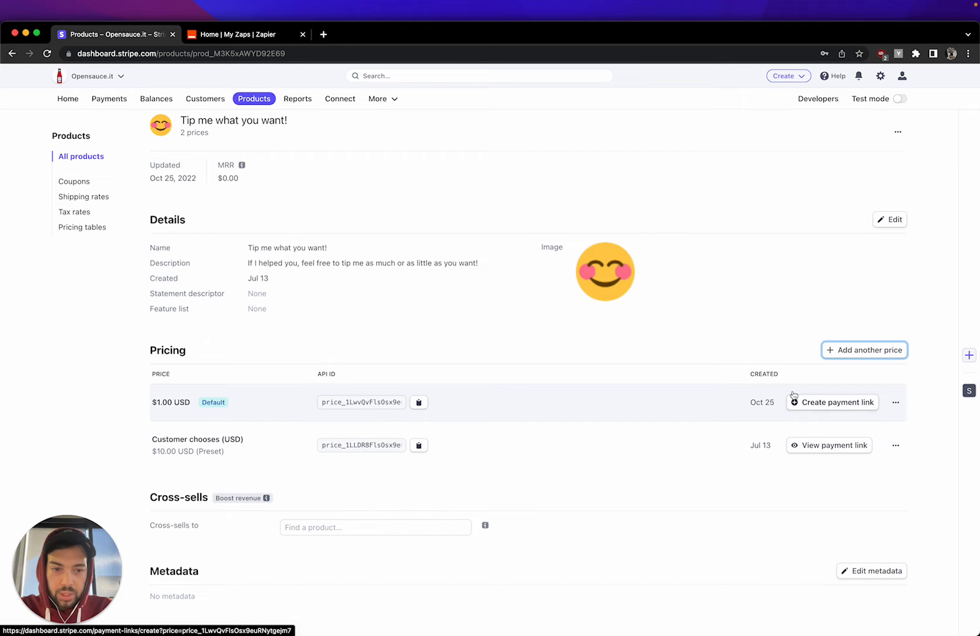
- Create a payment link for the $1.00 price with the advanced options reviewed
{"action": "left_click", "coordinate": [836, 402]}
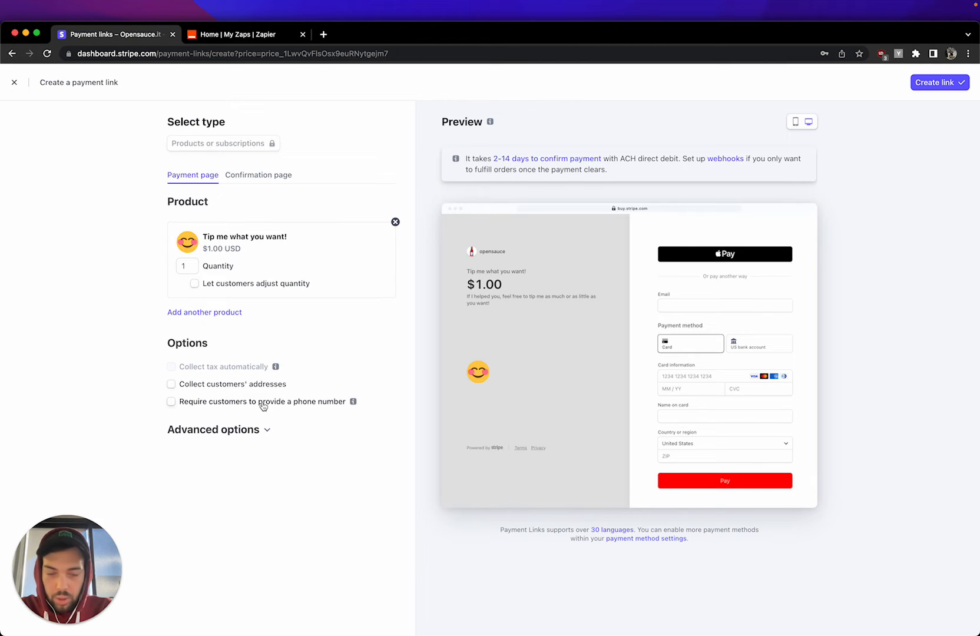
{"action": "left_click", "coordinate": [214, 429]}
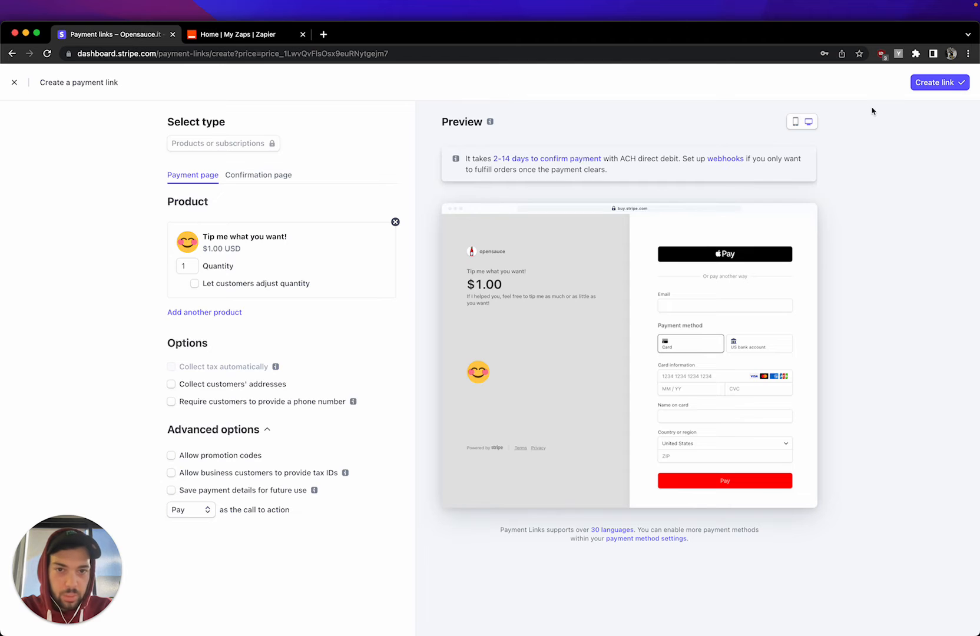
{"action": "mouse_move", "coordinate": [935, 81]}
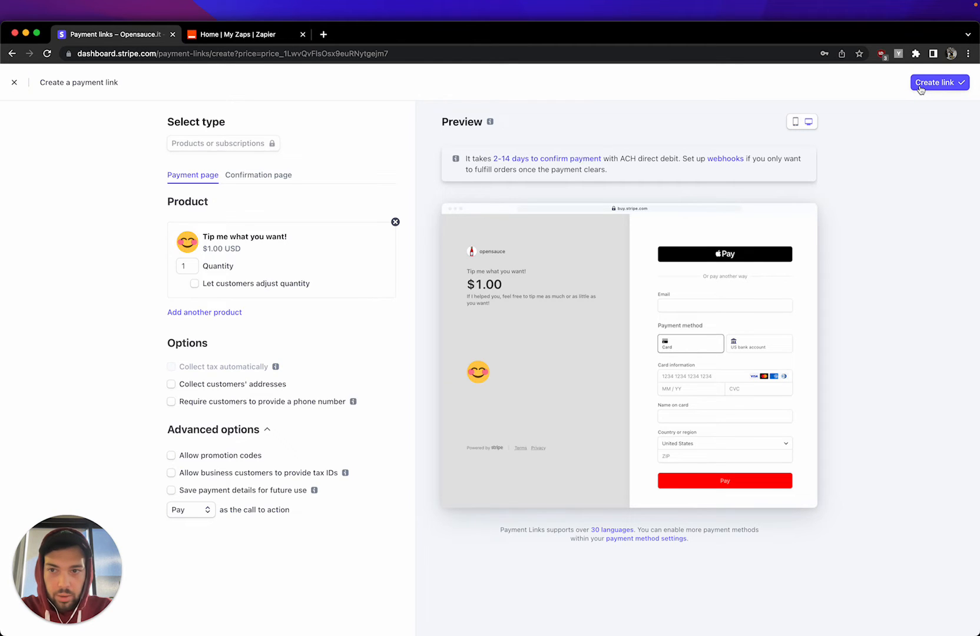
{"action": "left_click", "coordinate": [935, 81]}
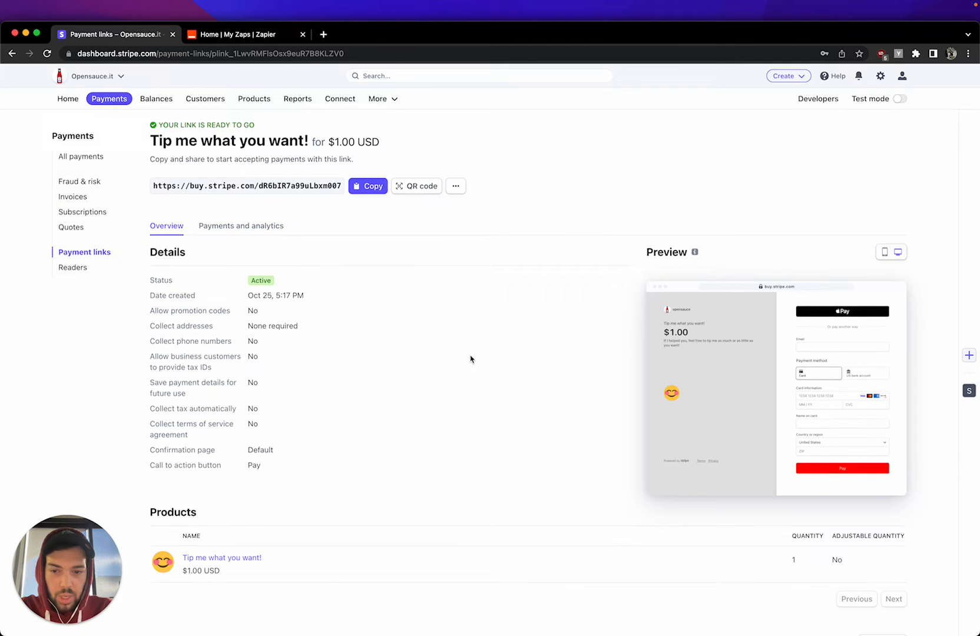
- Return to the payment link's dashboard page and bring up its ••• options menu
{"action": "scroll", "scroll_direction": "down", "scroll_amount": 3}
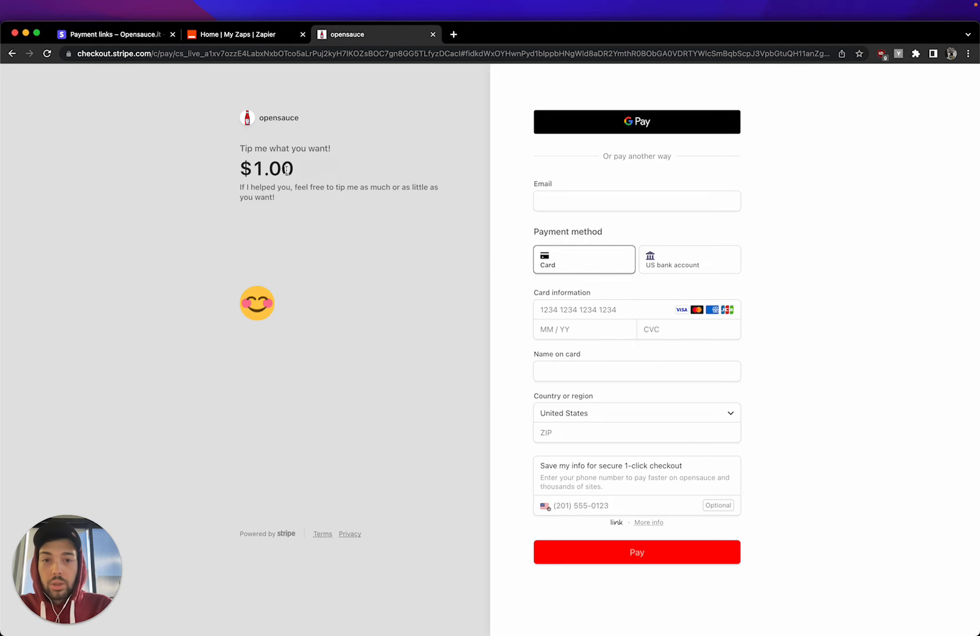
{"action": "mouse_move", "coordinate": [627, 105]}
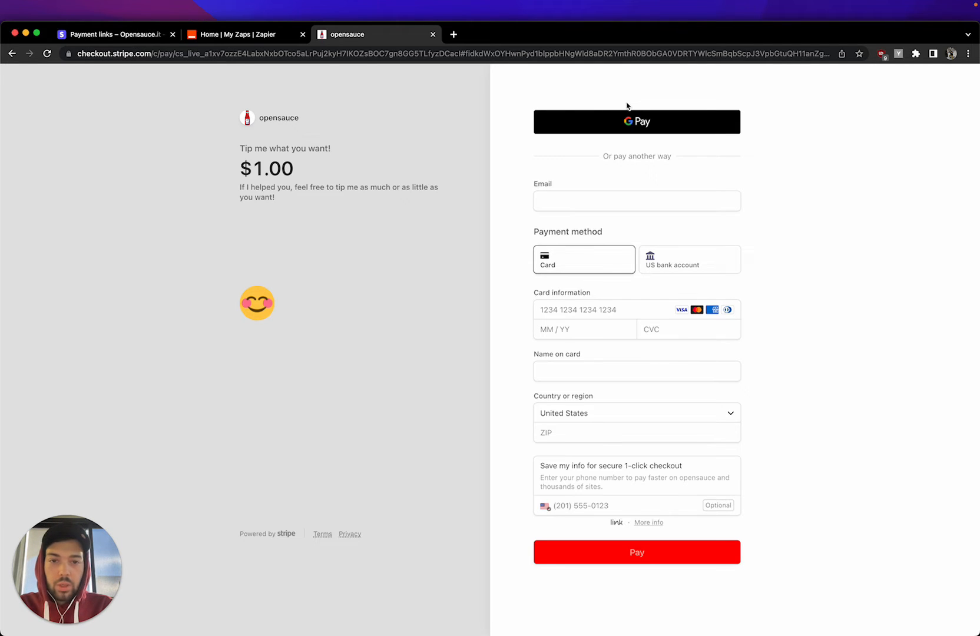
{"action": "mouse_move", "coordinate": [636, 121]}
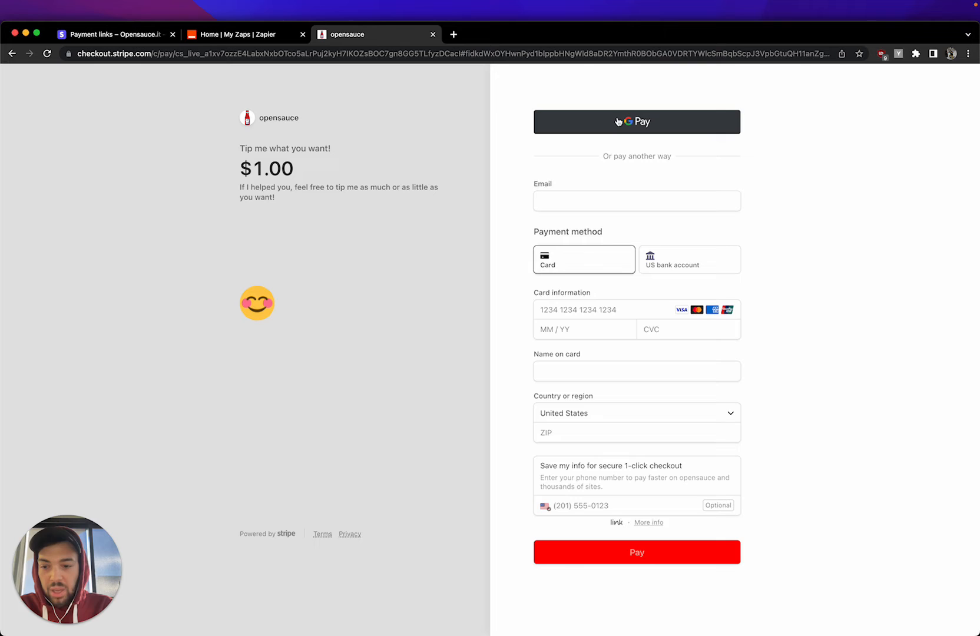
{"action": "mouse_move", "coordinate": [364, 183]}
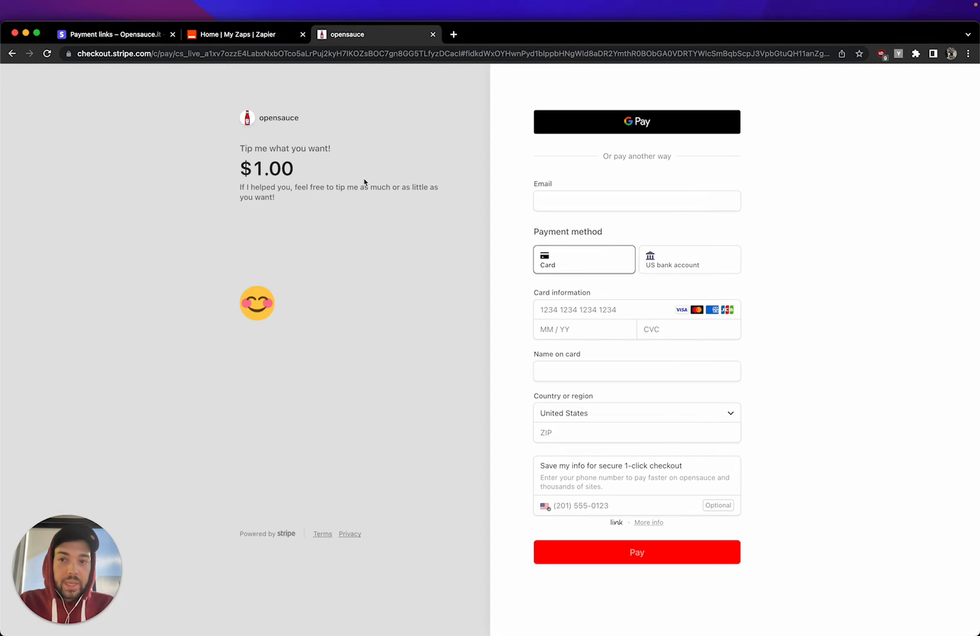
{"action": "left_click", "coordinate": [115, 34]}
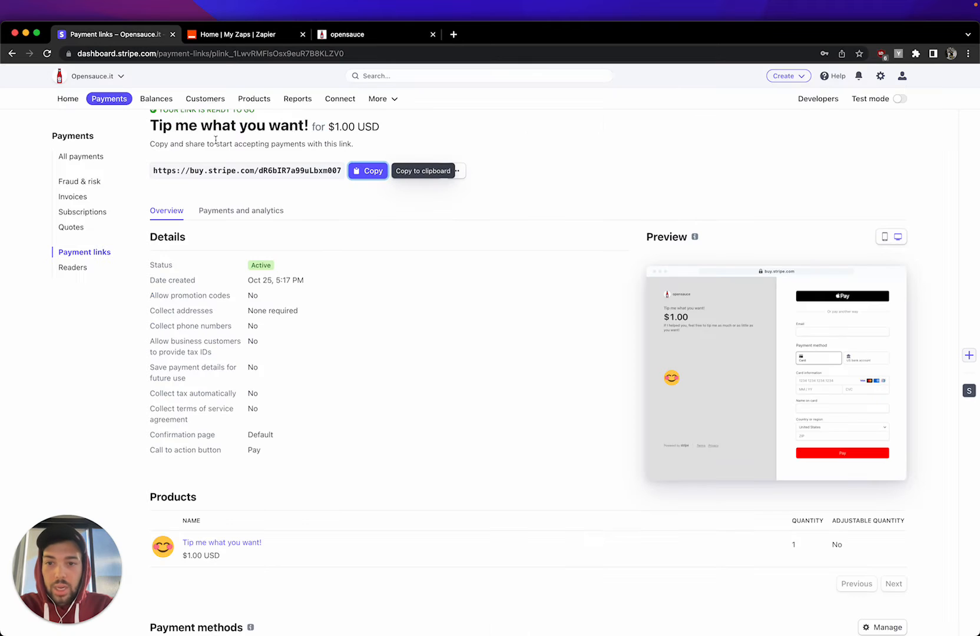
{"action": "scroll", "scroll_direction": "down", "scroll_amount": 3}
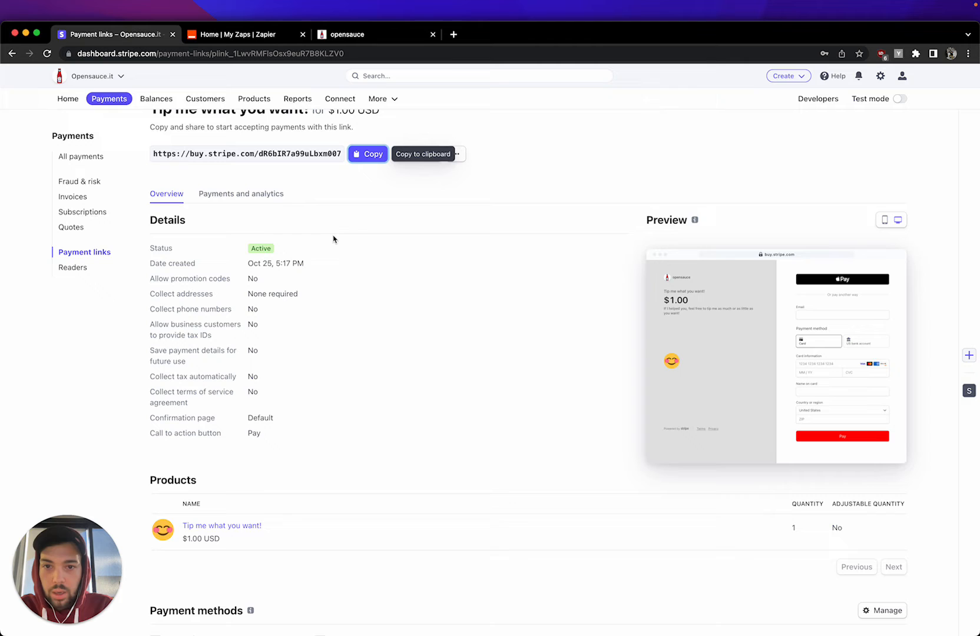
{"action": "left_click", "coordinate": [455, 153]}
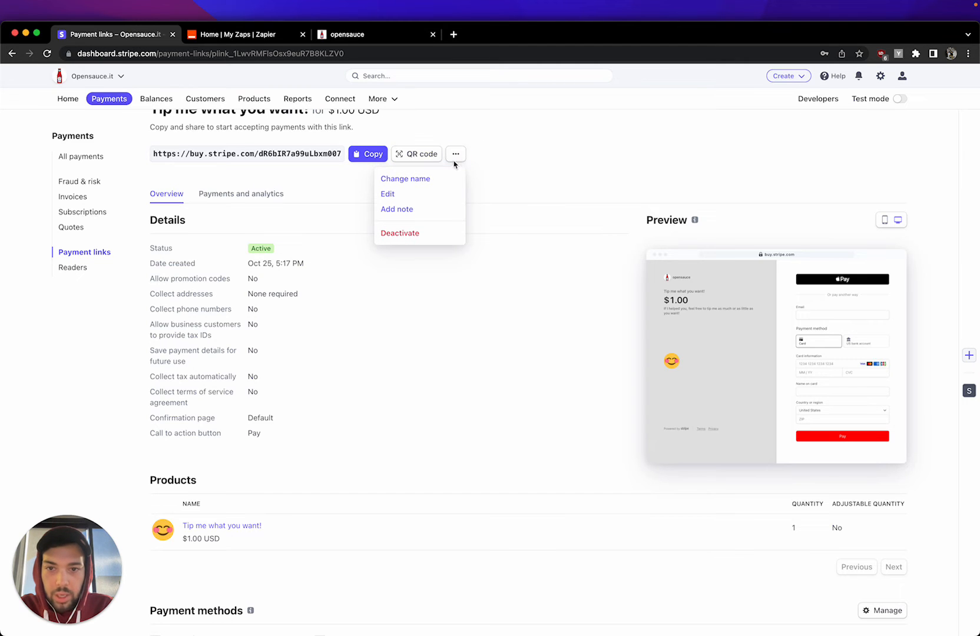
{"action": "left_click", "coordinate": [387, 193]}
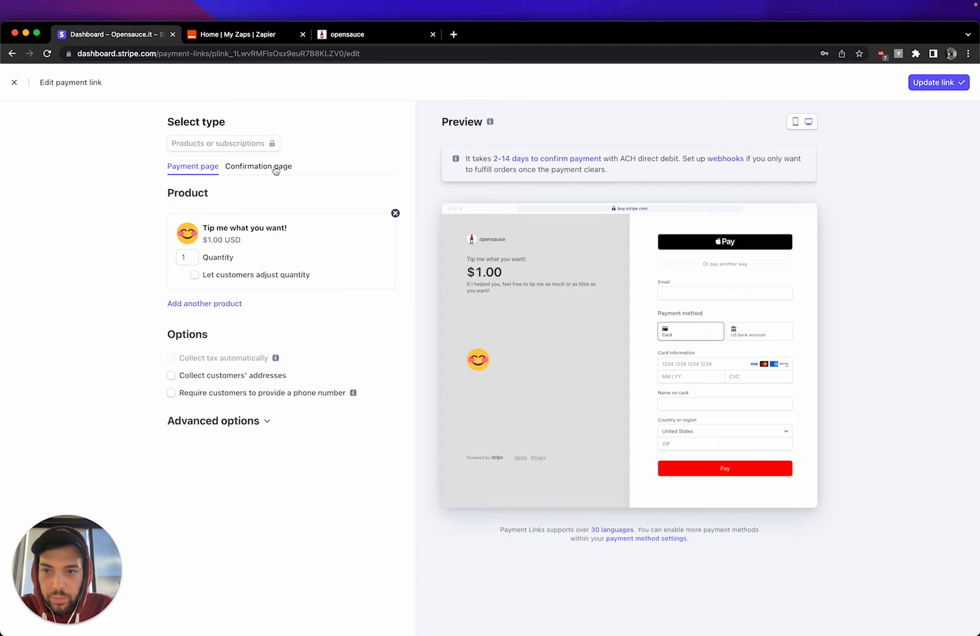
{"action": "left_click", "coordinate": [257, 166]}
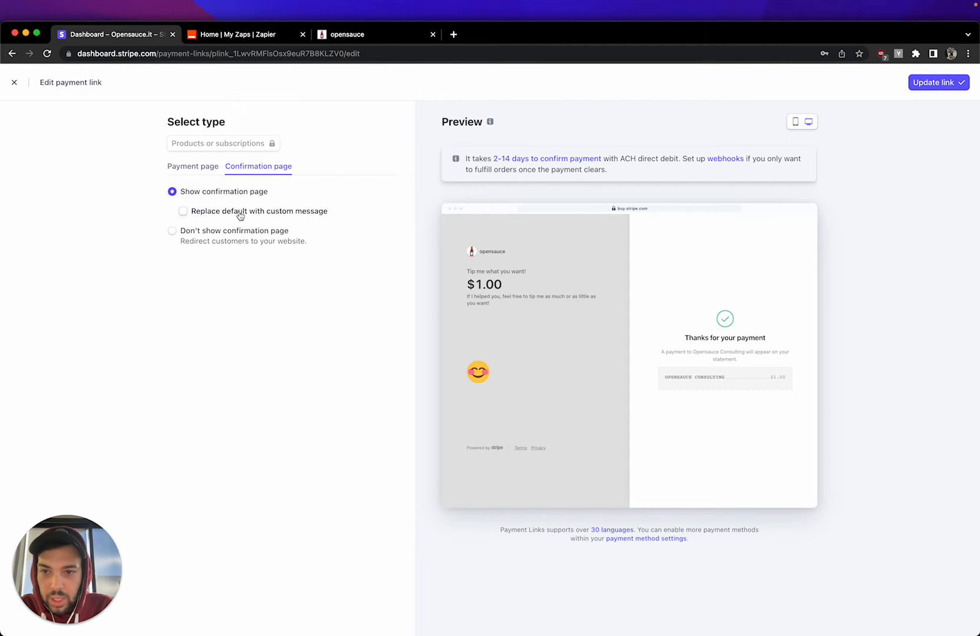
{"action": "left_click", "coordinate": [172, 229]}
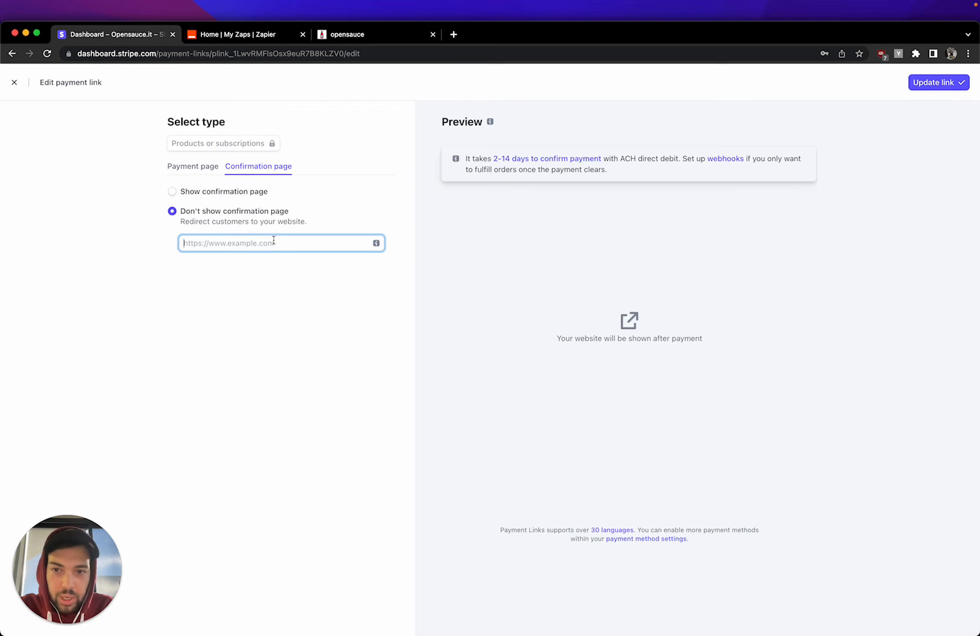
{"action": "type", "text": "https://www.opensauce"}
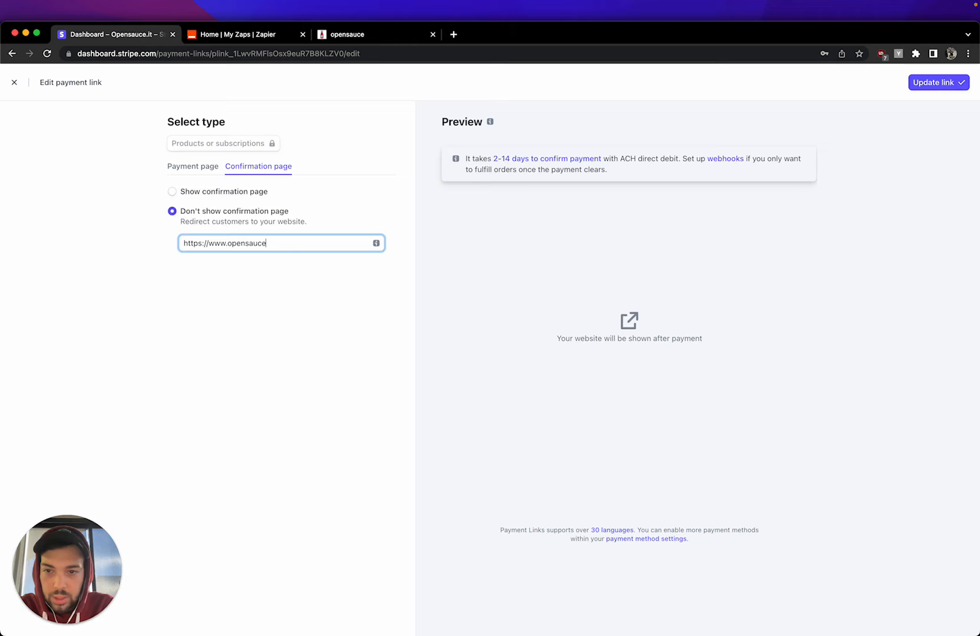
{"action": "type", "text": ".it"}
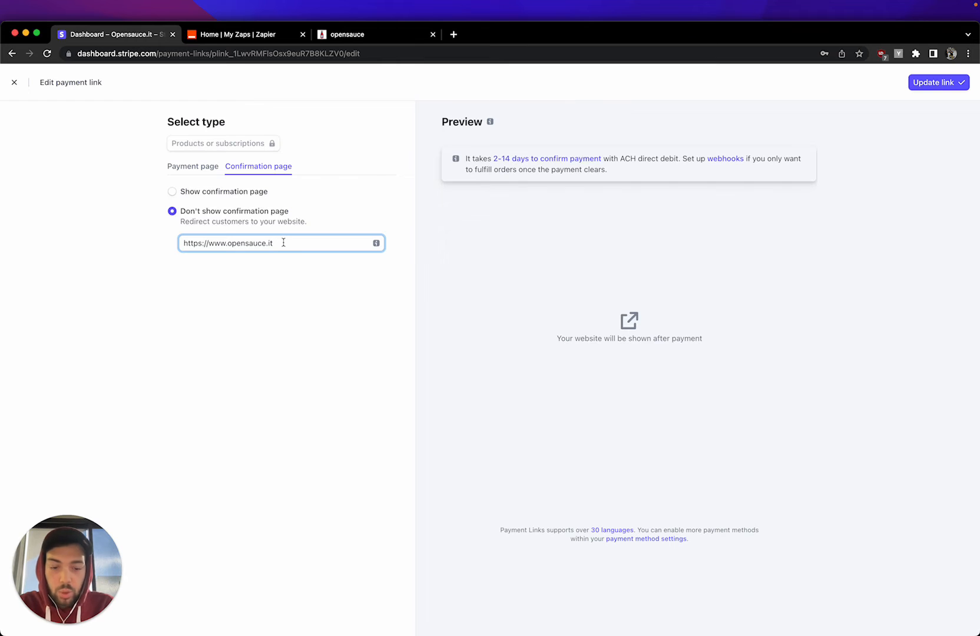
{"action": "type", "text": "/about"}
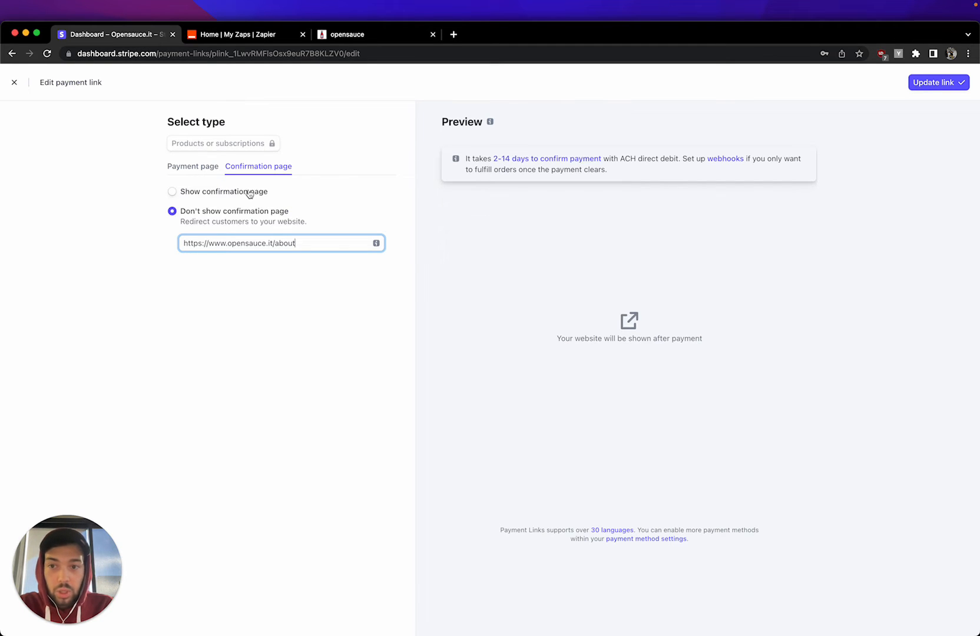
{"action": "left_click", "coordinate": [172, 190]}
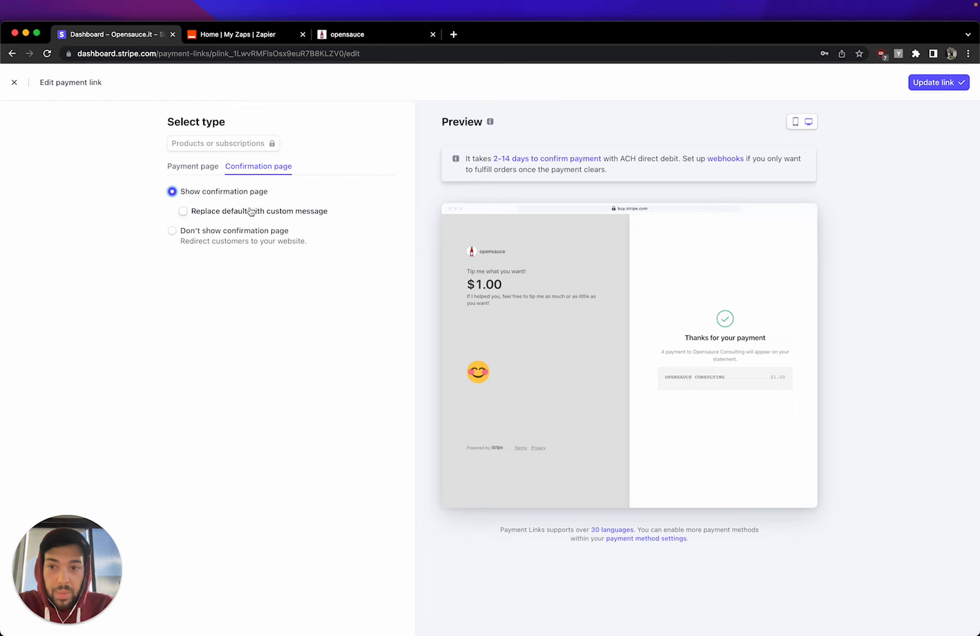
- Replace the default message with a custom 'Thank you for your purchase, an email will be sent to follow up!' and update the link
{"action": "left_click", "coordinate": [183, 211]}
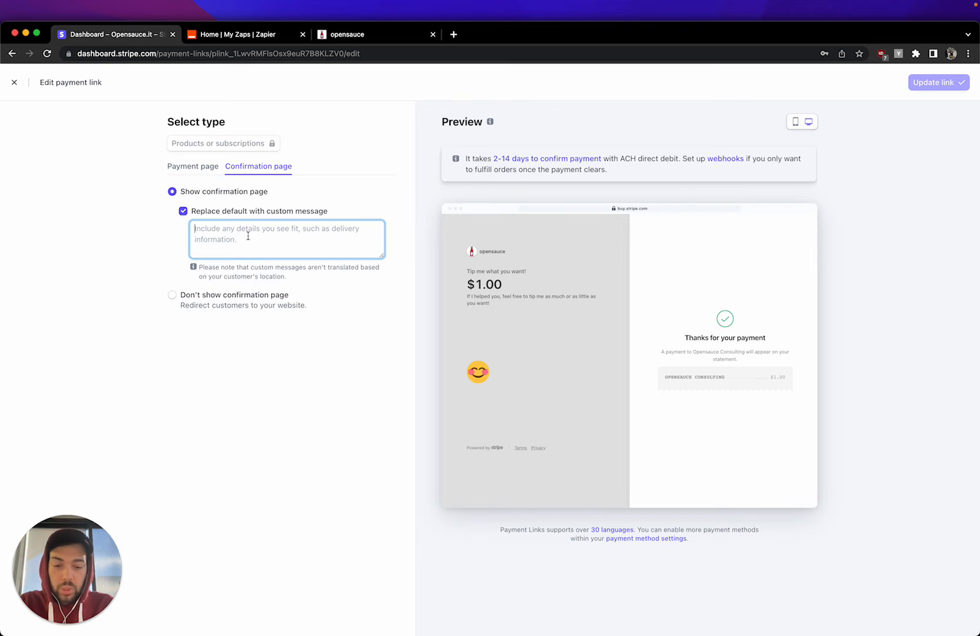
{"action": "type", "text": "Thank you for yp"}
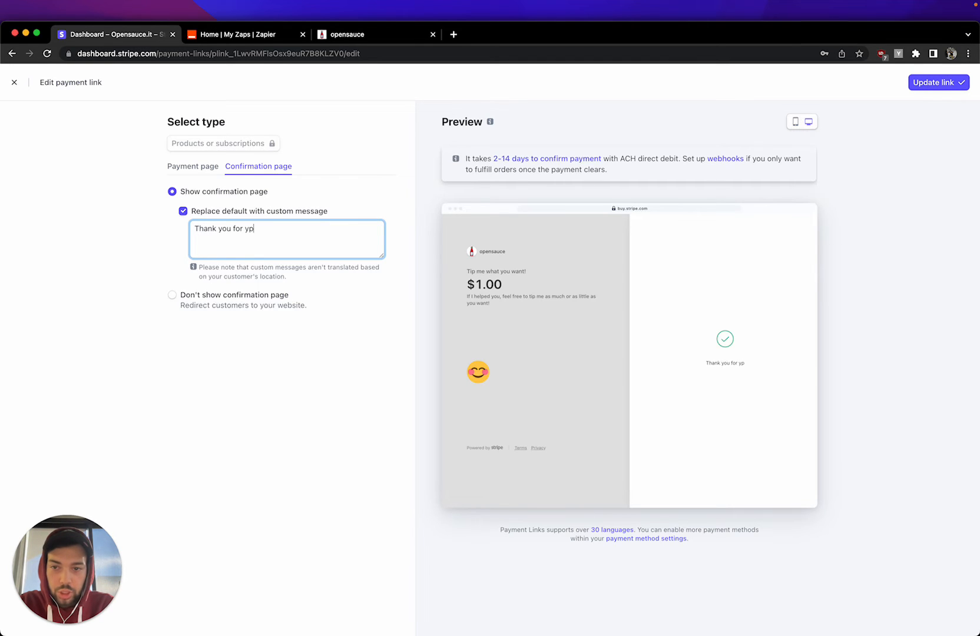
{"action": "type", "text": "our purchase an email"}
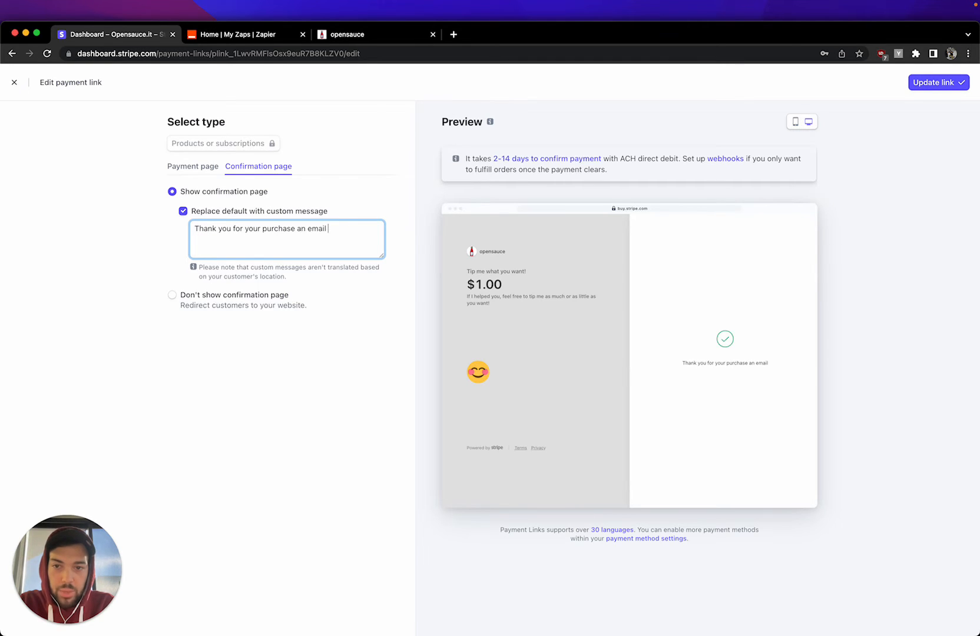
{"action": "type", "text": "will be sent to you with a fo"}
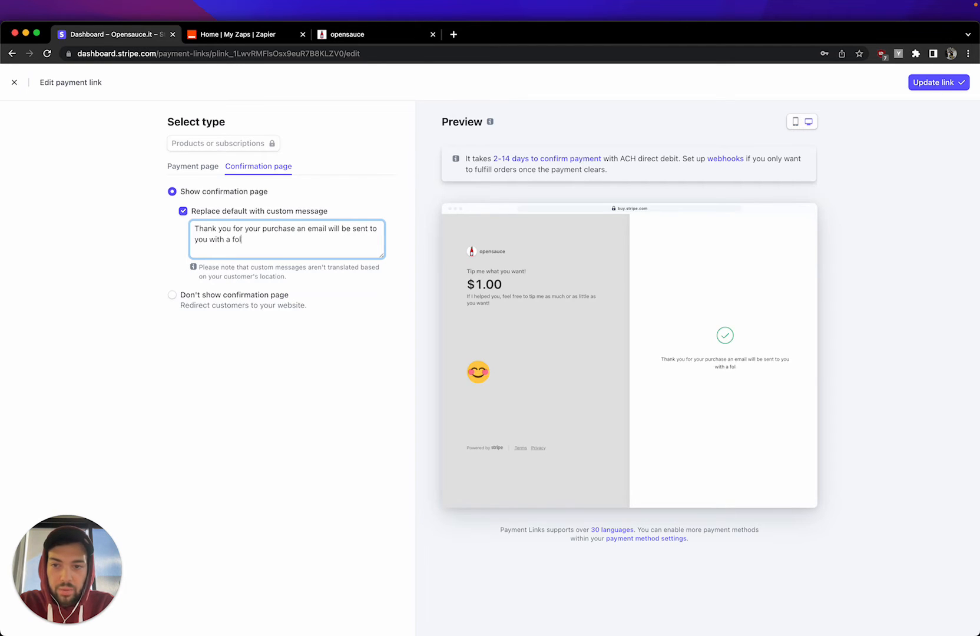
{"action": "type", "text": "low up!"}
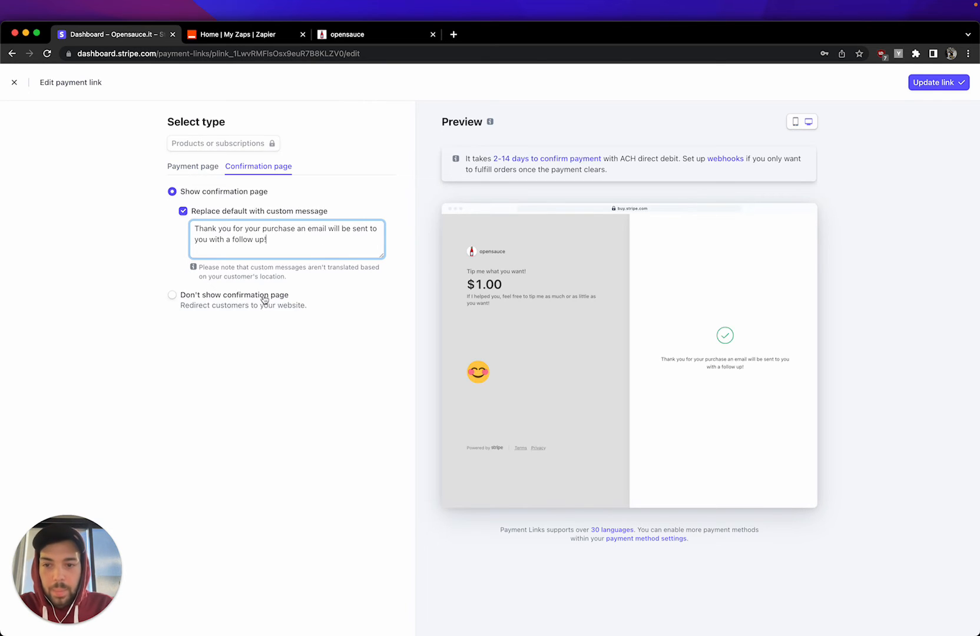
{"action": "mouse_move", "coordinate": [725, 157]}
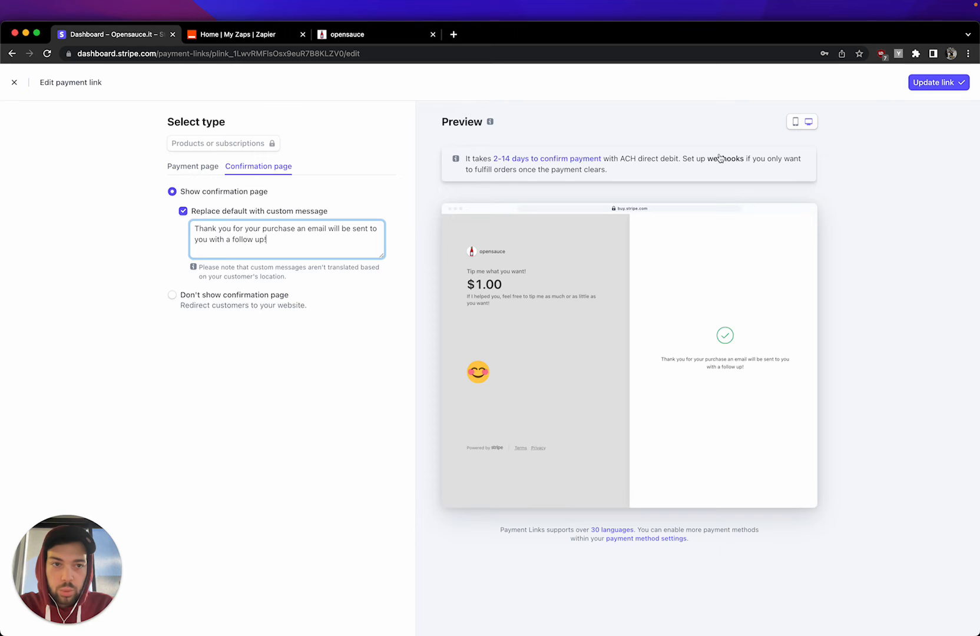
{"action": "left_click", "coordinate": [935, 81]}
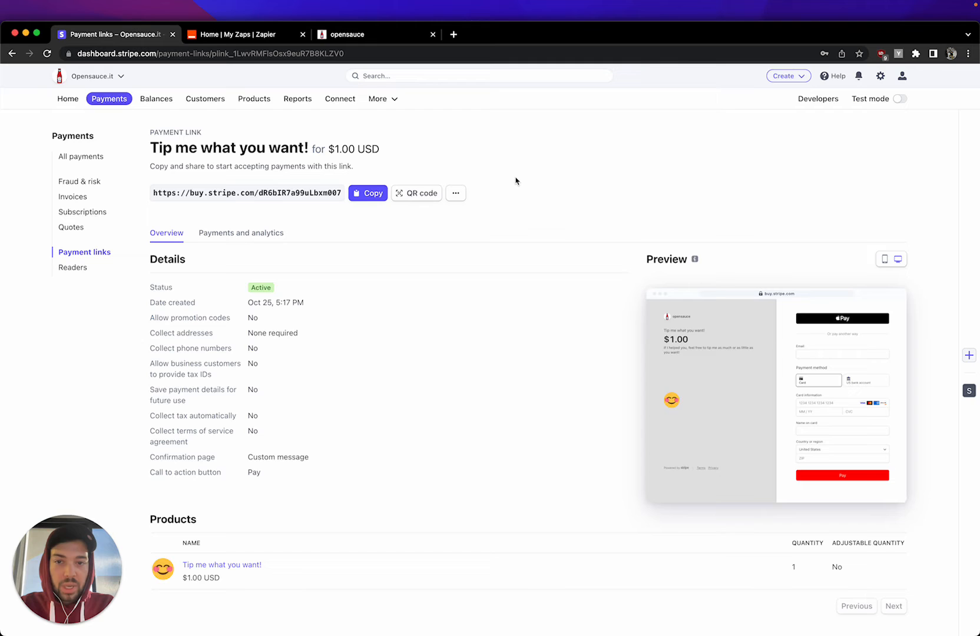
{"action": "mouse_move", "coordinate": [453, 244]}
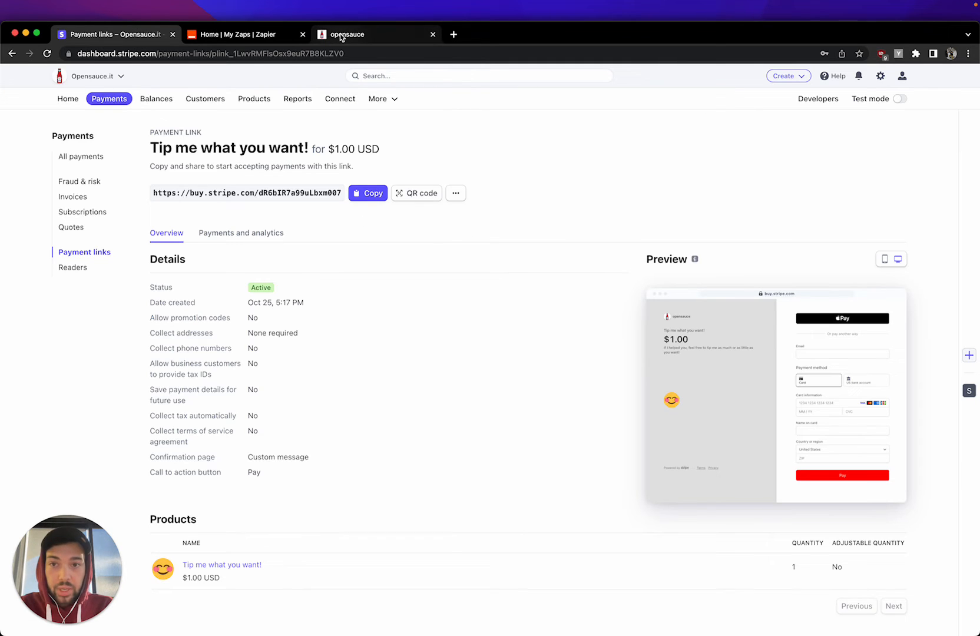
{"action": "mouse_move", "coordinate": [348, 34]}
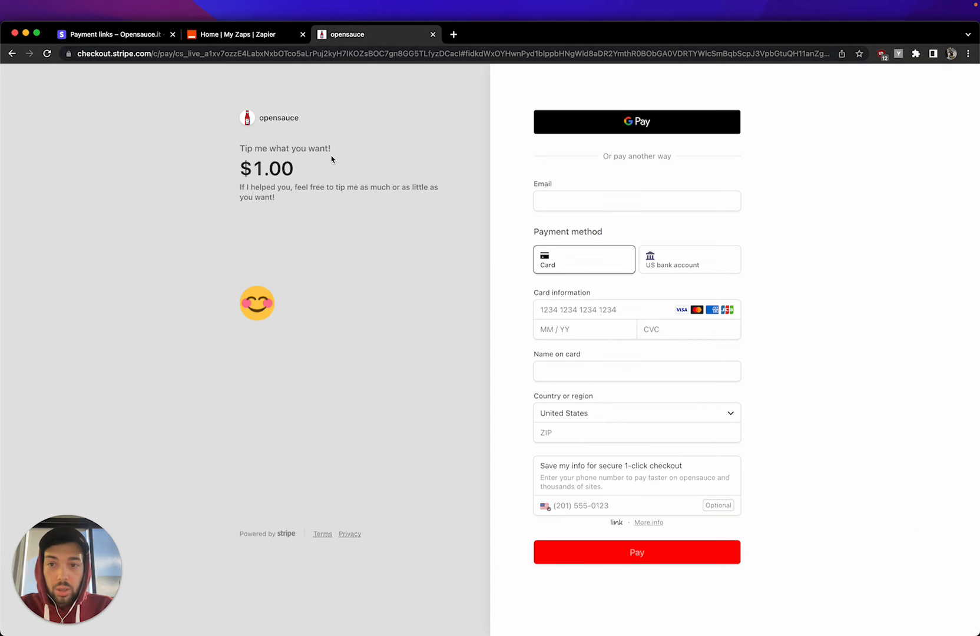
- Pay the $1.00 tip with Google Pay on the checkout page and return to the link's dashboard
{"action": "left_click", "coordinate": [636, 121]}
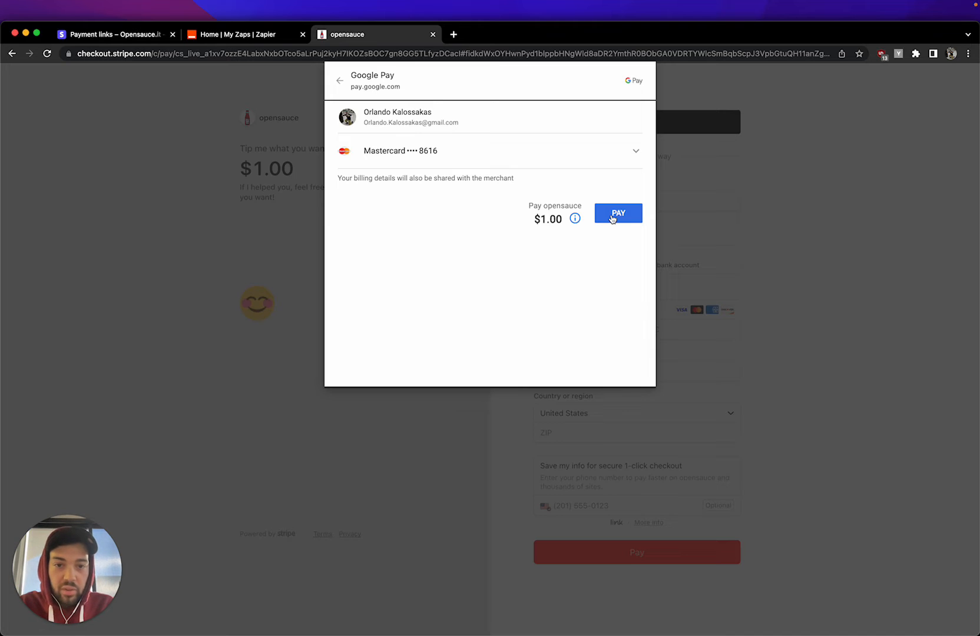
{"action": "left_click", "coordinate": [617, 213]}
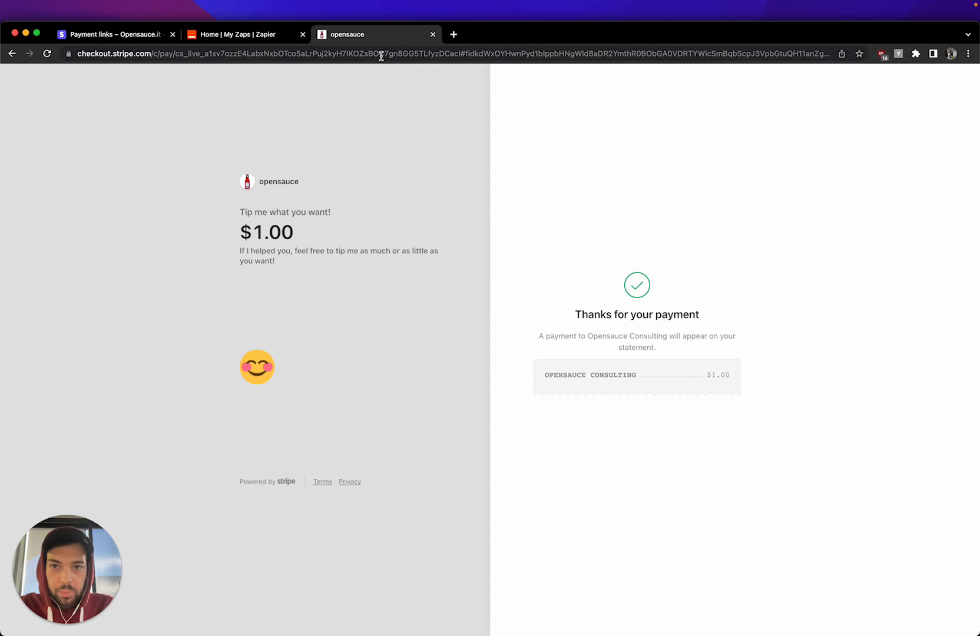
{"action": "mouse_move", "coordinate": [374, 34]}
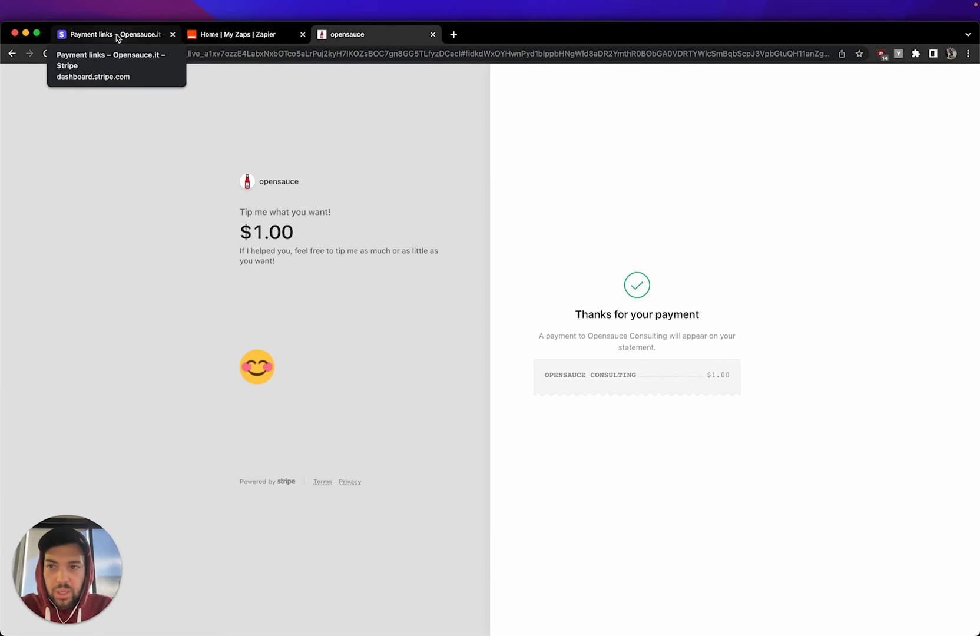
{"action": "left_click", "coordinate": [243, 35]}
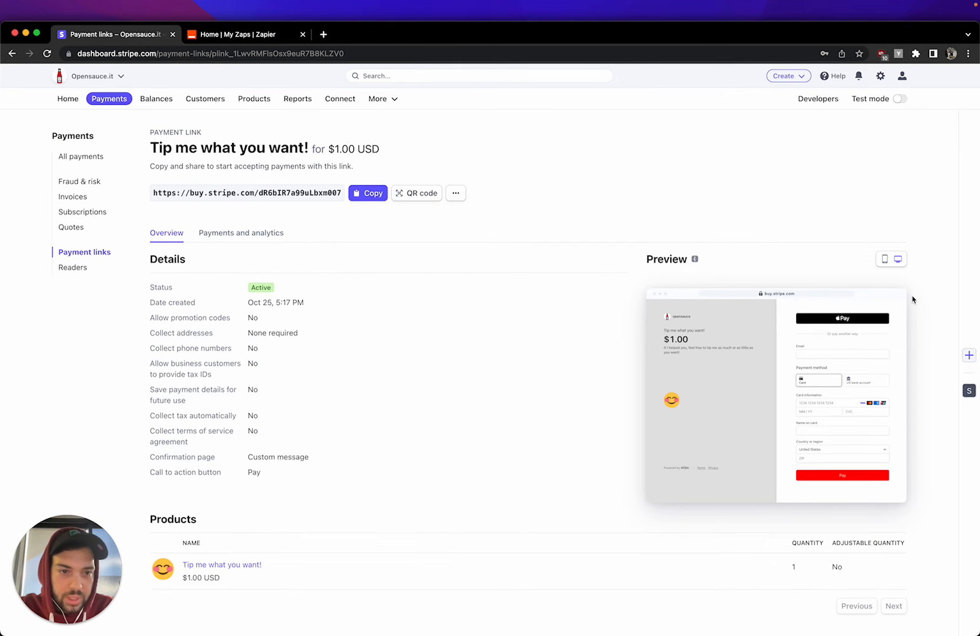
- Re-save the payment link after reviewing its confirmation page settings and reopen its checkout
{"action": "left_click", "coordinate": [456, 193]}
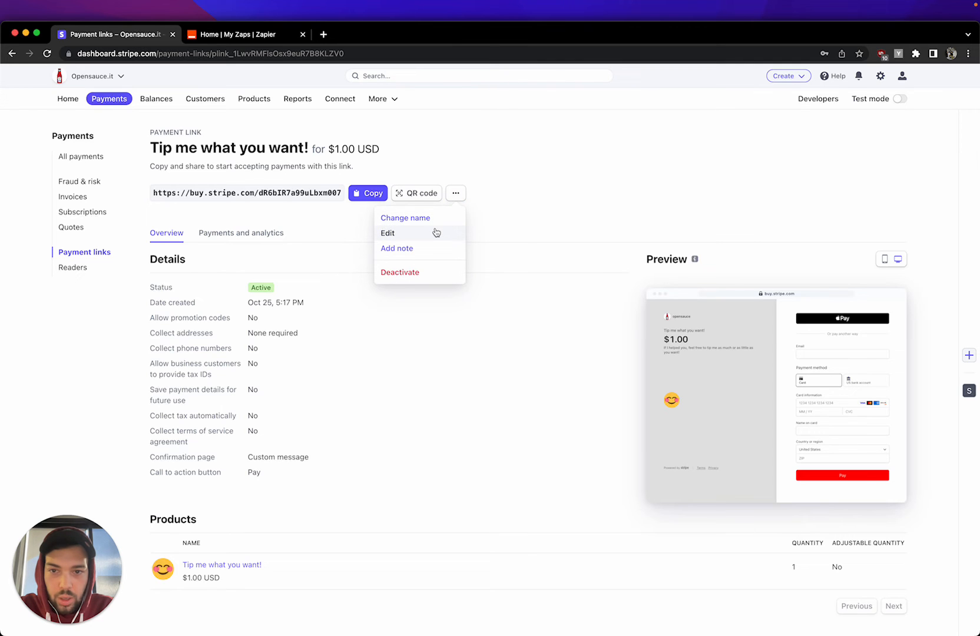
{"action": "left_click", "coordinate": [387, 233]}
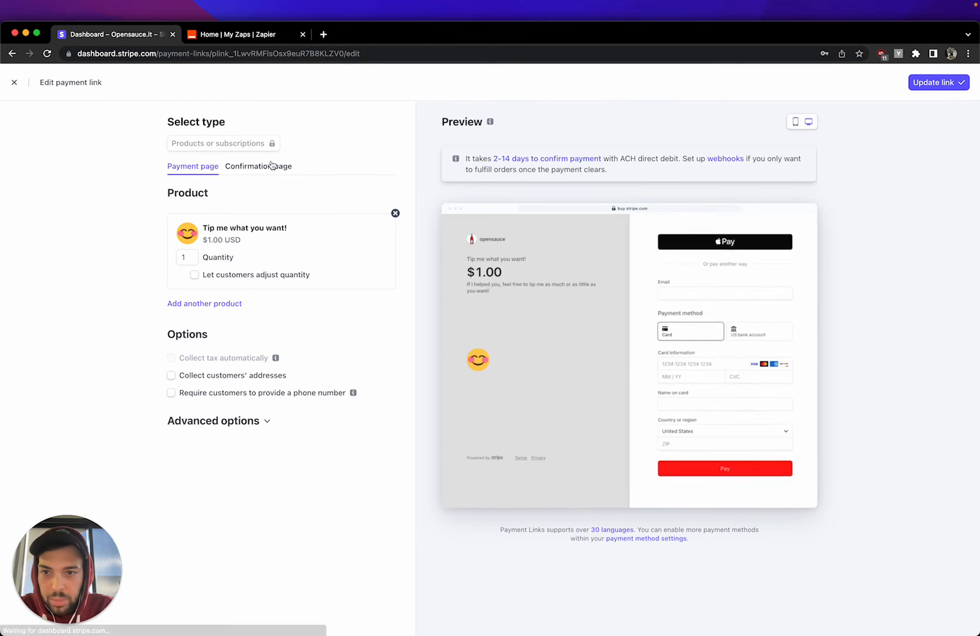
{"action": "left_click", "coordinate": [258, 166]}
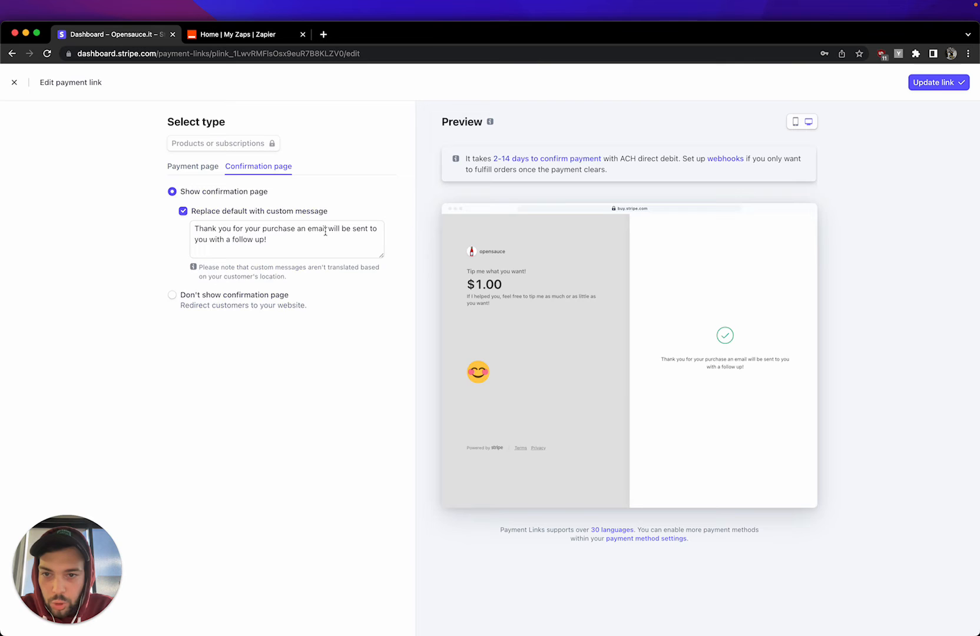
{"action": "left_click", "coordinate": [934, 81]}
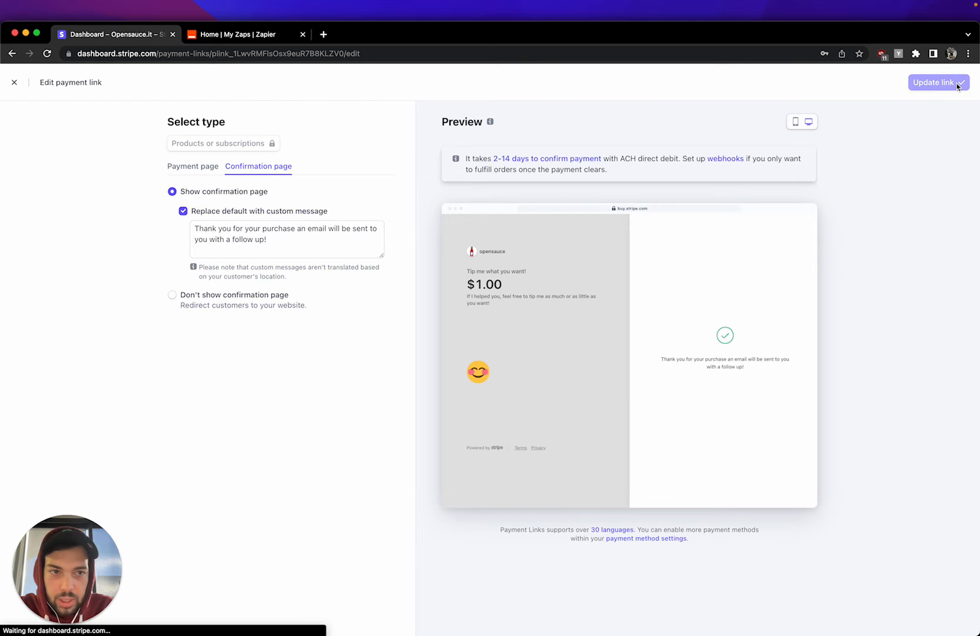
{"action": "left_click", "coordinate": [935, 81]}
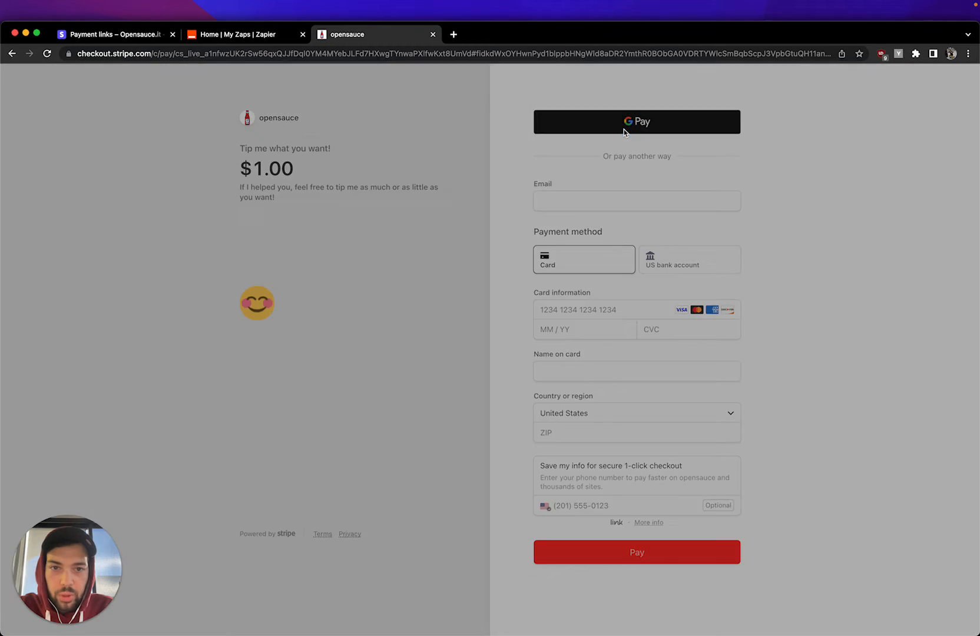
- Pay a second $1.00 tip with Google Pay so the custom thank-you confirmation appears
{"action": "left_click", "coordinate": [636, 121]}
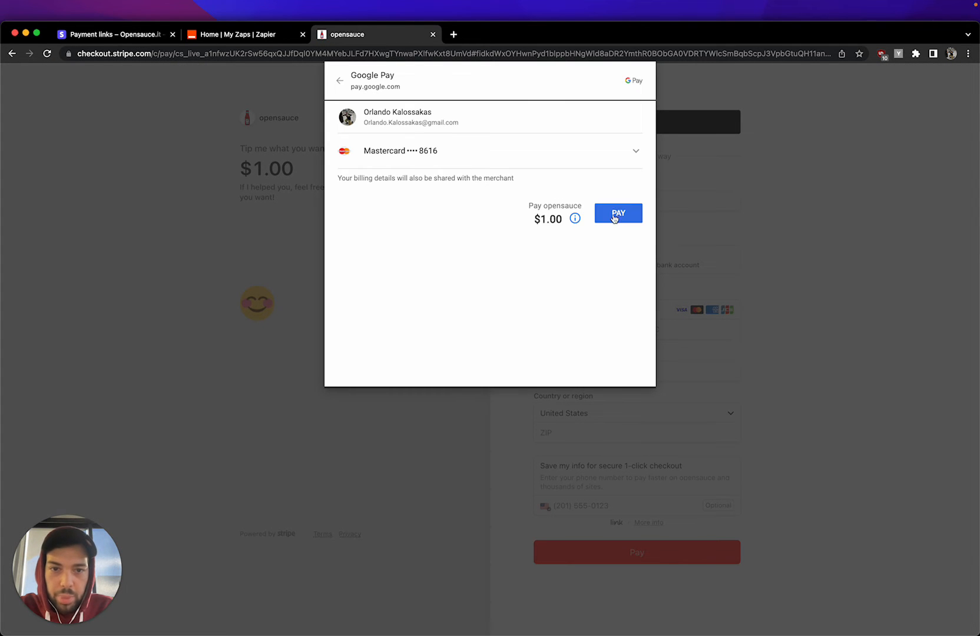
{"action": "left_click", "coordinate": [617, 213]}
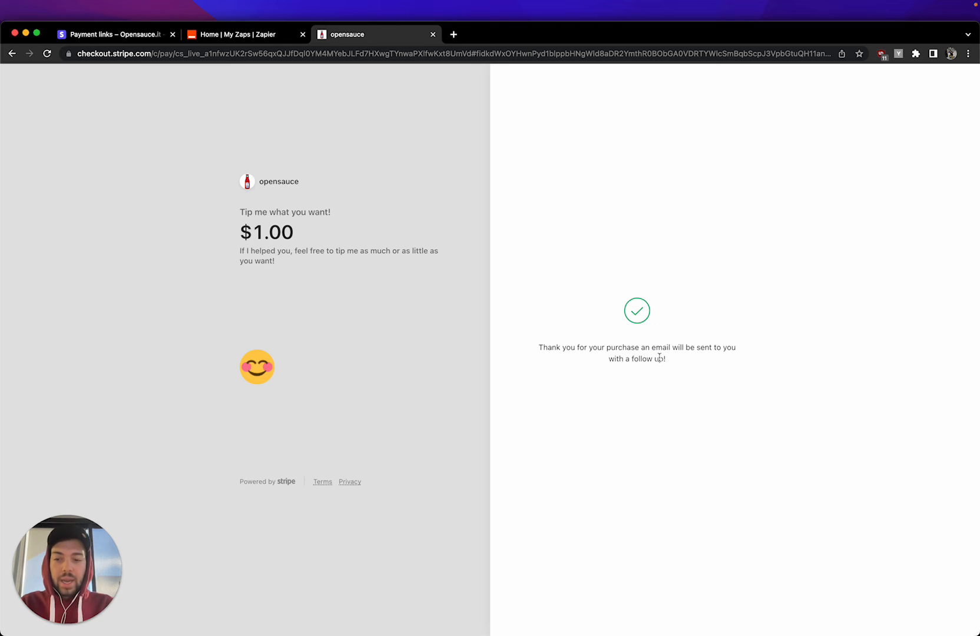
{"action": "mouse_move", "coordinate": [470, 214]}
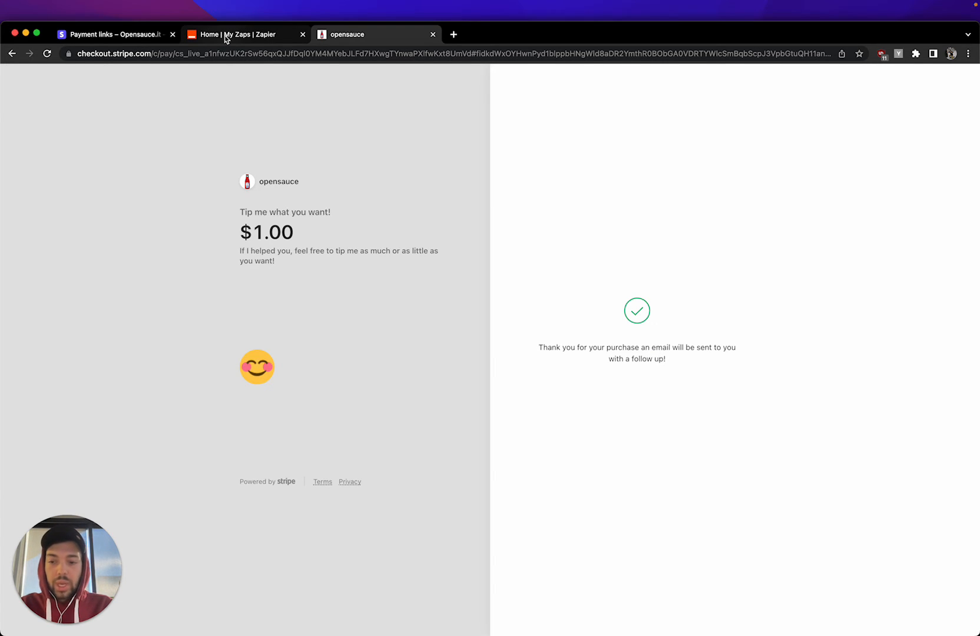
{"action": "mouse_move", "coordinate": [244, 34]}
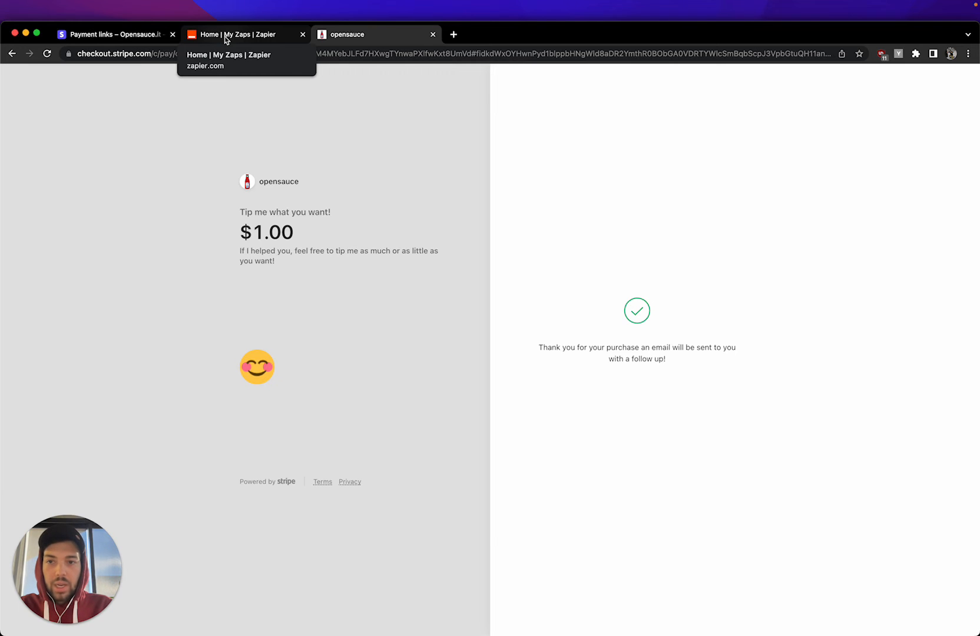
- Start a new zap in Zapier with Stripe's New Payment event as the trigger
{"action": "left_click", "coordinate": [243, 34]}
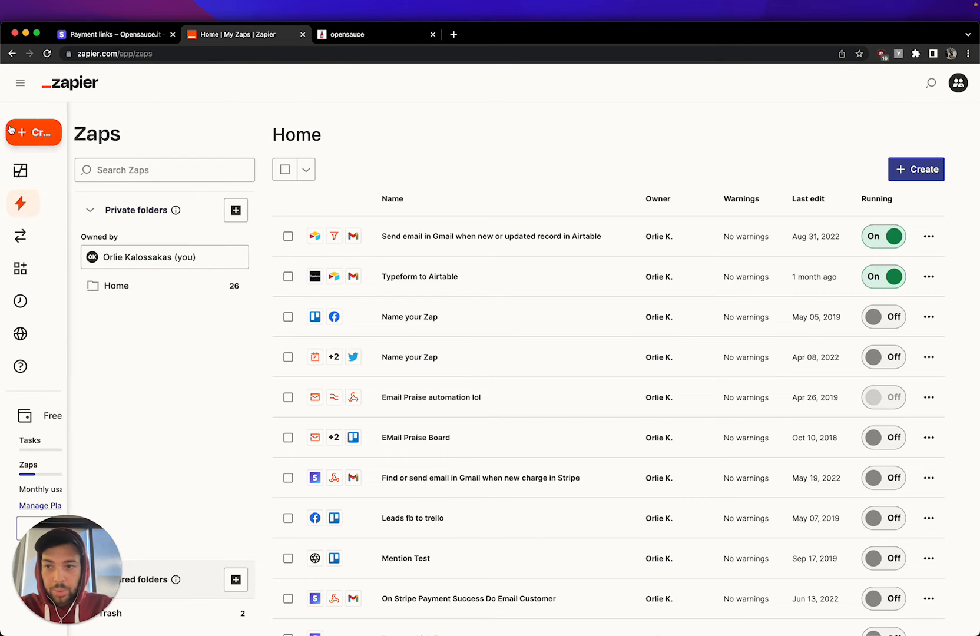
{"action": "left_click", "coordinate": [33, 131]}
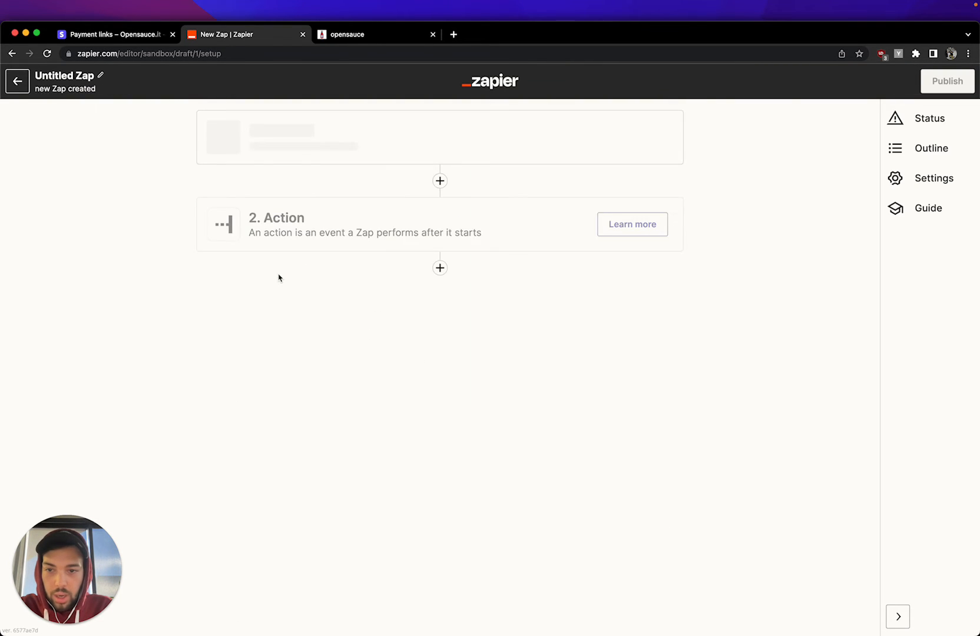
{"action": "left_click", "coordinate": [438, 279]}
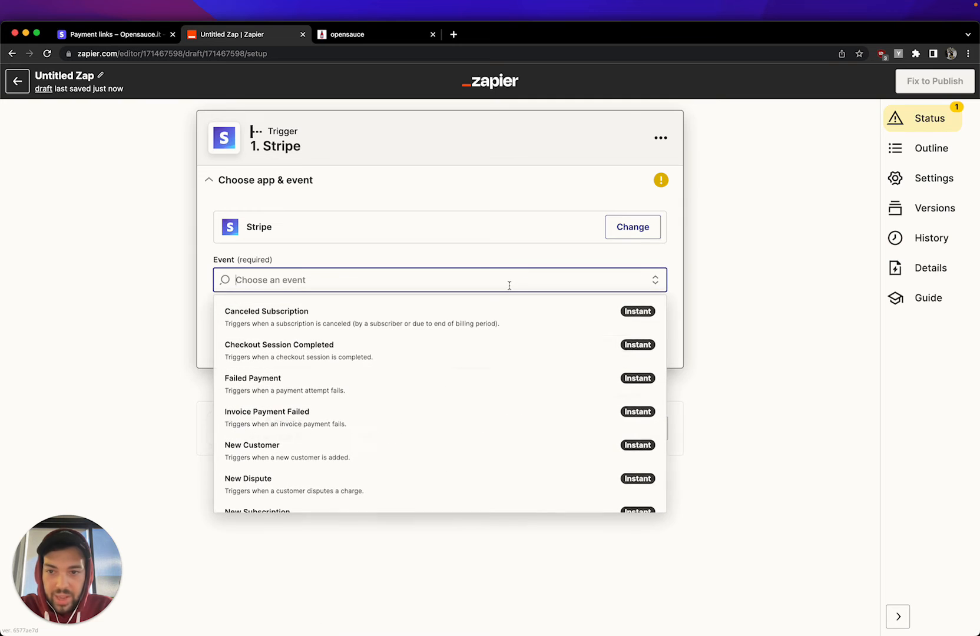
{"action": "mouse_move", "coordinate": [476, 393]}
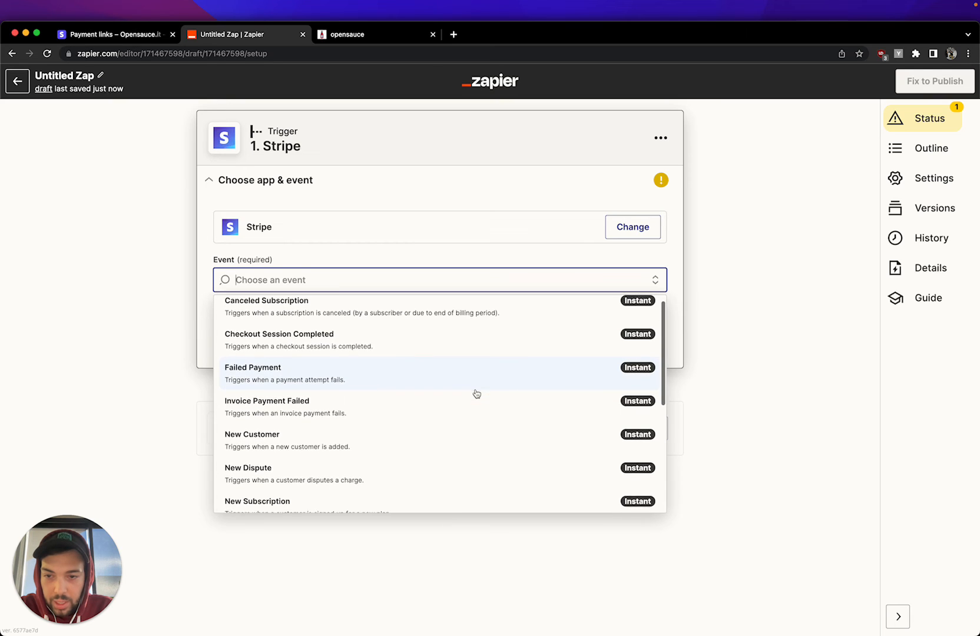
{"action": "scroll", "scroll_direction": "down", "scroll_amount": 3}
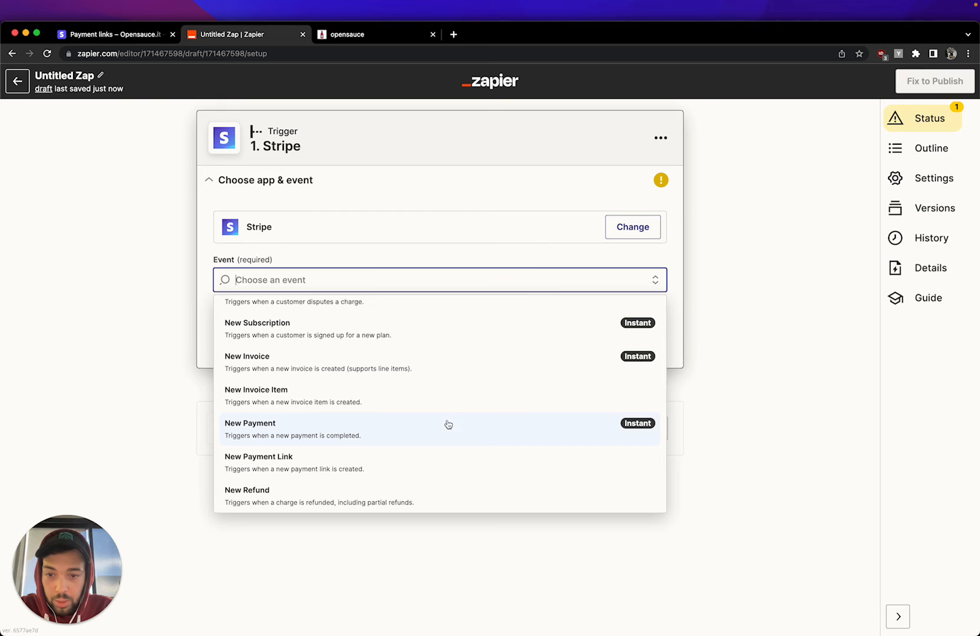
{"action": "mouse_move", "coordinate": [443, 433]}
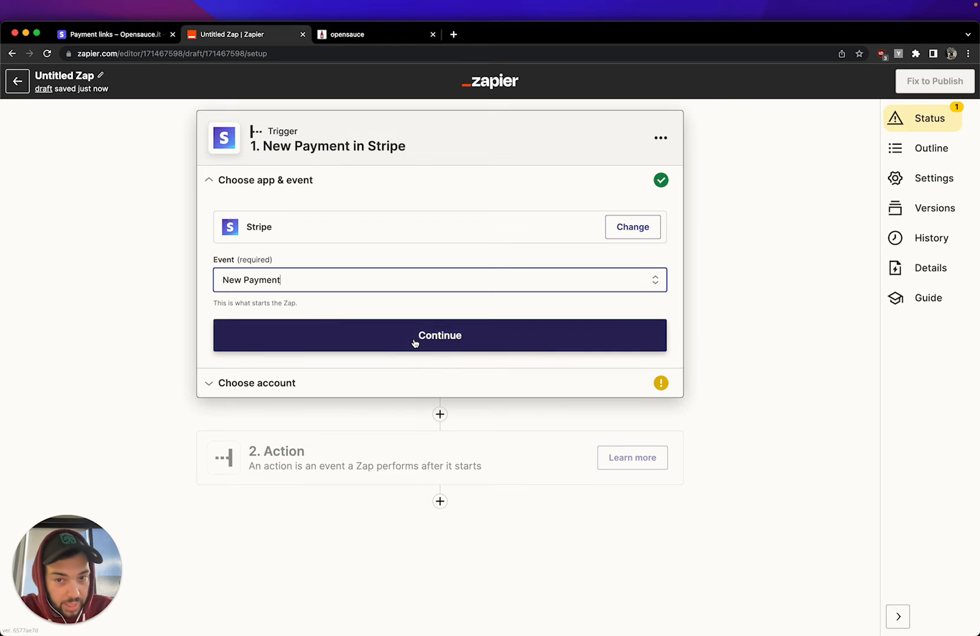
{"action": "left_click", "coordinate": [438, 334]}
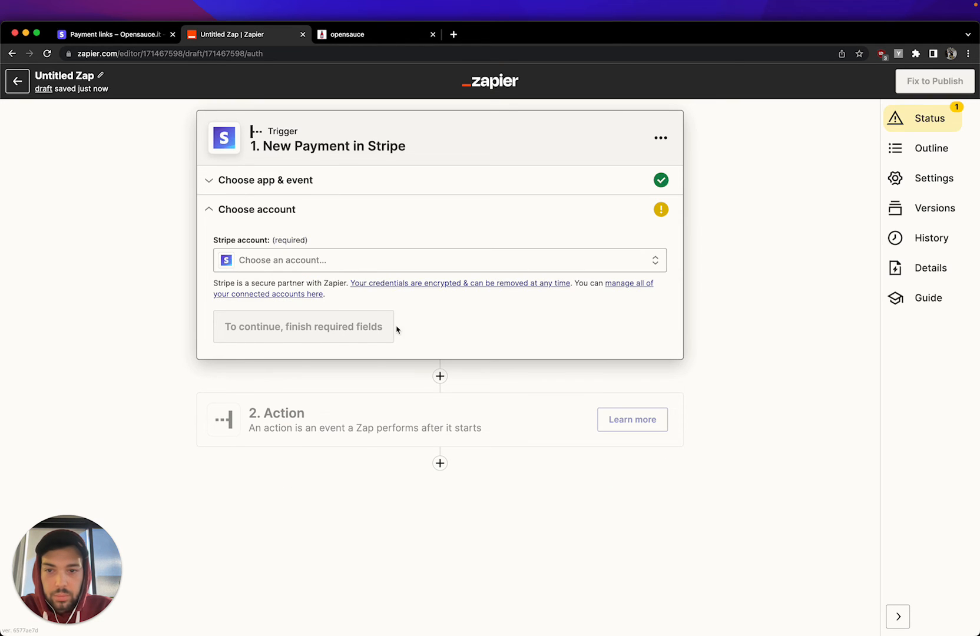
{"action": "left_click", "coordinate": [439, 260]}
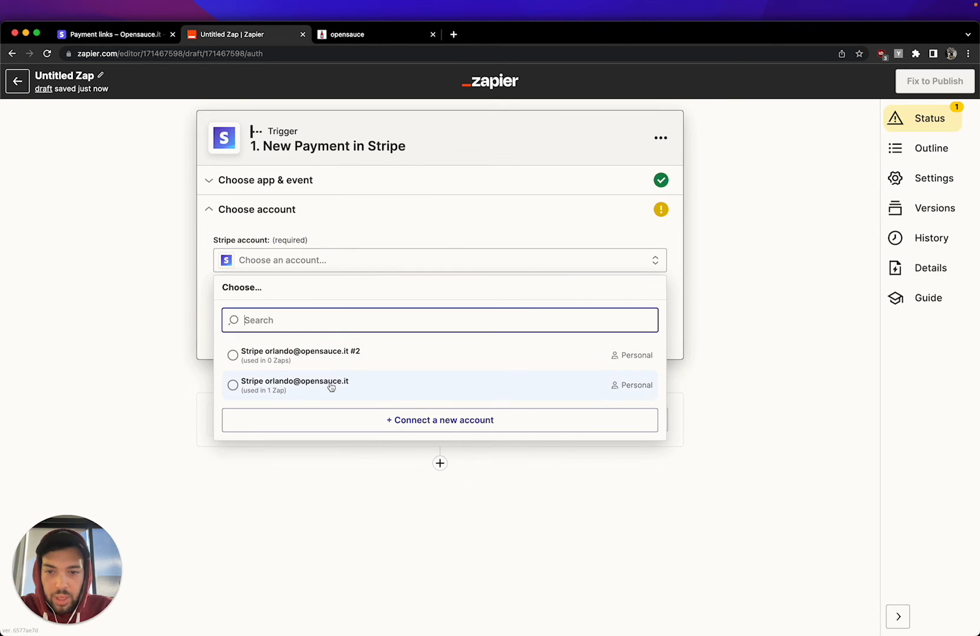
{"action": "left_click", "coordinate": [294, 385]}
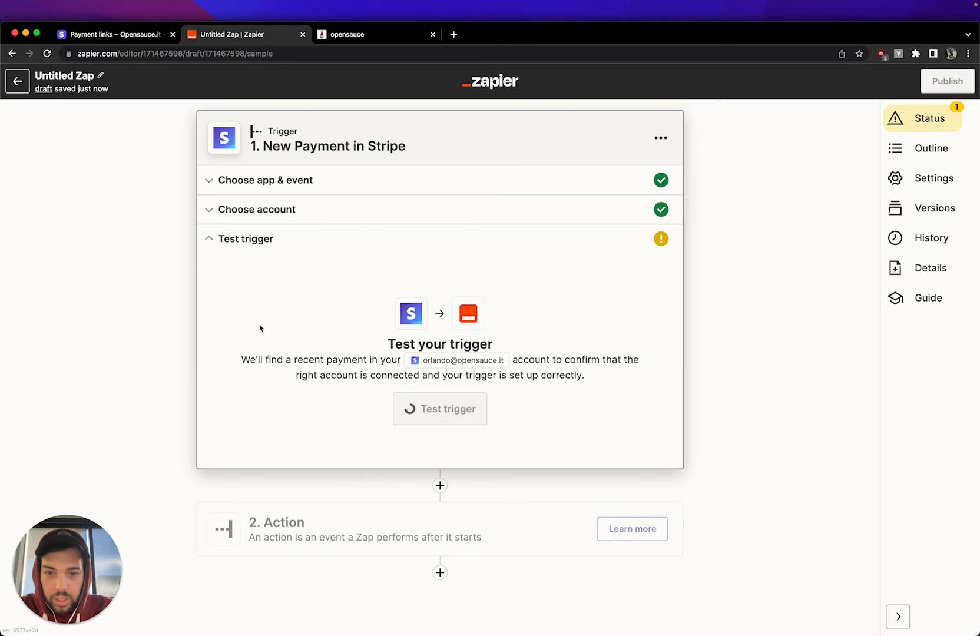
- Run the Stripe trigger test and review the Payment B sample's customer and billing fields
{"action": "left_click", "coordinate": [440, 409]}
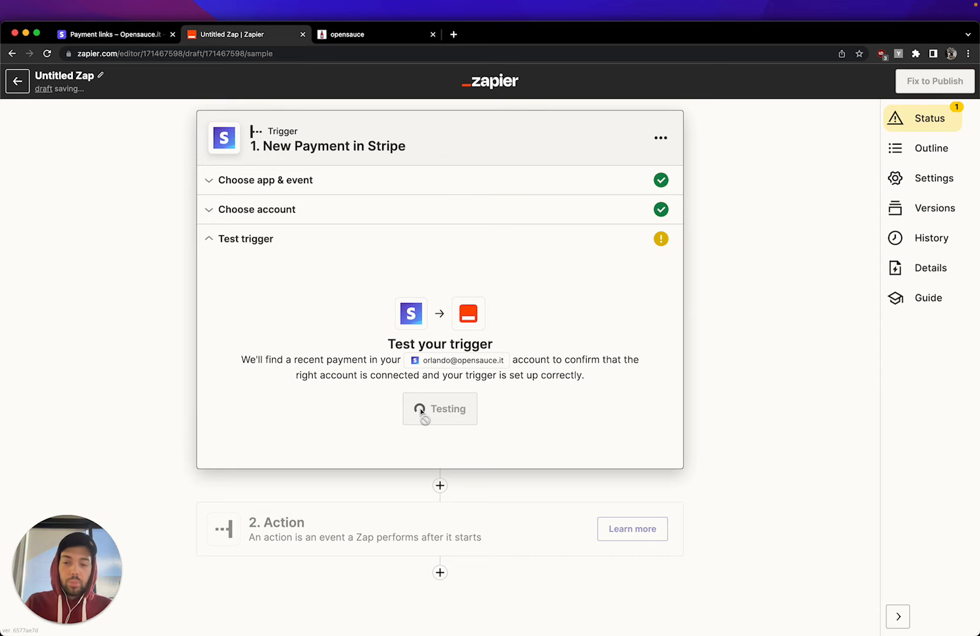
{"action": "left_click", "coordinate": [439, 408]}
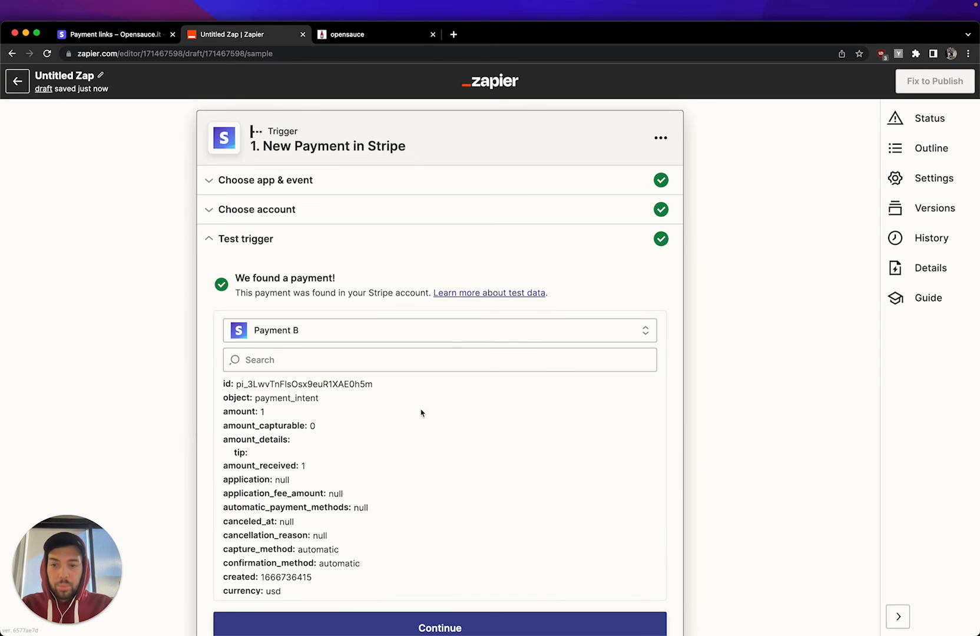
{"action": "scroll", "scroll_direction": "down", "scroll_amount": 3}
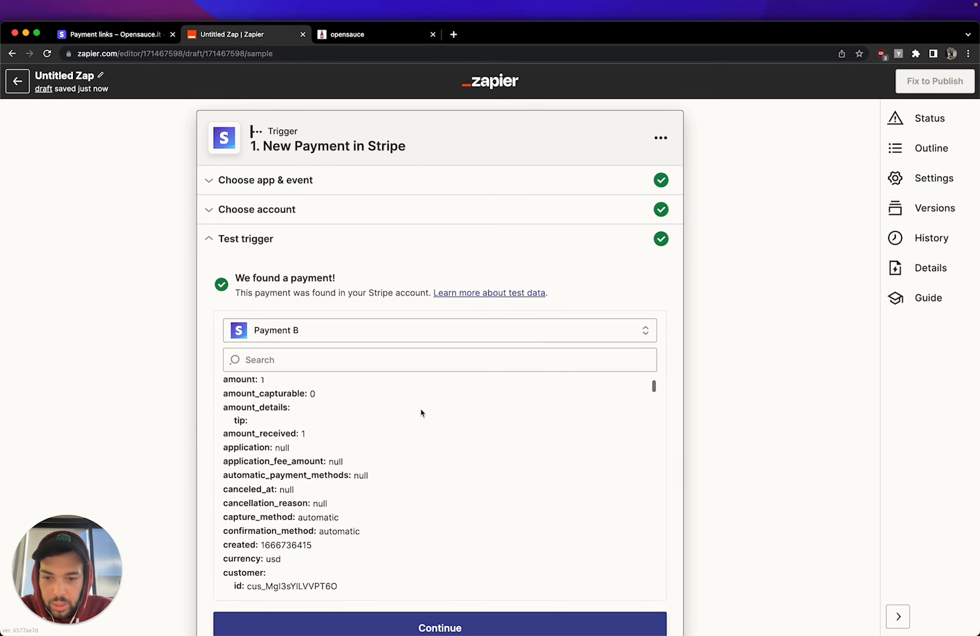
{"action": "scroll", "scroll_direction": "down", "scroll_amount": 3}
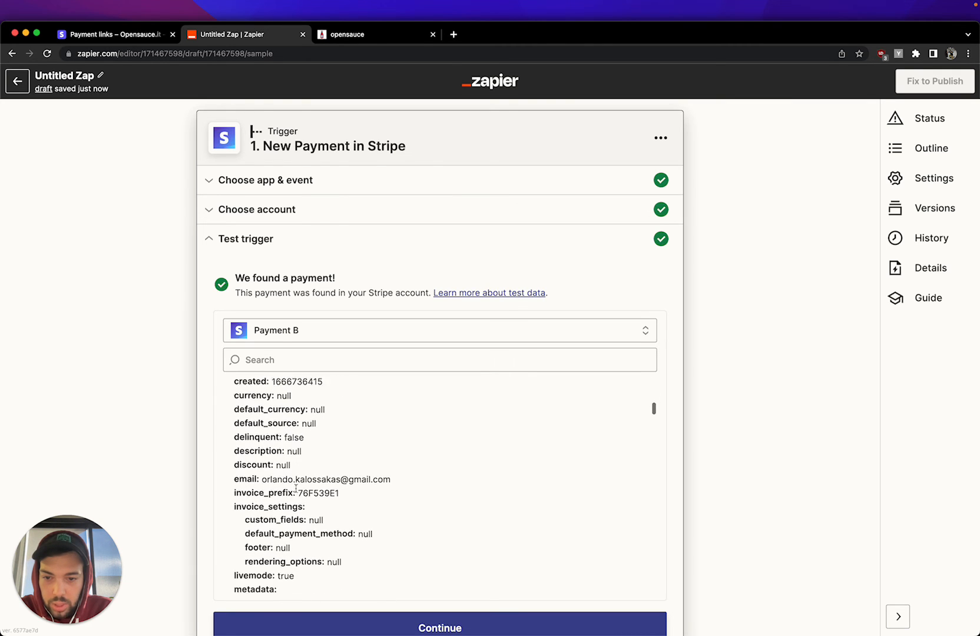
{"action": "scroll", "scroll_direction": "down", "scroll_amount": 3}
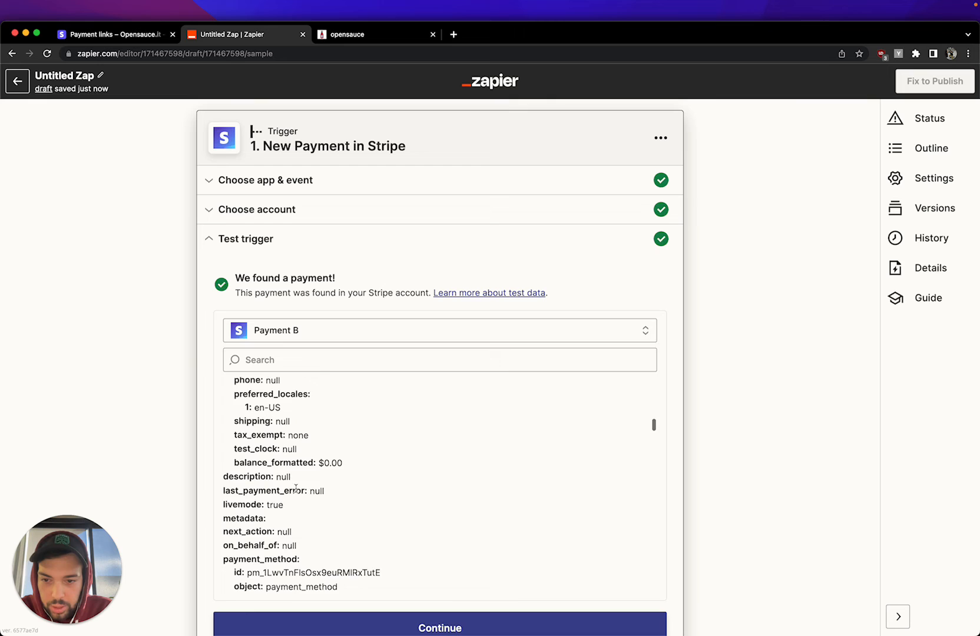
{"action": "scroll", "scroll_direction": "down", "scroll_amount": 3}
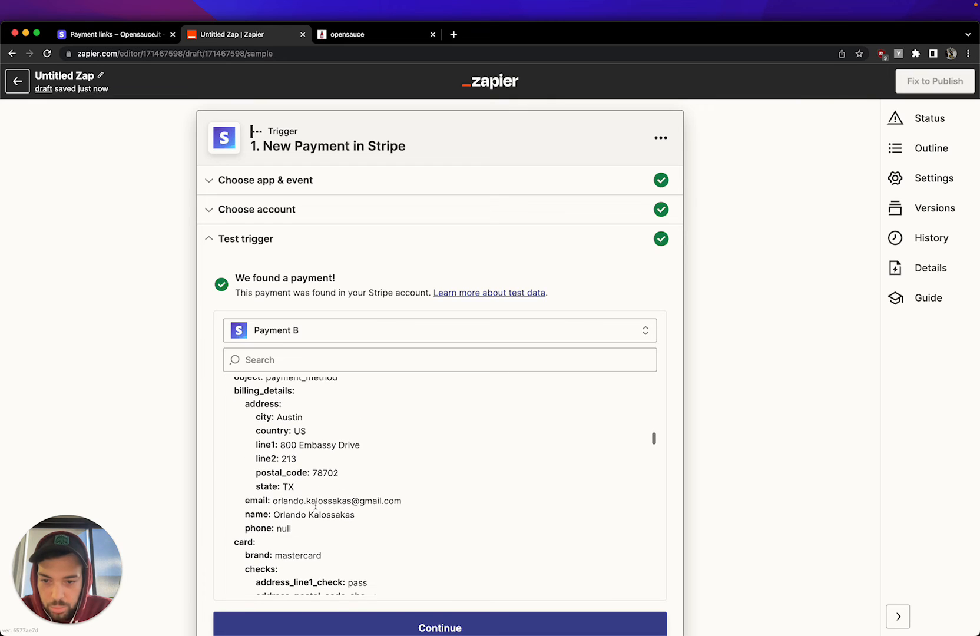
{"action": "scroll", "scroll_direction": "down", "scroll_amount": 3}
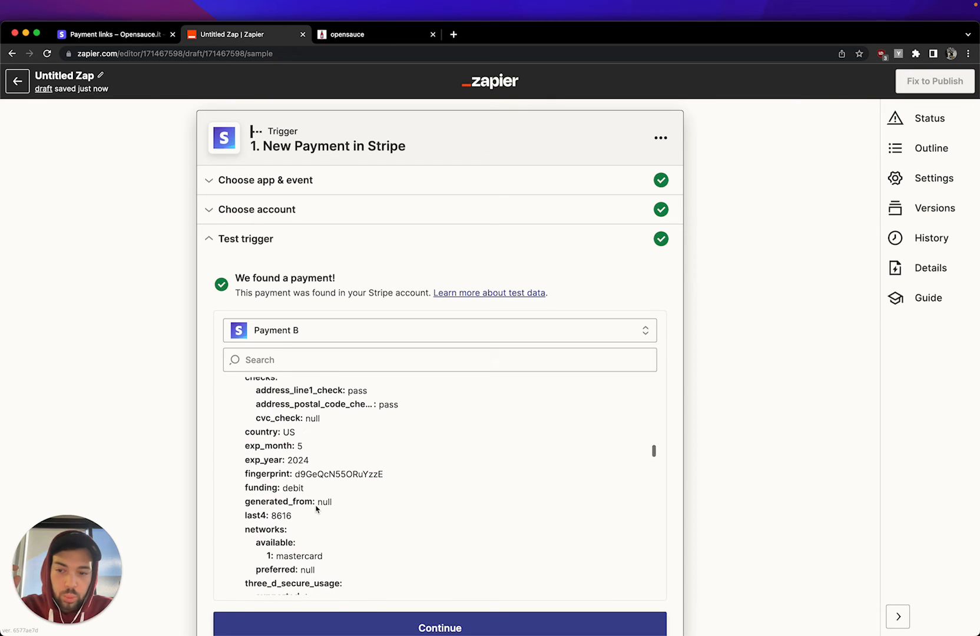
{"action": "scroll", "scroll_direction": "down", "scroll_amount": 3}
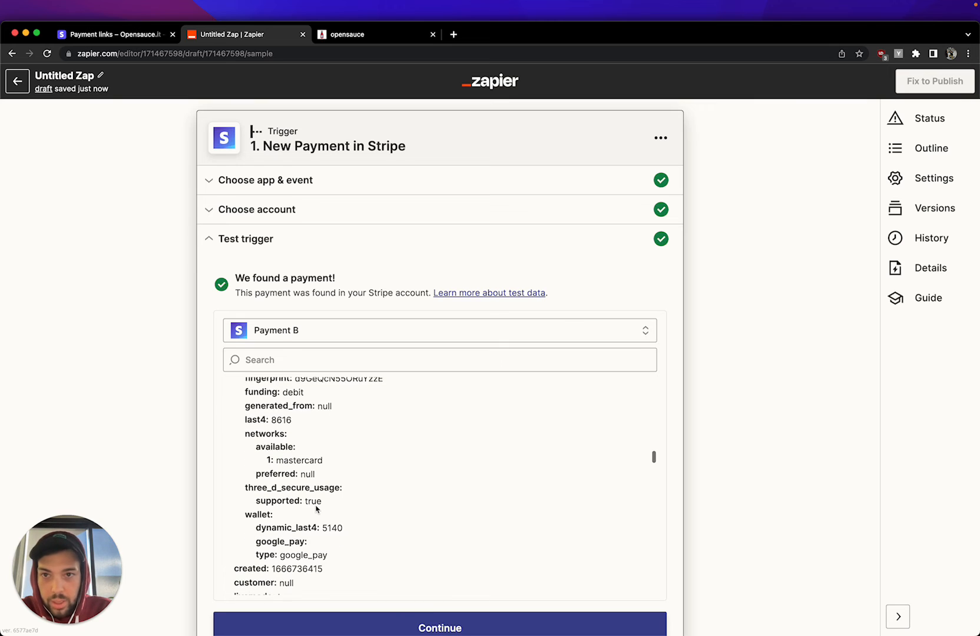
{"action": "left_click", "coordinate": [375, 34]}
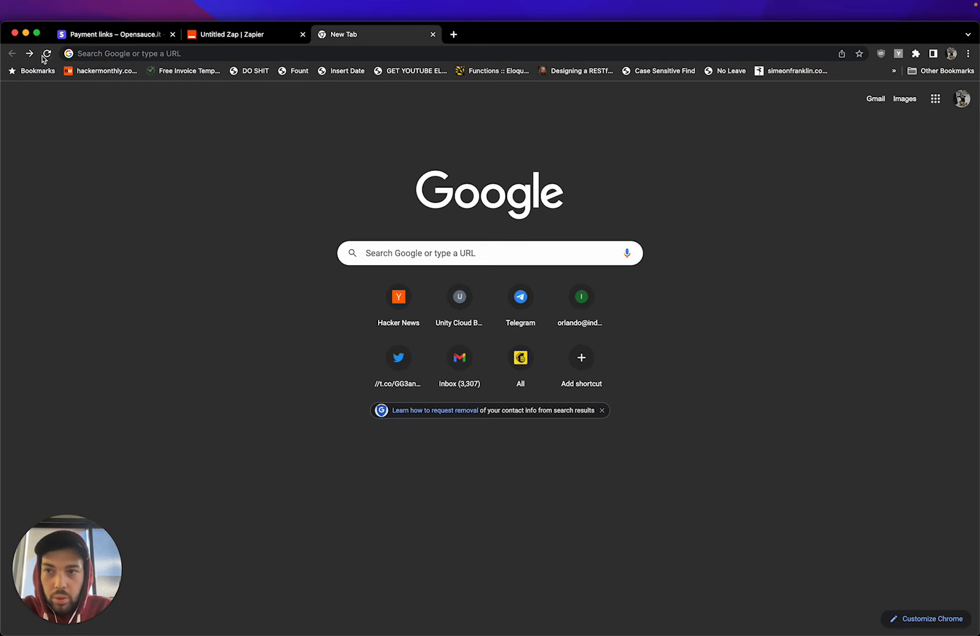
- Copy the $1.00 tip payment link, load its checkout page, and return to the Payment B sample
{"action": "left_click", "coordinate": [113, 34]}
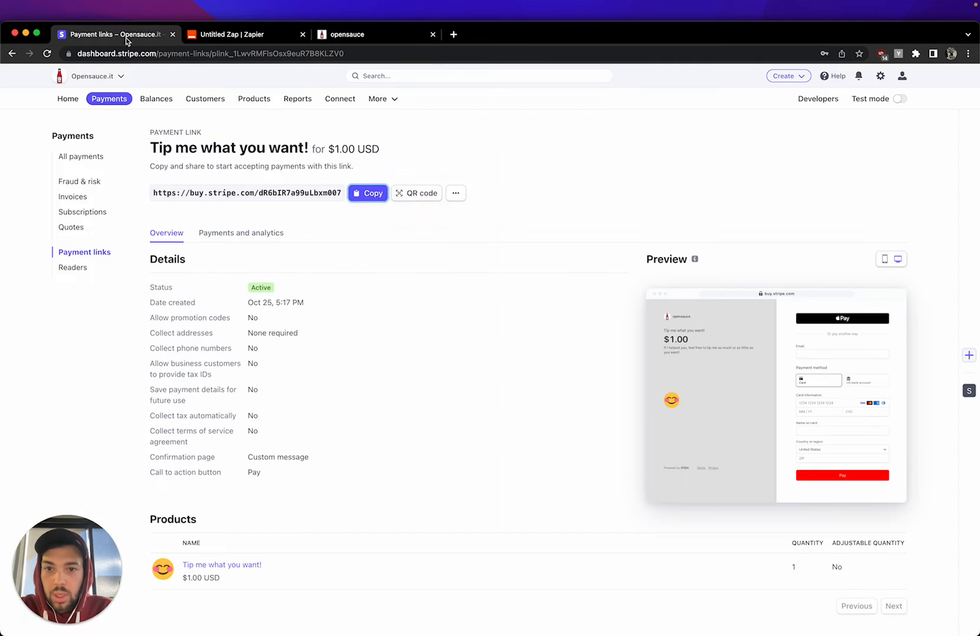
{"action": "left_click", "coordinate": [349, 34]}
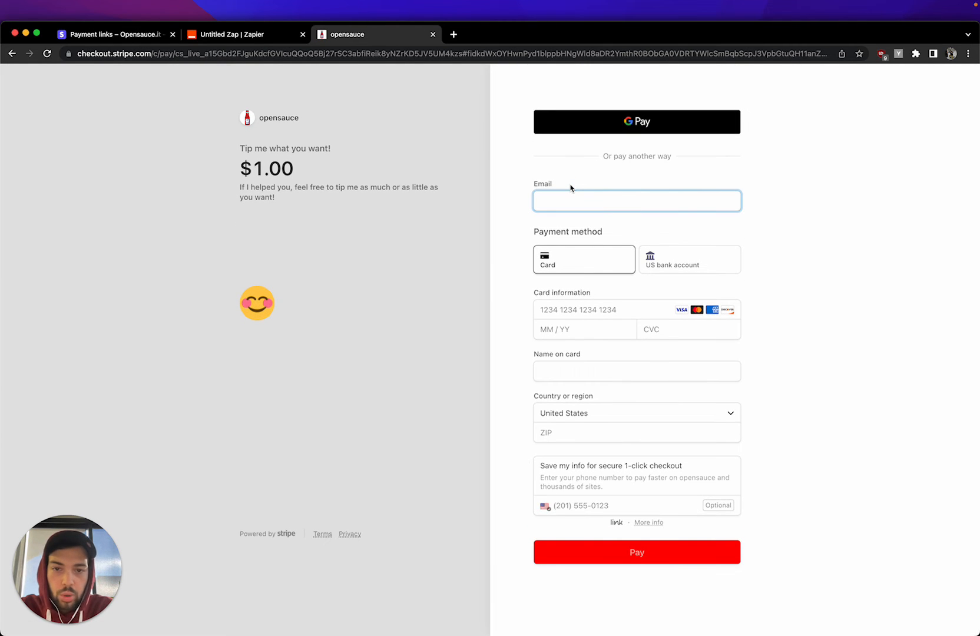
{"action": "left_click", "coordinate": [244, 34]}
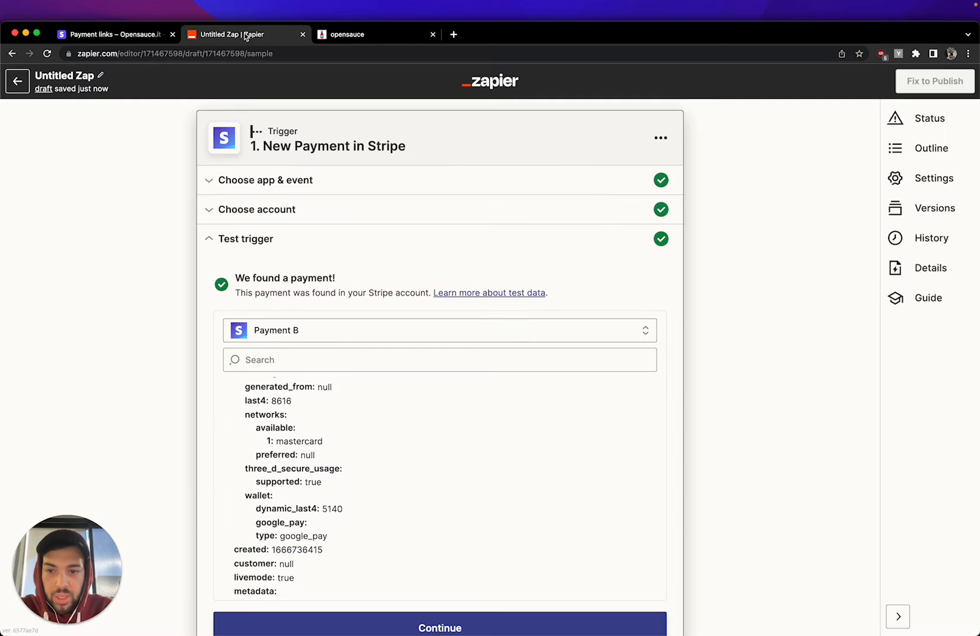
- Scroll through the remaining Payment B test data toward the Continue control
{"action": "scroll", "scroll_direction": "down", "scroll_amount": 3}
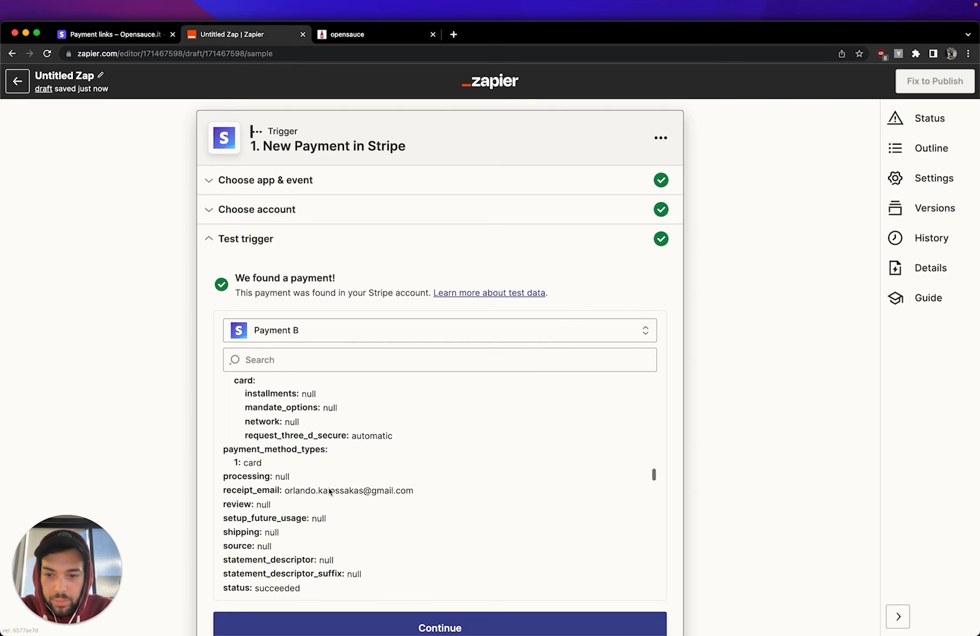
{"action": "scroll", "scroll_direction": "down", "scroll_amount": 3}
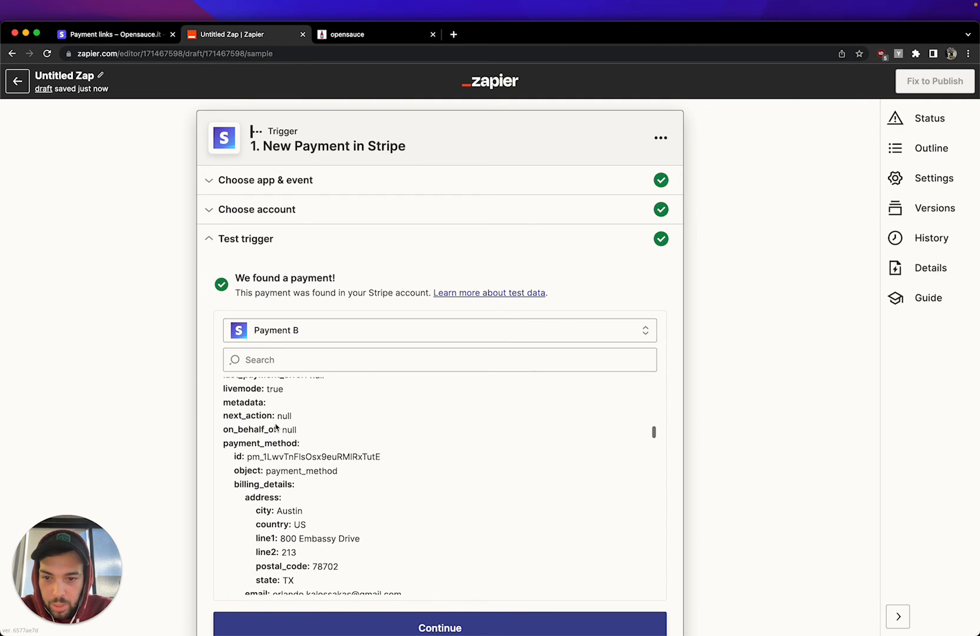
{"action": "scroll", "scroll_direction": "down", "scroll_amount": 3}
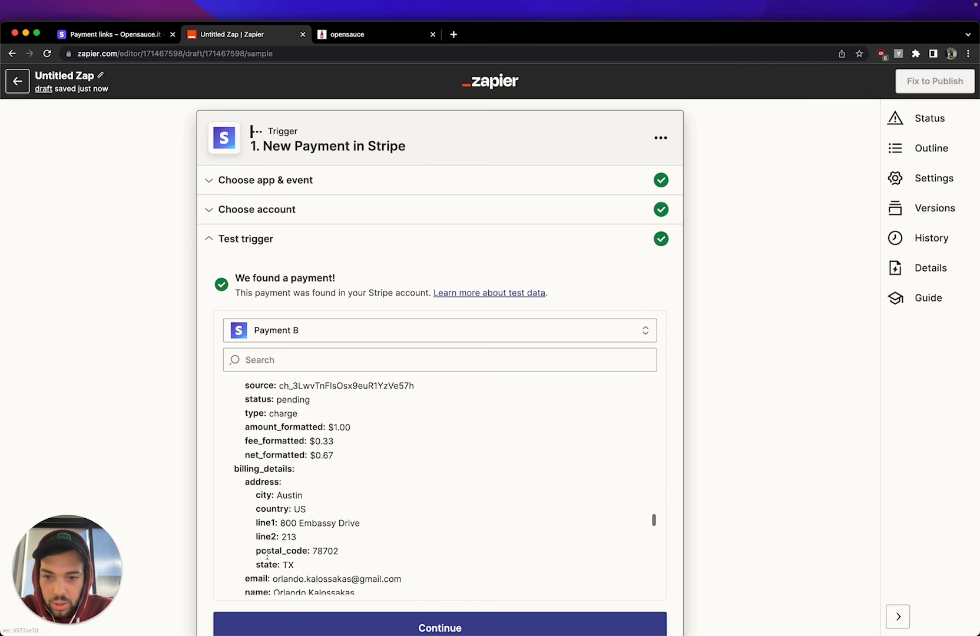
{"action": "scroll", "scroll_direction": "down", "scroll_amount": 3}
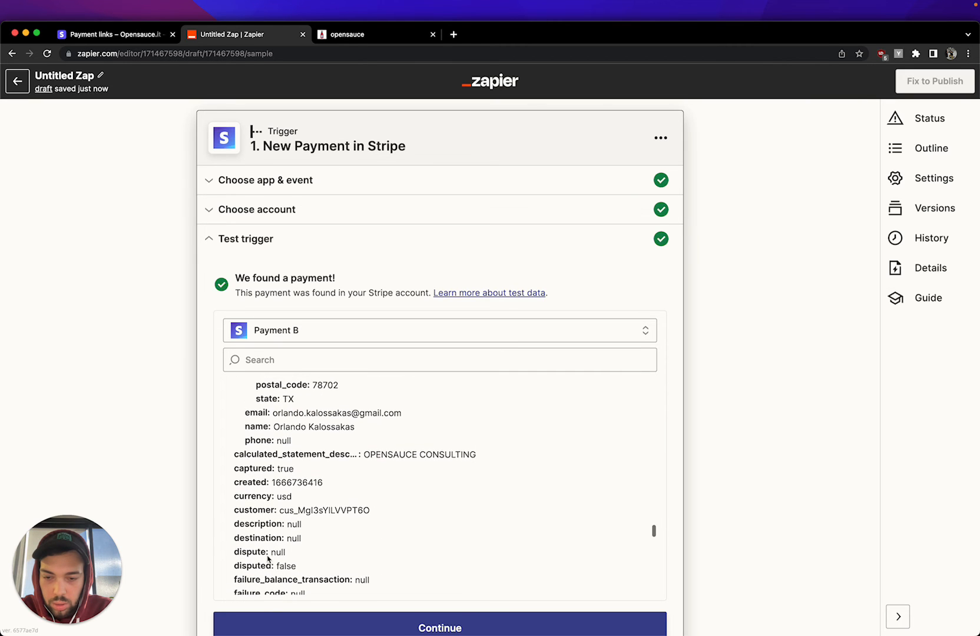
{"action": "scroll", "scroll_direction": "down", "scroll_amount": 3}
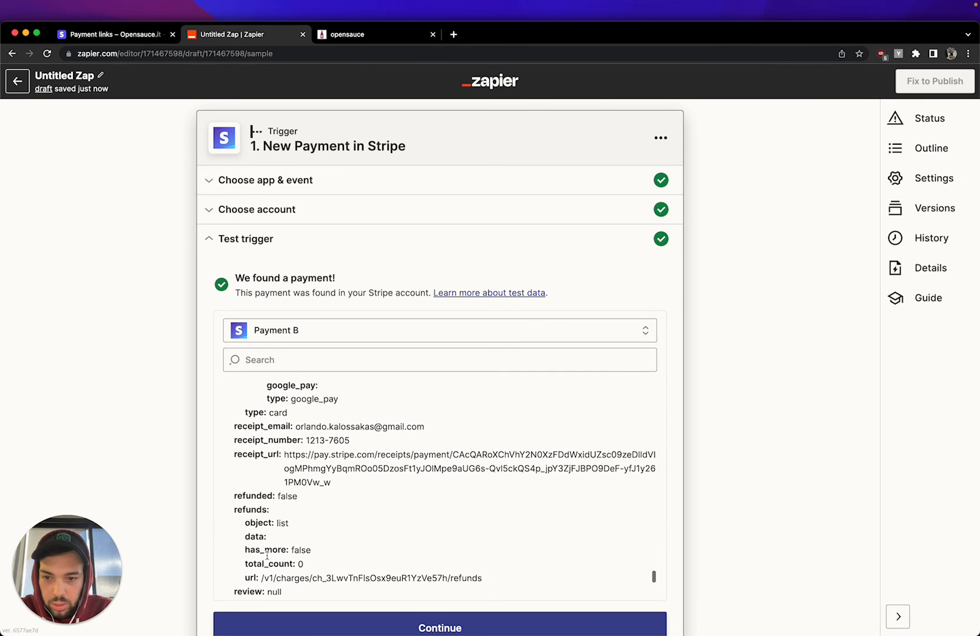
{"action": "scroll", "scroll_direction": "down", "scroll_amount": 3}
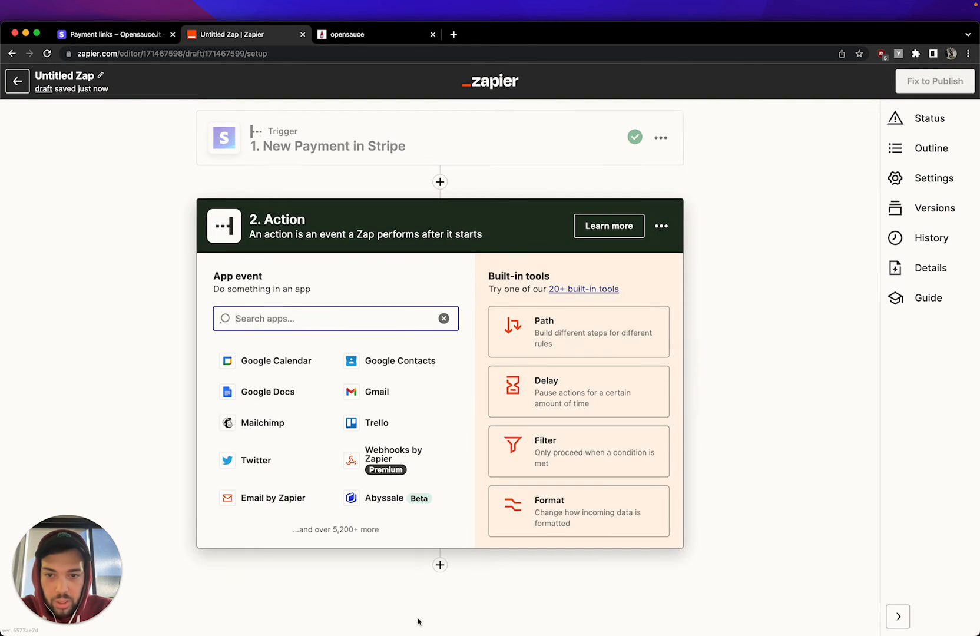
- Choose Gmail as the action app, then delete that Gmail step
{"action": "type", "text": "Email"}
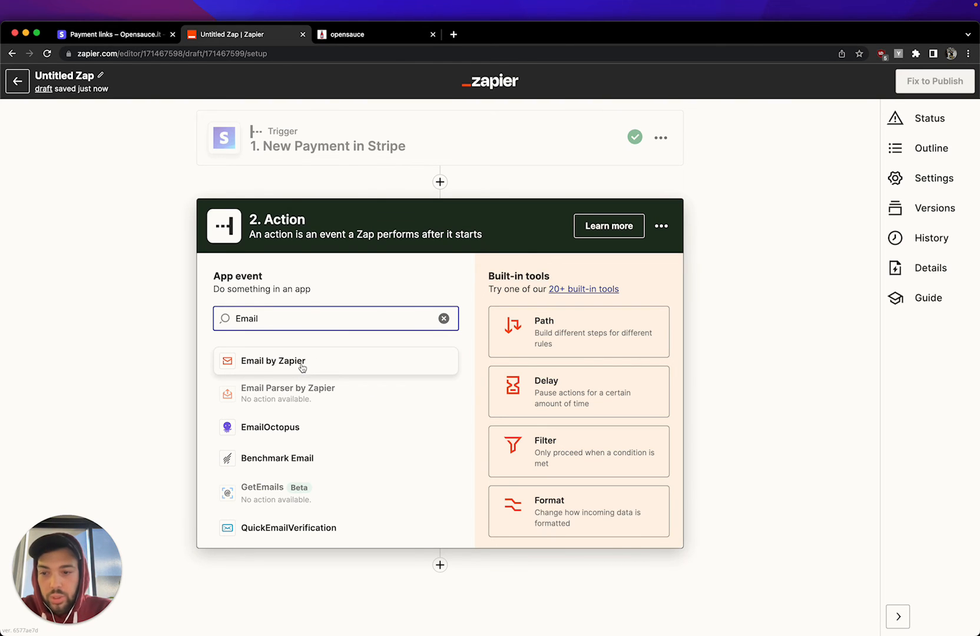
{"action": "type", "text": "Gmail"}
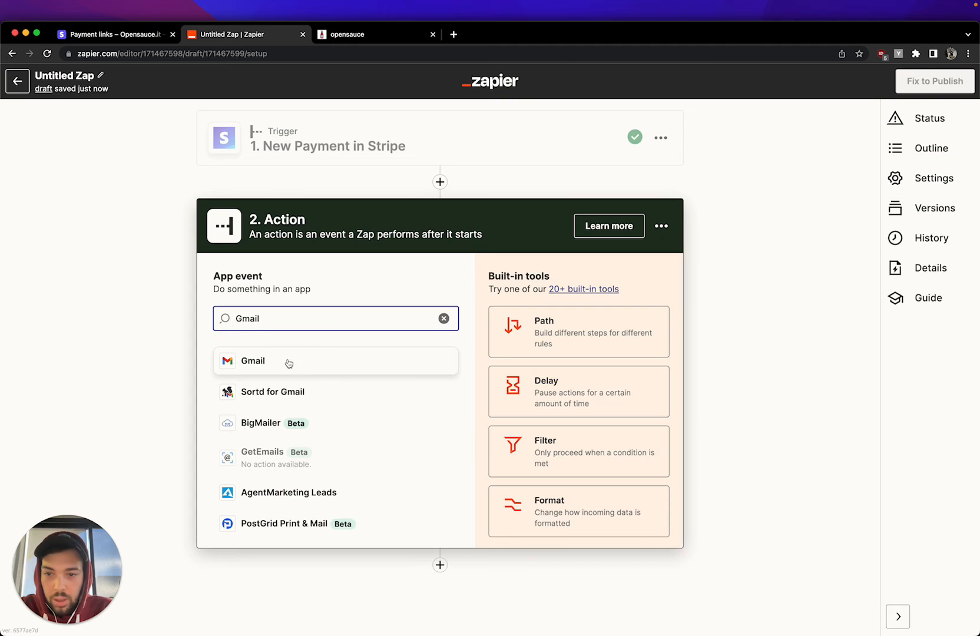
{"action": "left_click", "coordinate": [252, 360]}
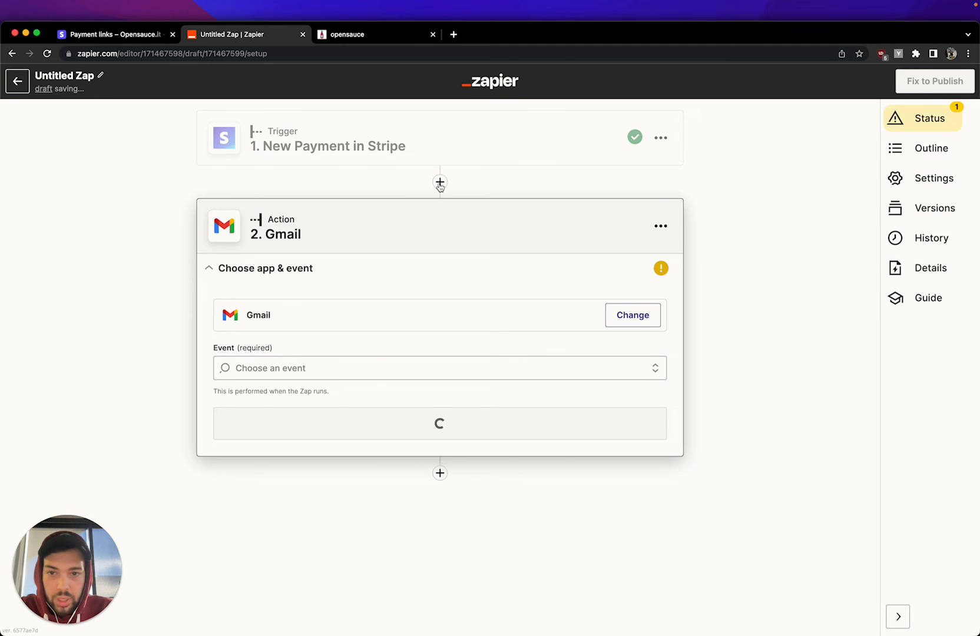
{"action": "left_click", "coordinate": [660, 225]}
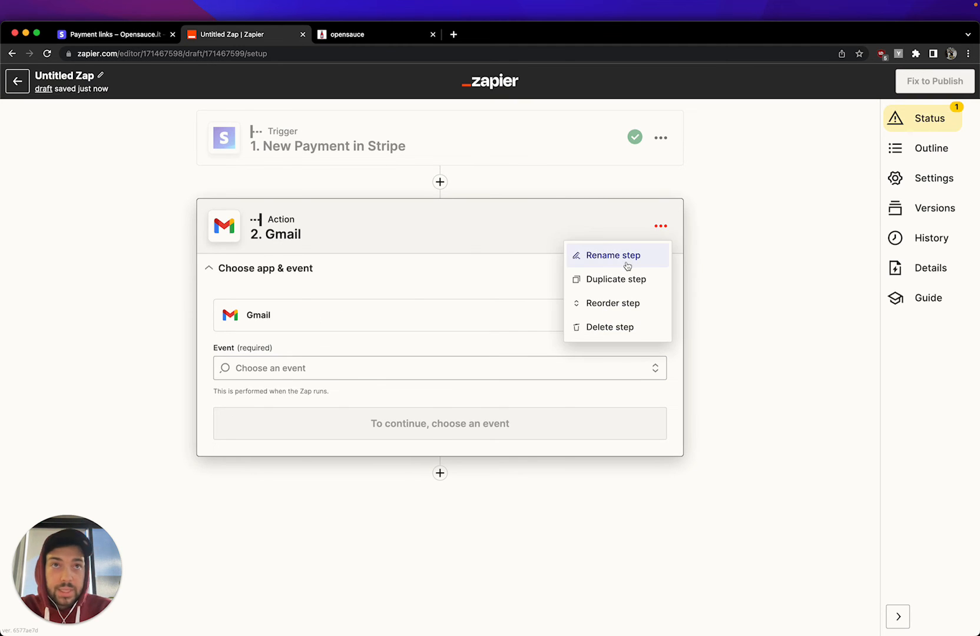
{"action": "mouse_move", "coordinate": [606, 326]}
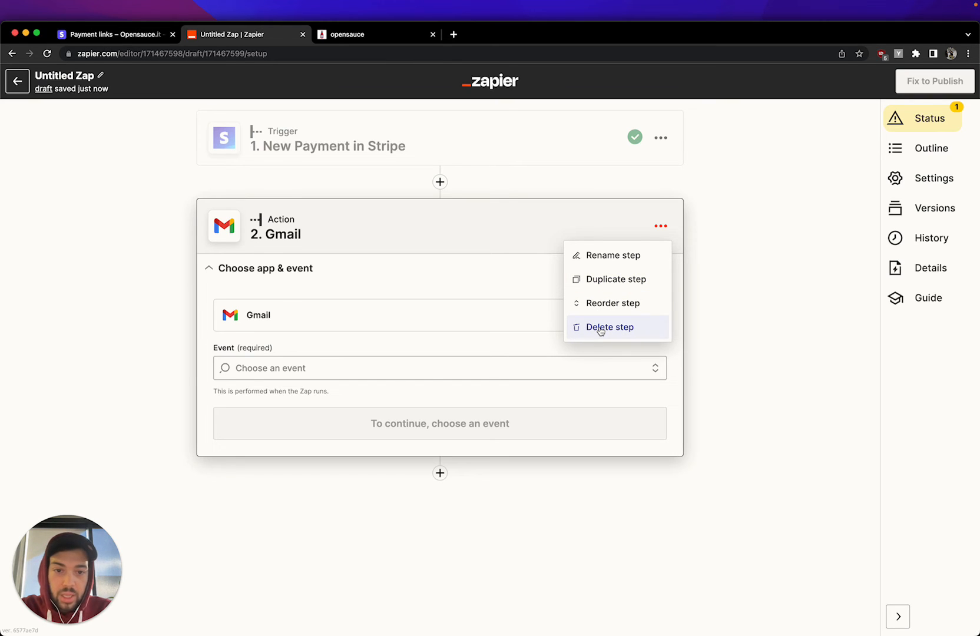
{"action": "left_click", "coordinate": [609, 326]}
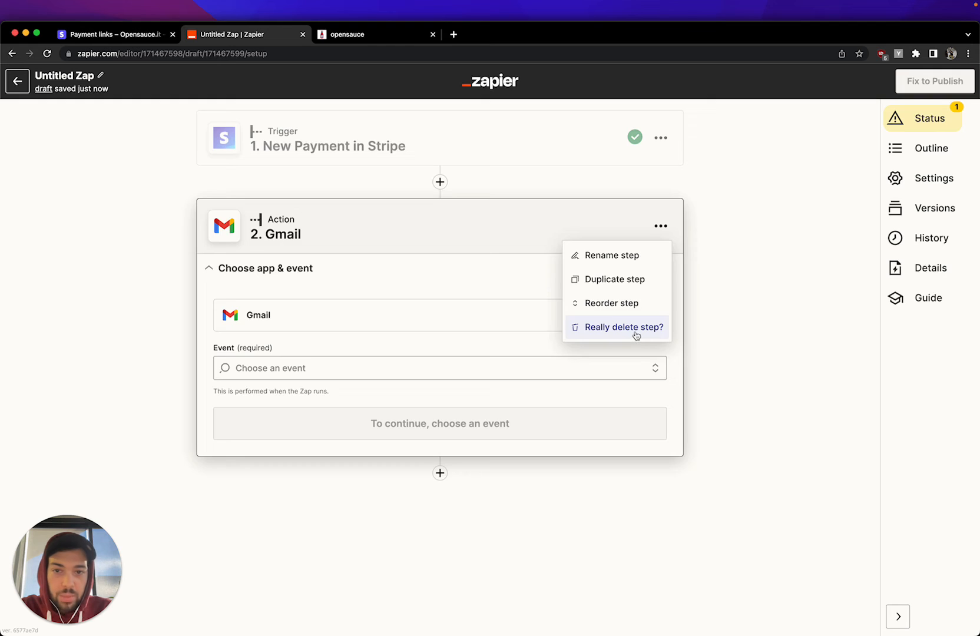
{"action": "left_click", "coordinate": [619, 326]}
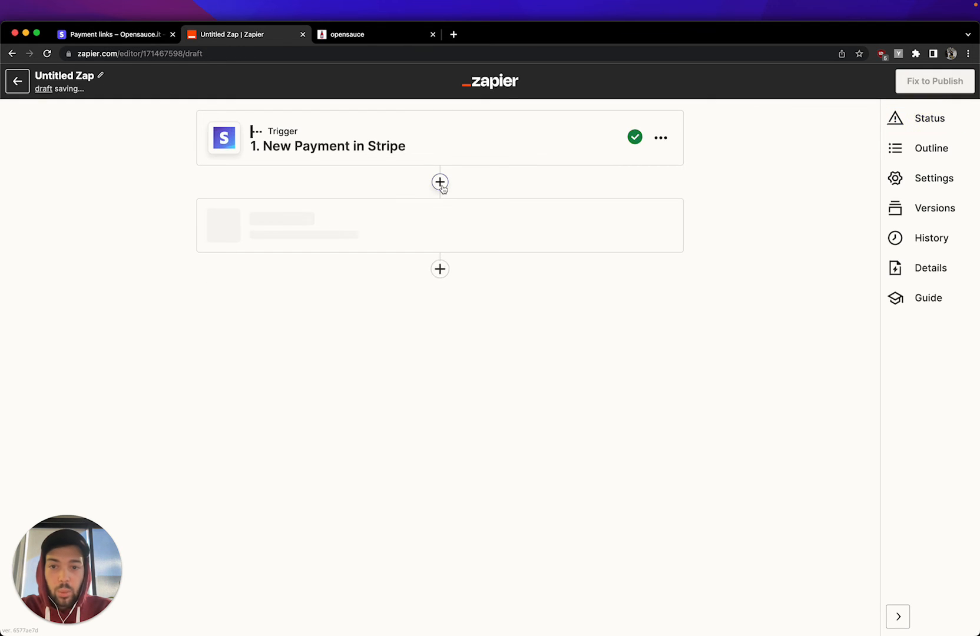
- Add an Email by Zapier action with the Send Outbound Email event and continue to its setup
{"action": "left_click", "coordinate": [440, 181]}
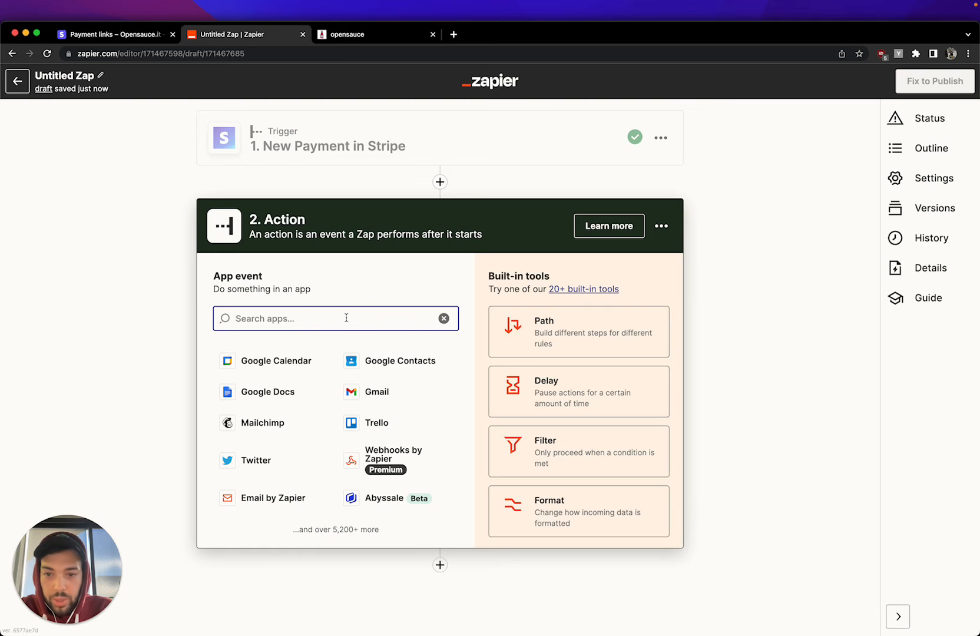
{"action": "type", "text": "Email"}
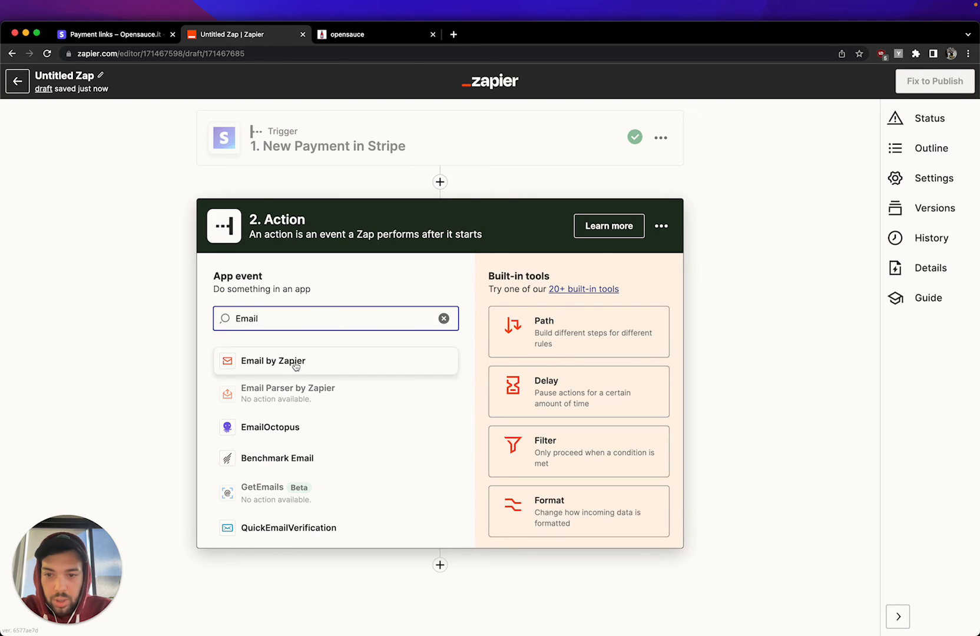
{"action": "left_click", "coordinate": [273, 360]}
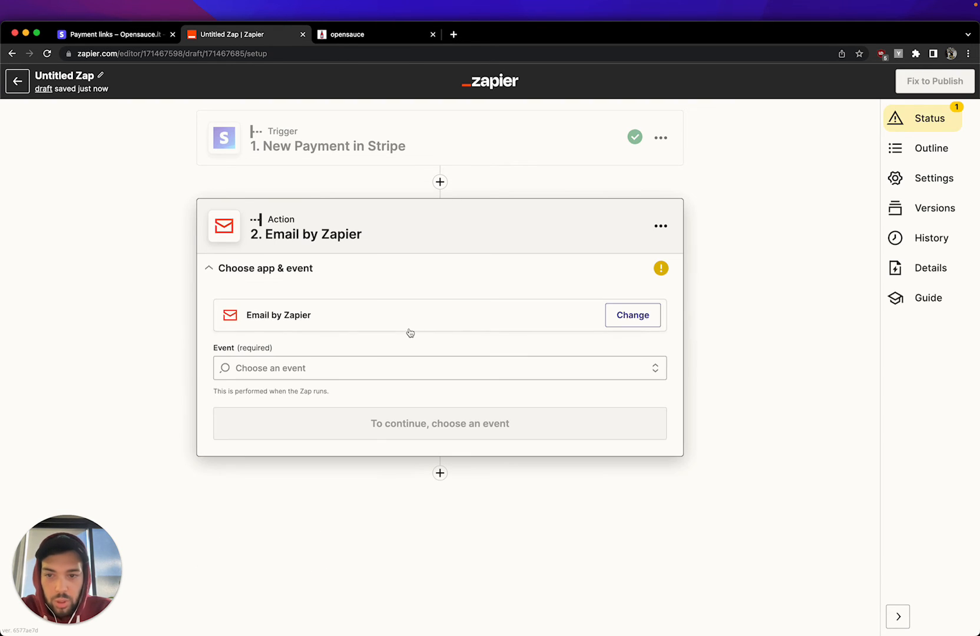
{"action": "left_click", "coordinate": [438, 367]}
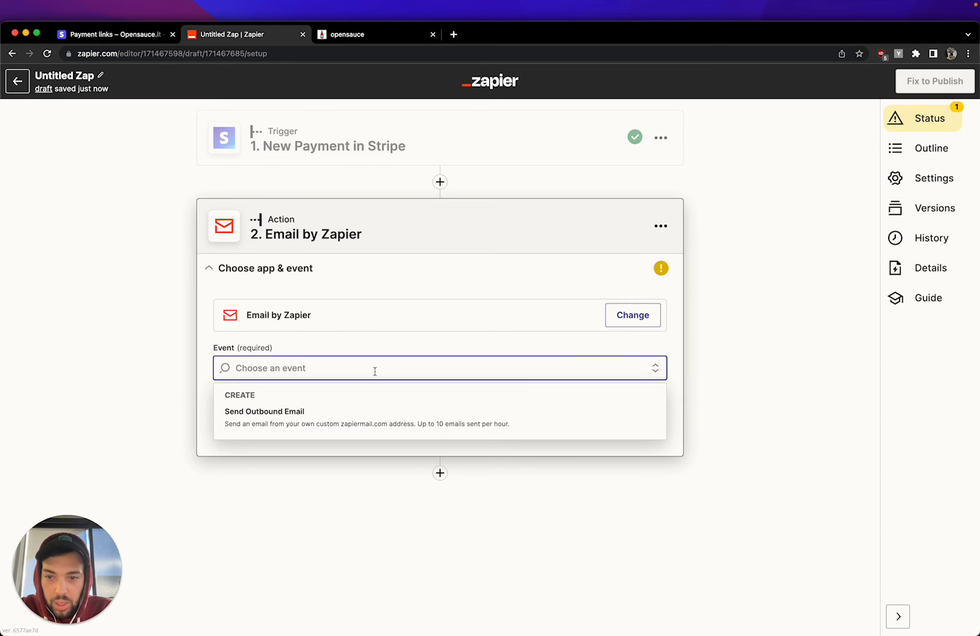
{"action": "left_click", "coordinate": [264, 411]}
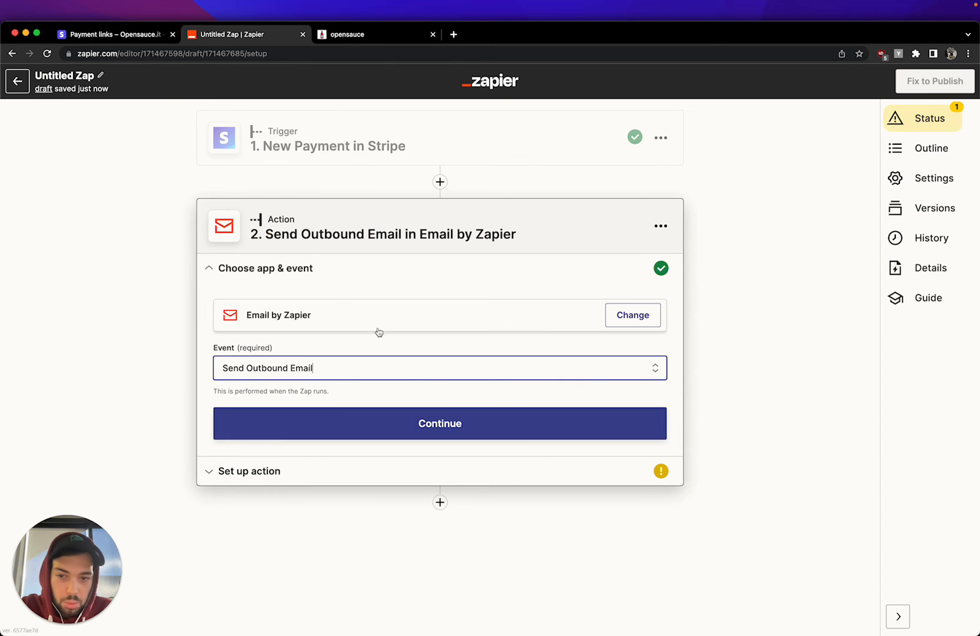
{"action": "left_click", "coordinate": [438, 422]}
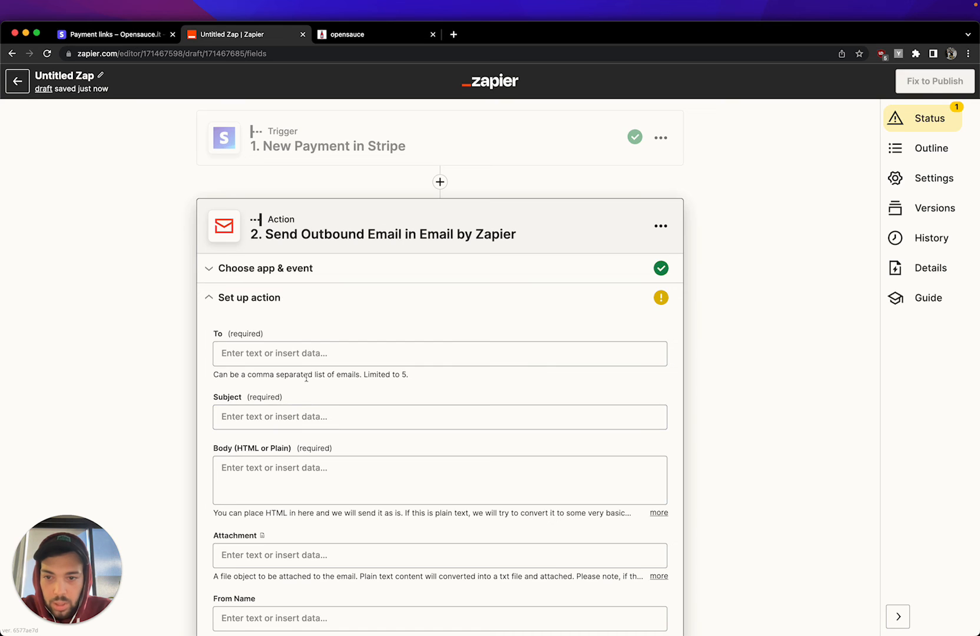
- Set the email's To field to the payment's Customer Email
{"action": "left_click", "coordinate": [438, 354]}
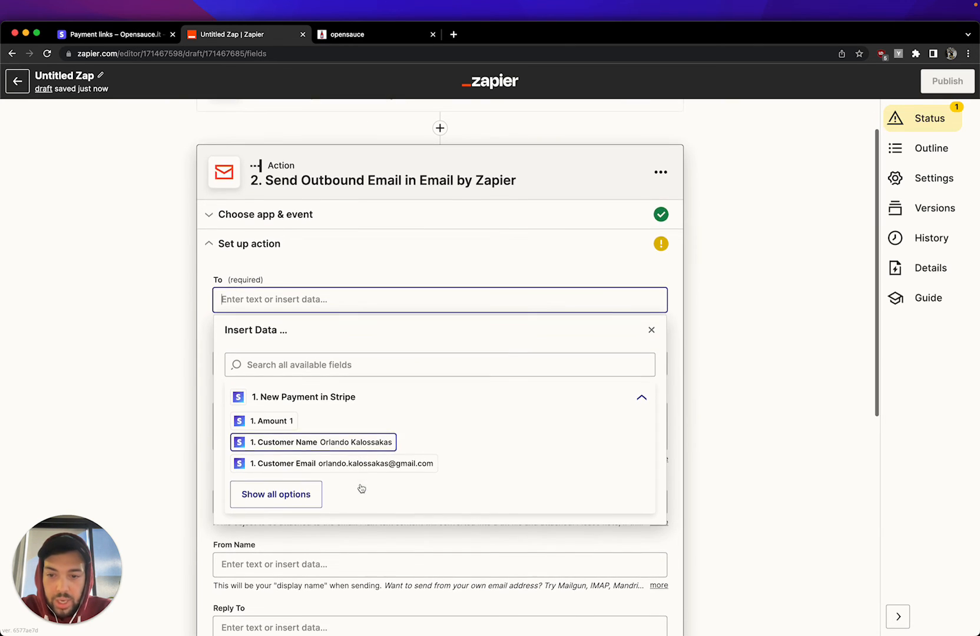
{"action": "left_click", "coordinate": [274, 494]}
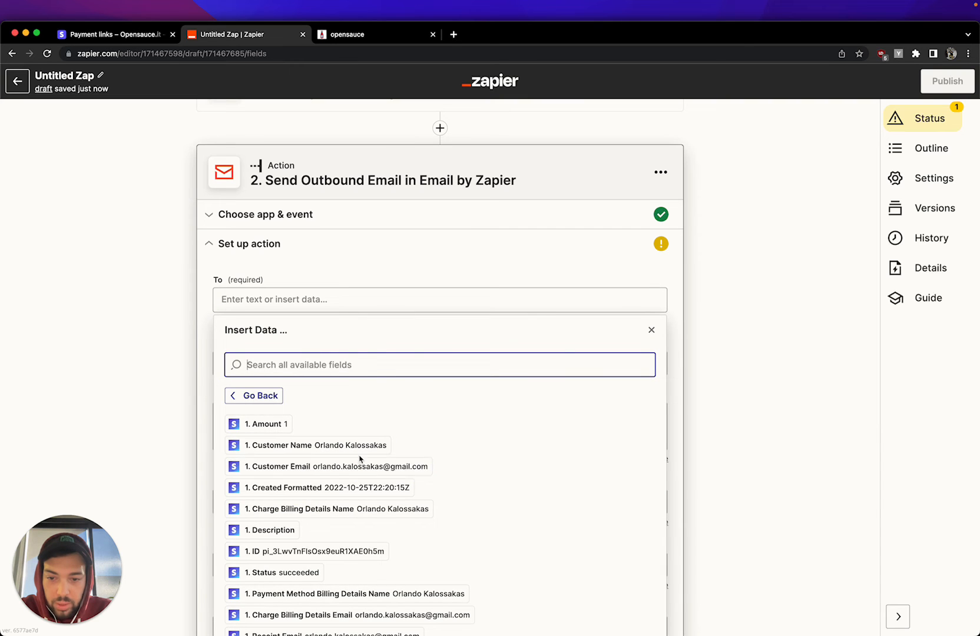
{"action": "left_click", "coordinate": [333, 467]}
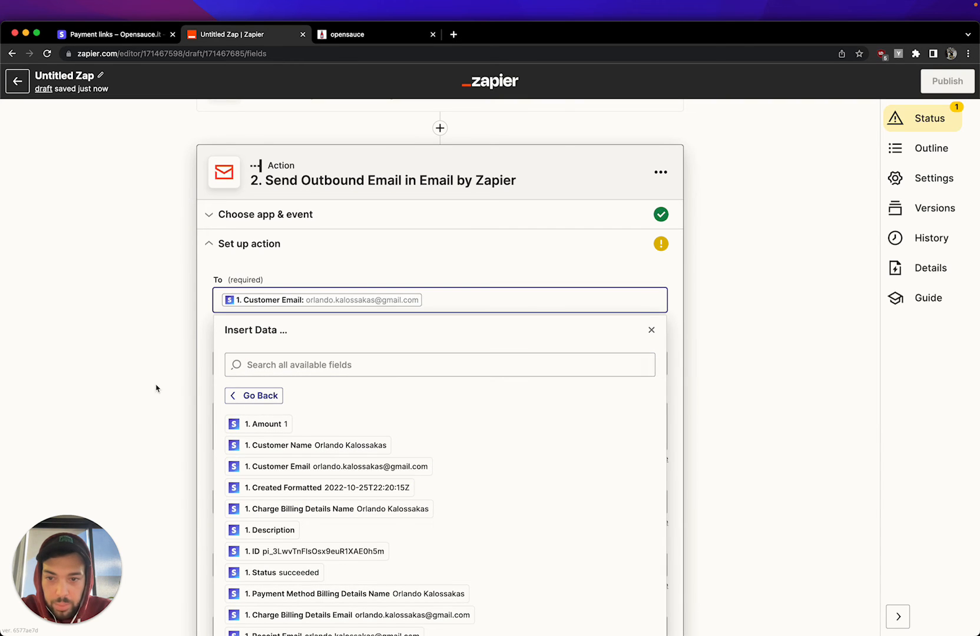
{"action": "left_click", "coordinate": [650, 329]}
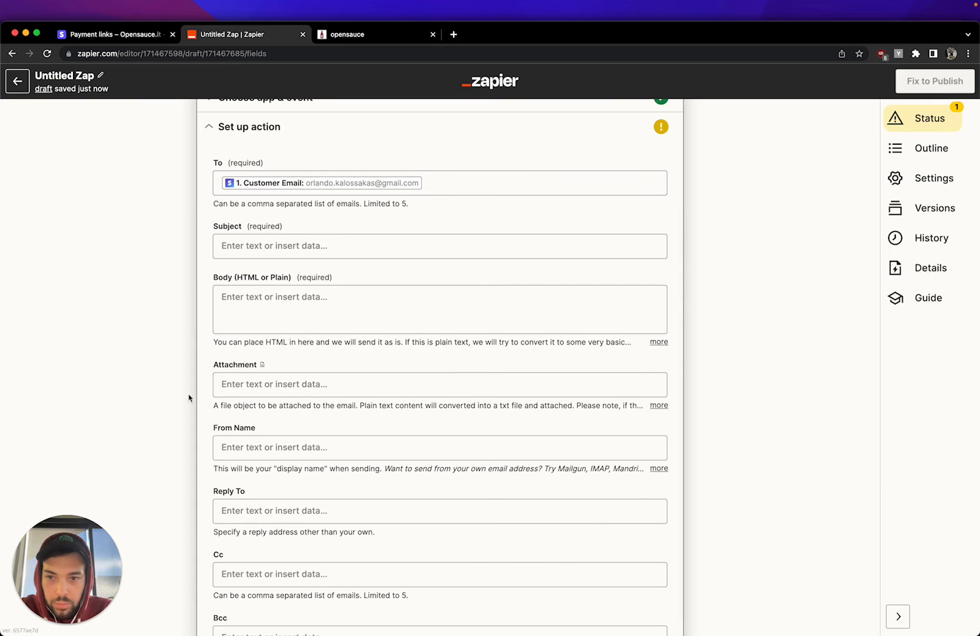
- Write the subject thanking the payer for their tip, inserting the payment Amount
{"action": "left_click", "coordinate": [438, 245]}
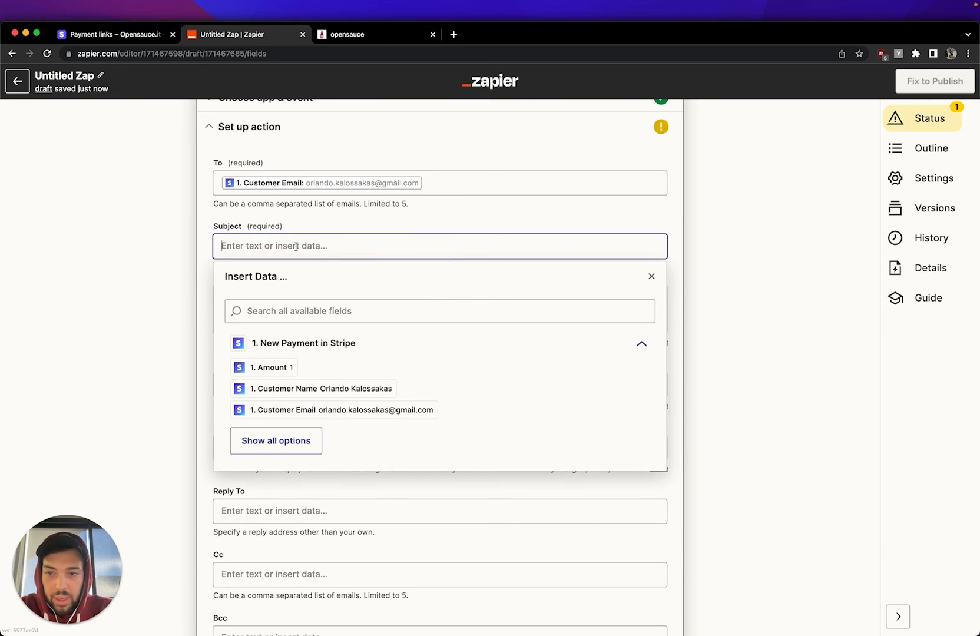
{"action": "type", "text": "Thank you for"}
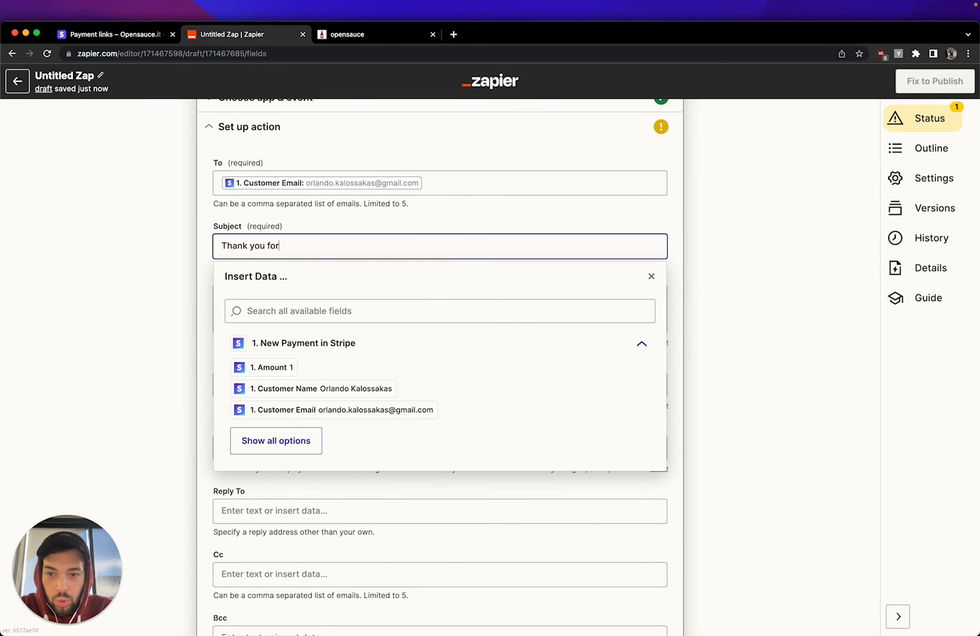
{"action": "type", "text": "paying"}
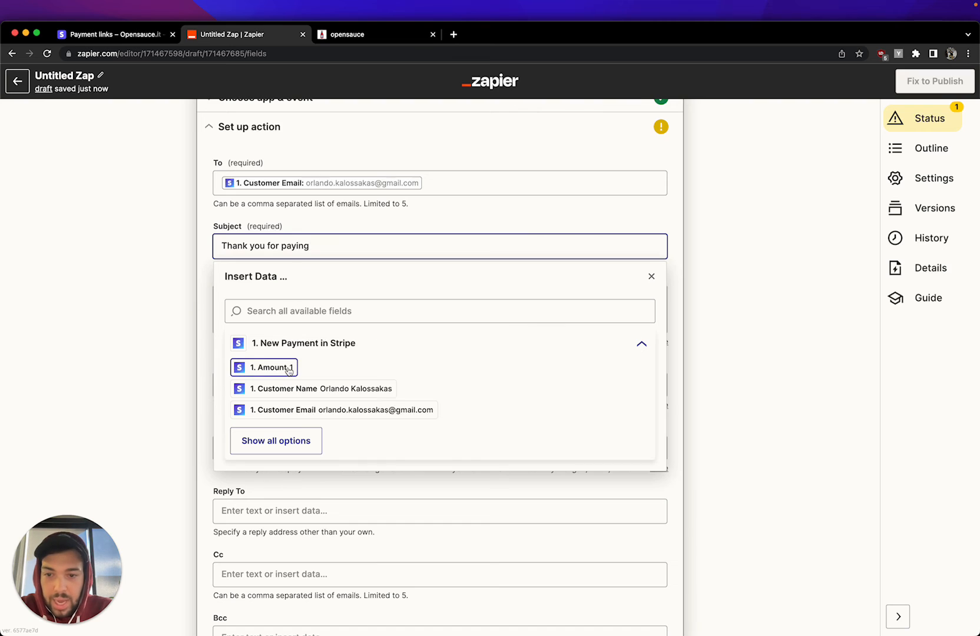
{"action": "left_click", "coordinate": [264, 367]}
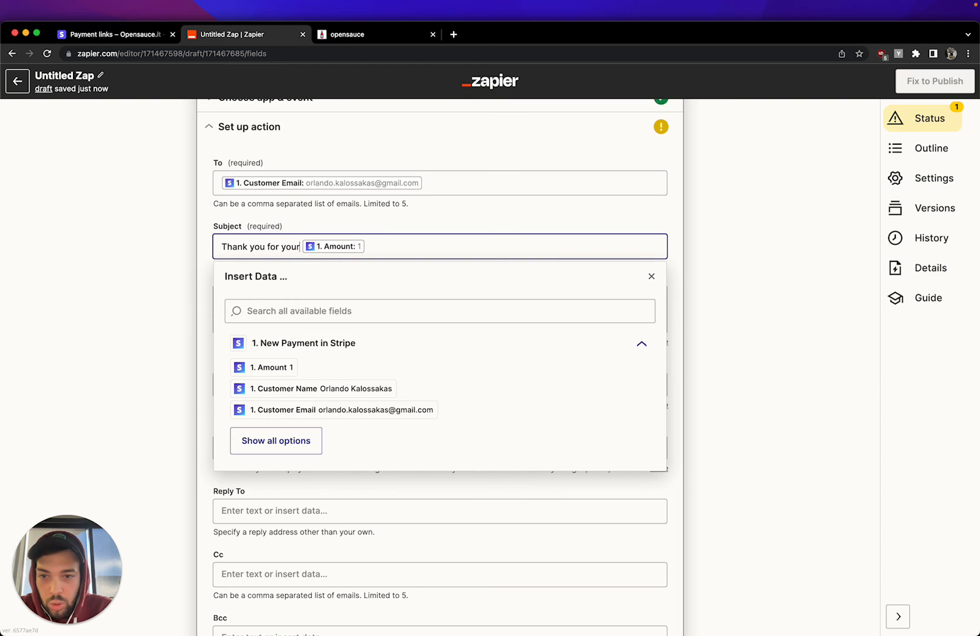
{"action": "type", "text": "tip!"}
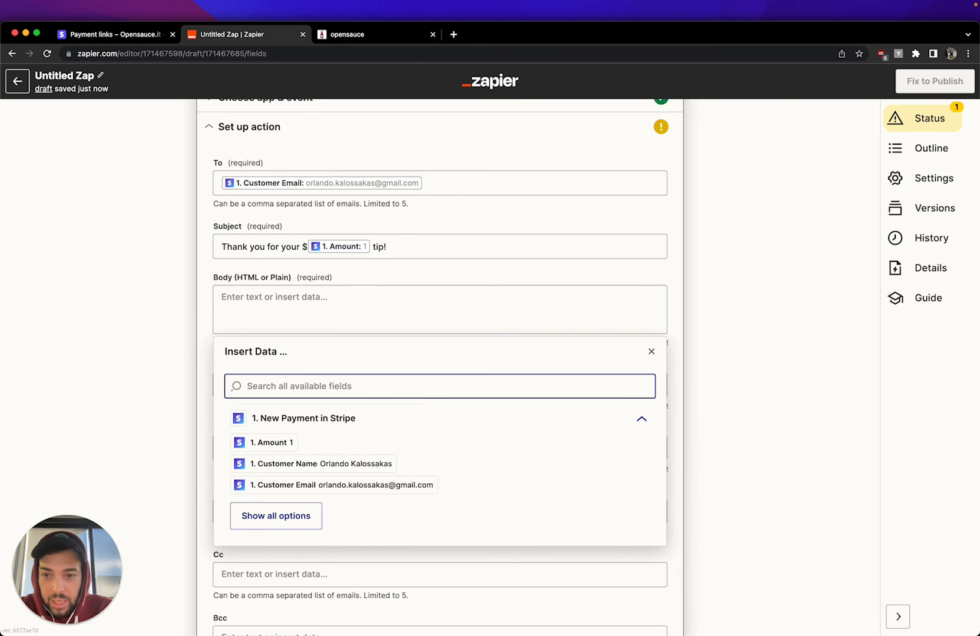
- Begin the body greeting the Charge Billing Details Name and thanking them: 'I truly appreciate it!'
{"action": "type", "text": "He"}
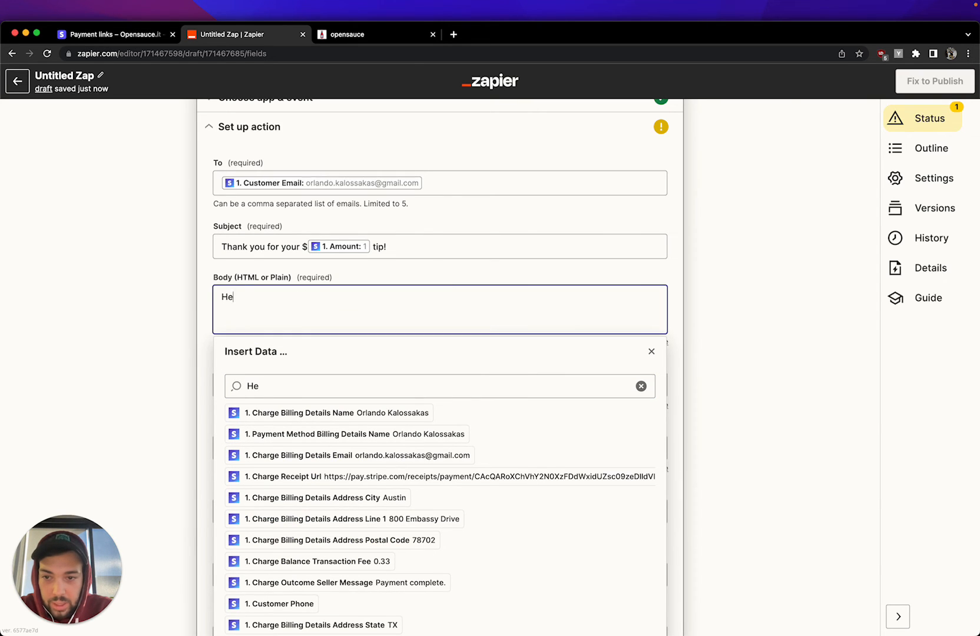
{"action": "type", "text": "llo"}
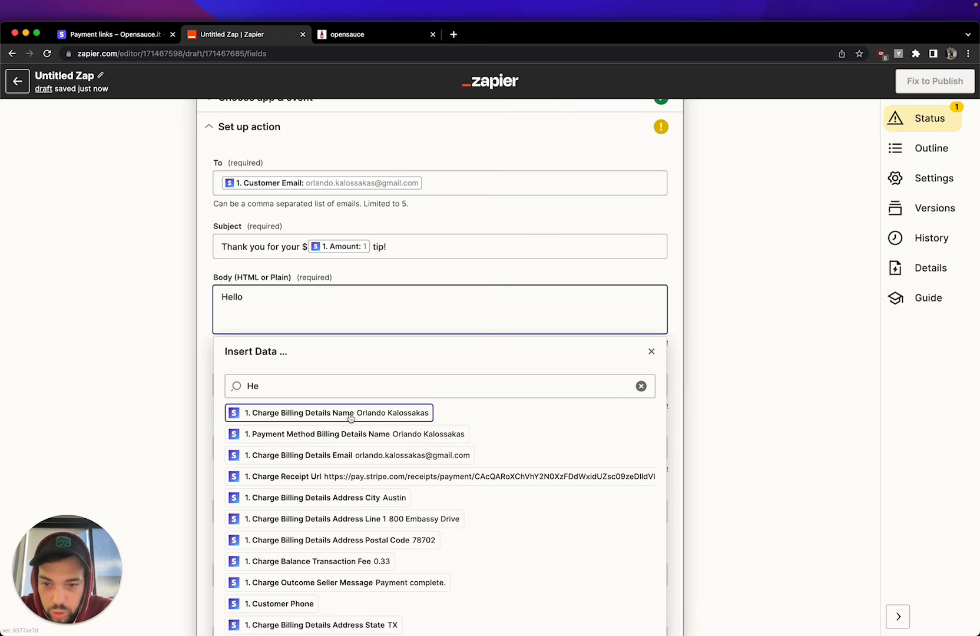
{"action": "left_click", "coordinate": [327, 412]}
{"action": "type", "text": "Thank"}
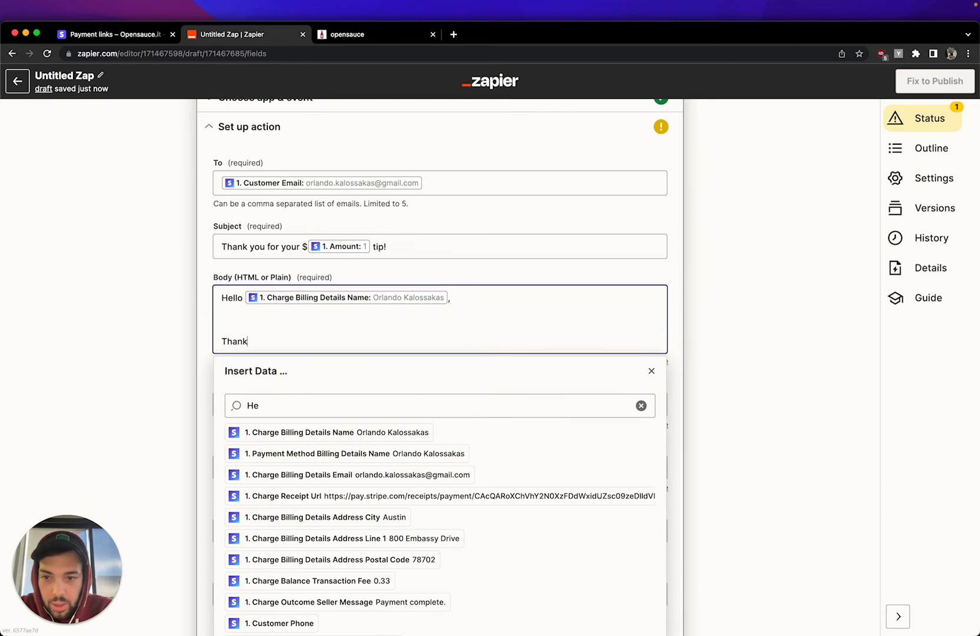
{"action": "type", "text": "you so much for tipp"}
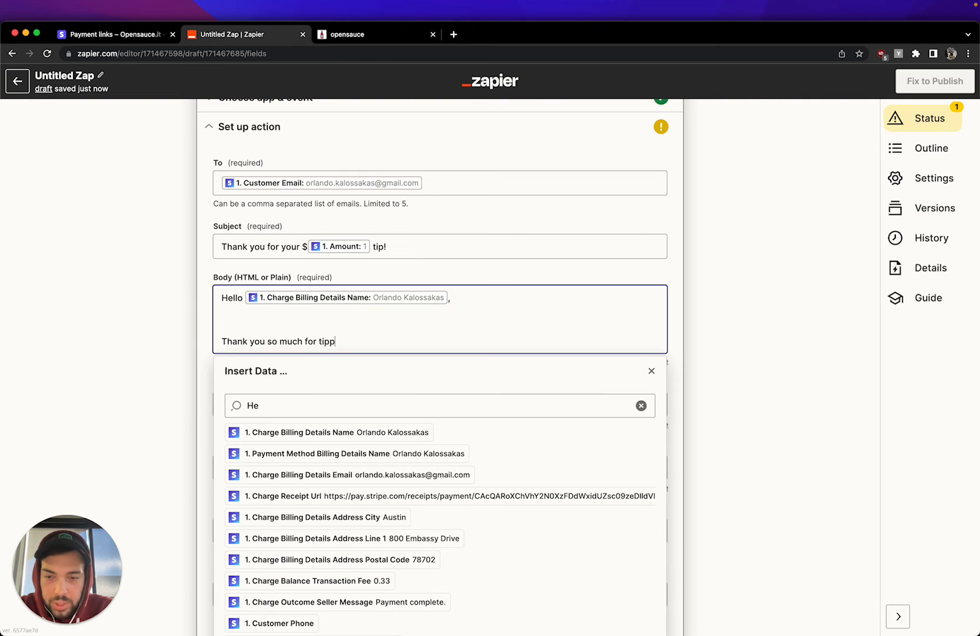
{"action": "type", "text": "ing me, I"}
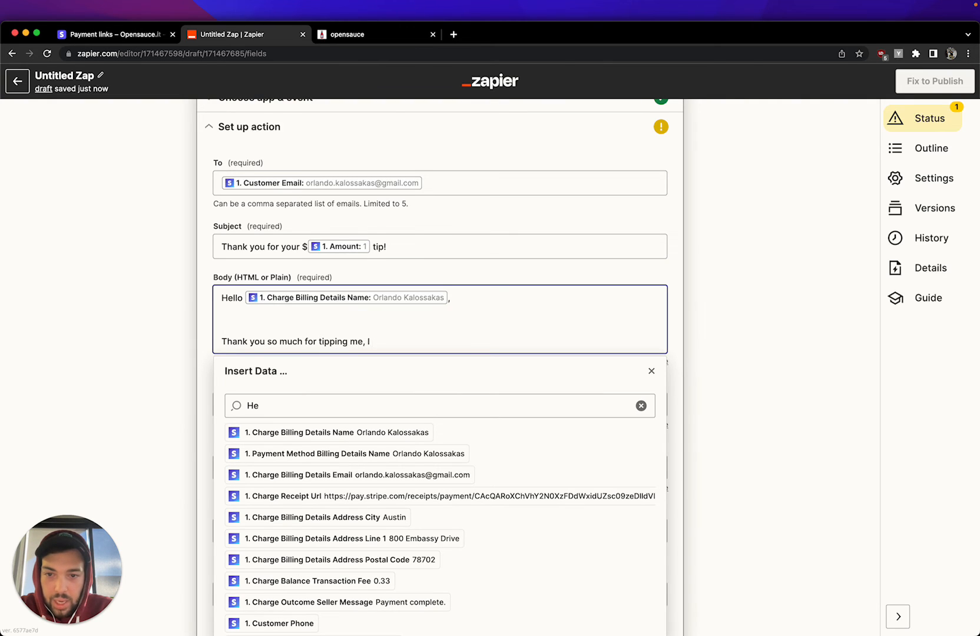
{"action": "type", "text": "truly"}
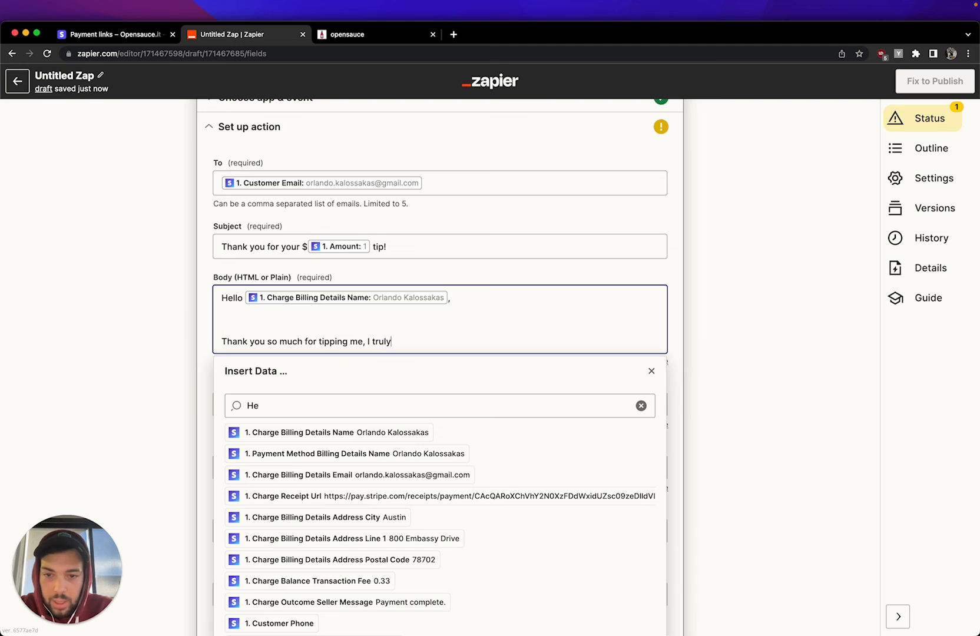
{"action": "type", "text": "appreciate it!"}
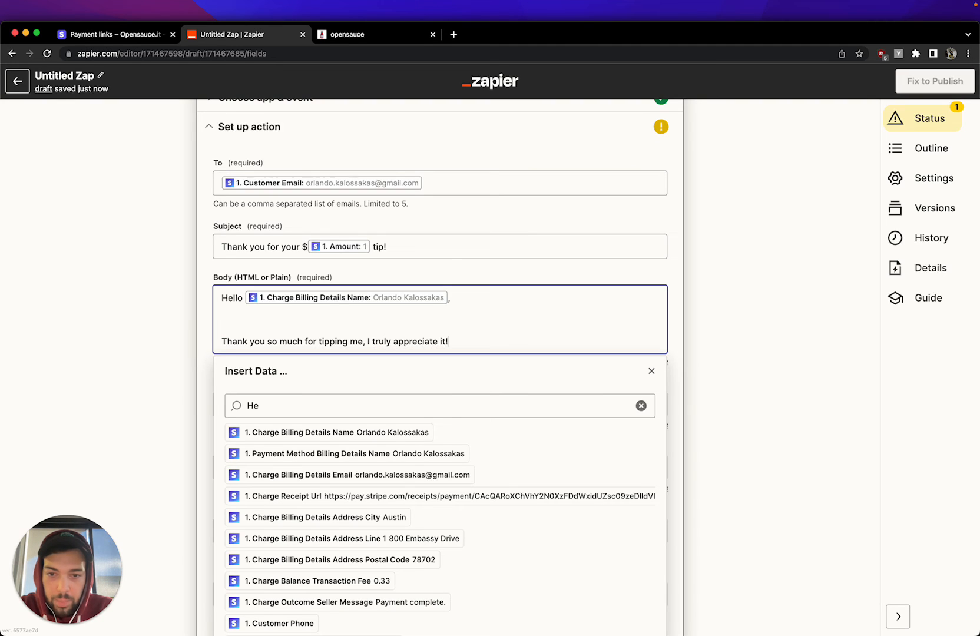
{"action": "type", "text": "Here's a link"}
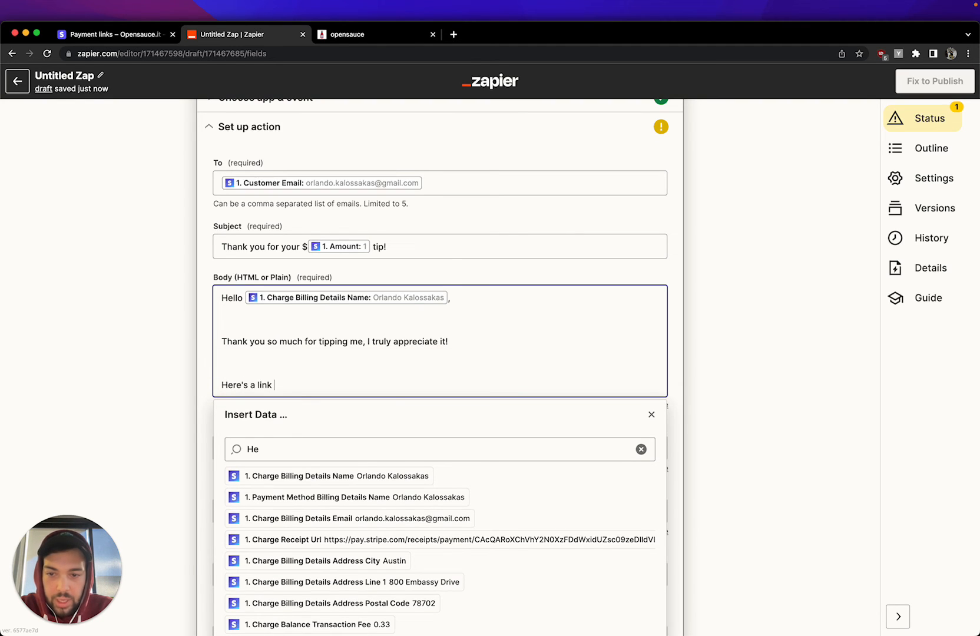
{"action": "type", "text": "to learn more"}
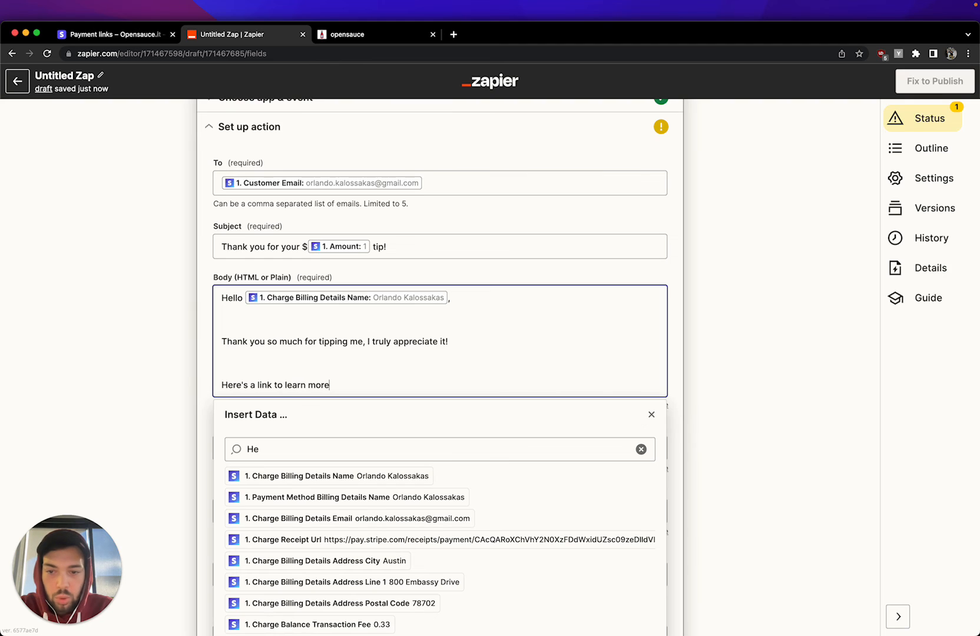
{"action": "type", "text": "about my"}
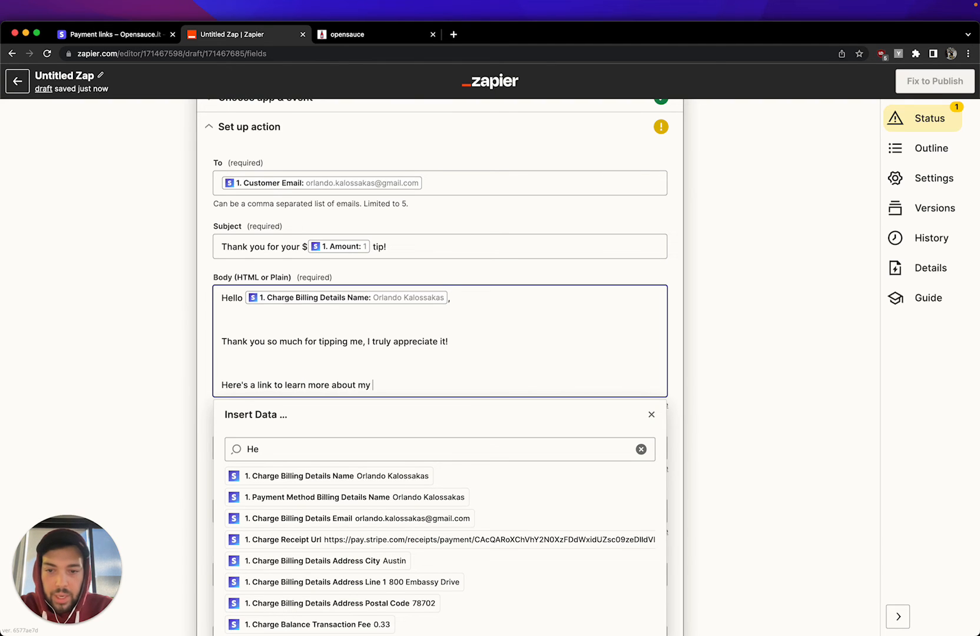
{"action": "type", "text": "services:"}
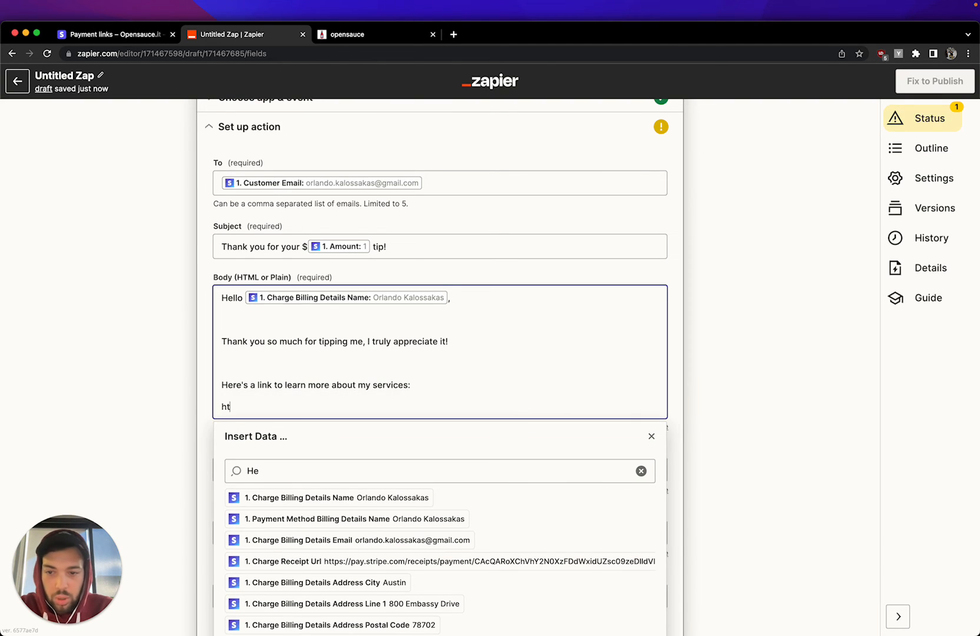
{"action": "type", "text": "tps://www"}
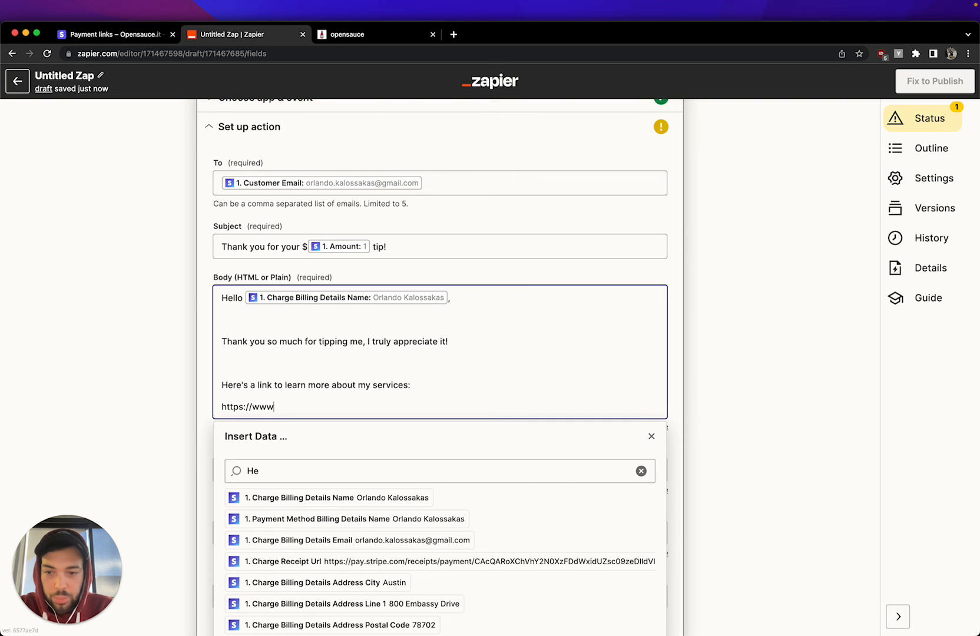
{"action": "type", "text": "opensauce.it"}
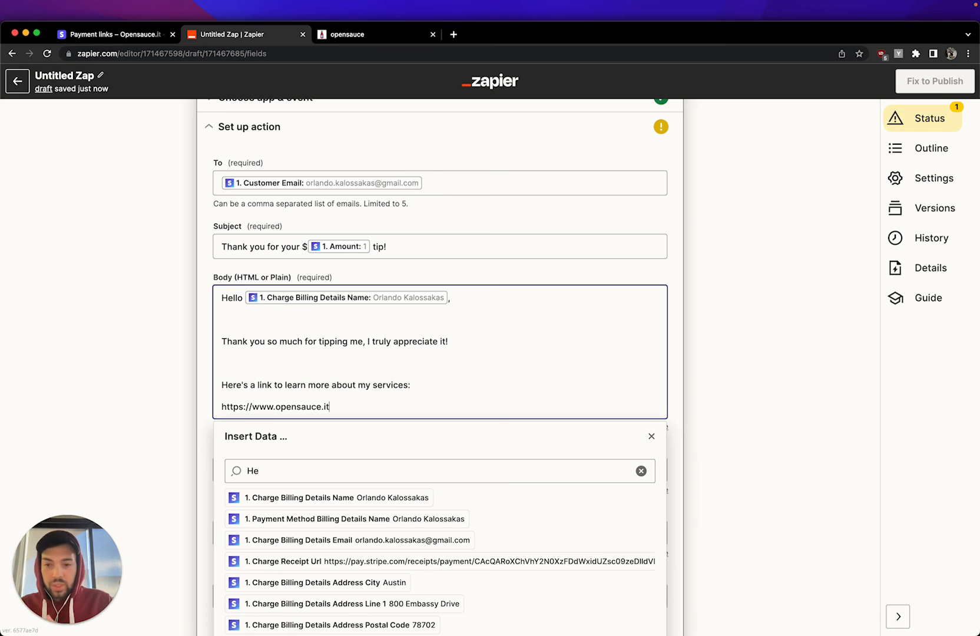
{"action": "mouse_move", "coordinate": [704, 390]}
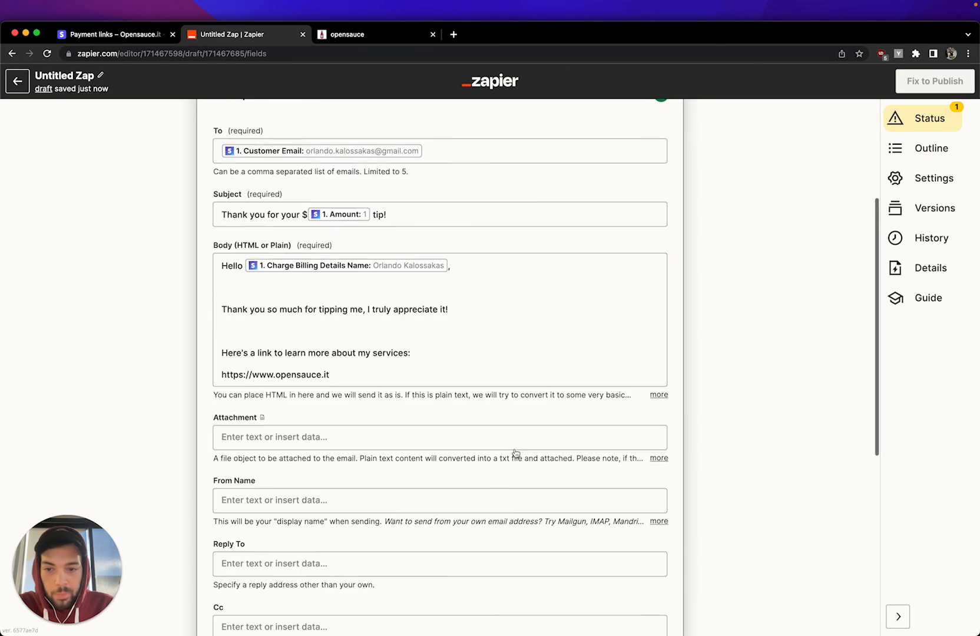
- Set the From Name to Orlando Consulting and continue past the email setup
{"action": "scroll", "scroll_direction": "down", "scroll_amount": 3}
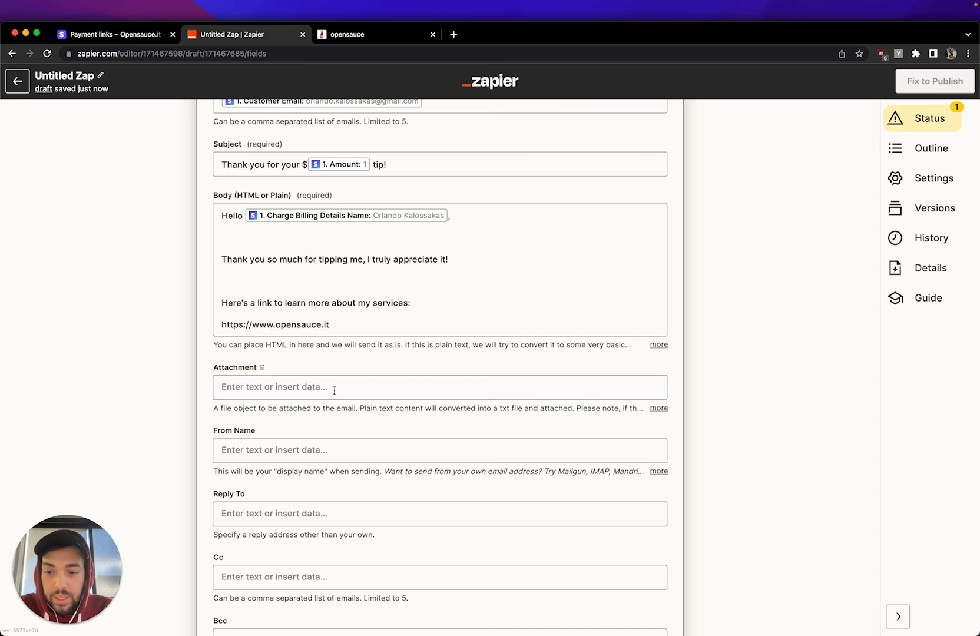
{"action": "left_click", "coordinate": [438, 391]}
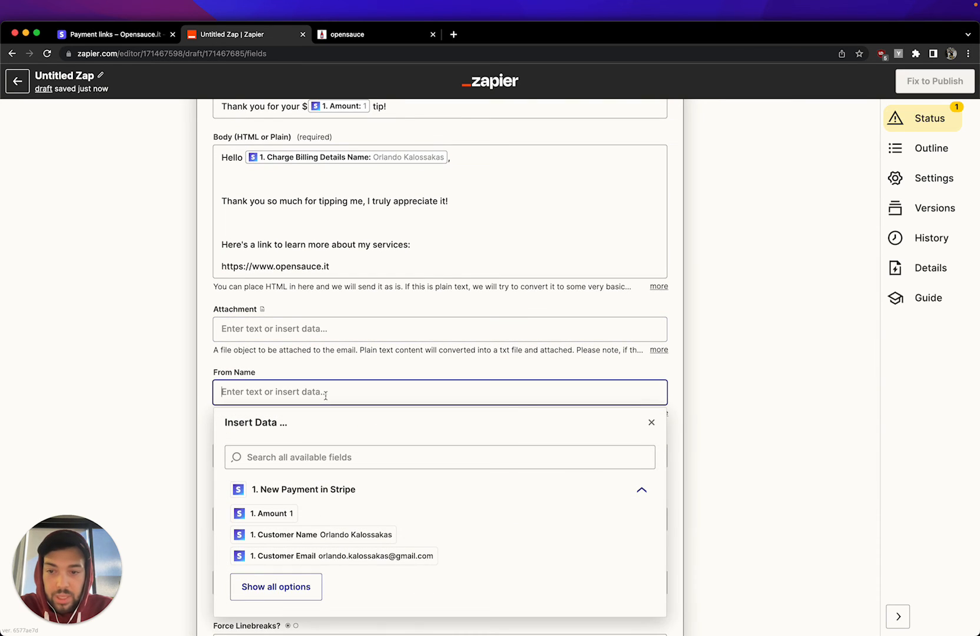
{"action": "type", "text": "Orlando Consulting"}
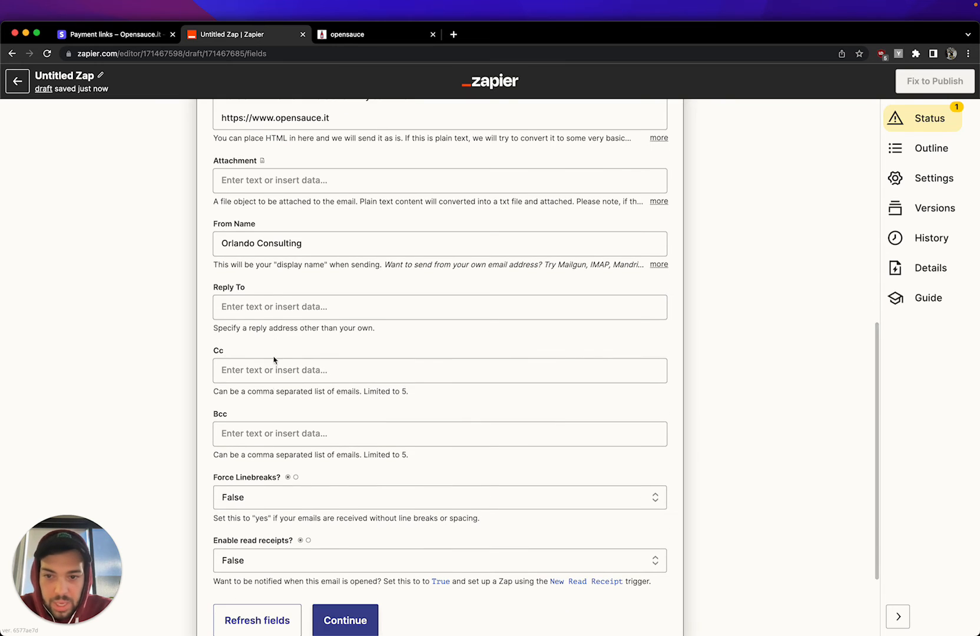
{"action": "scroll", "scroll_direction": "down", "scroll_amount": 3}
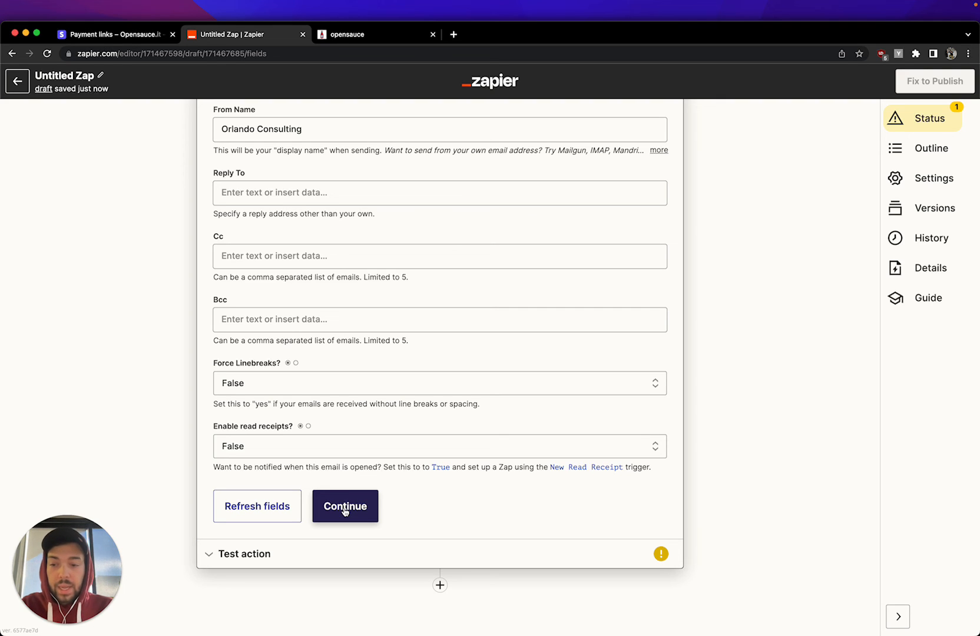
{"action": "left_click", "coordinate": [343, 507]}
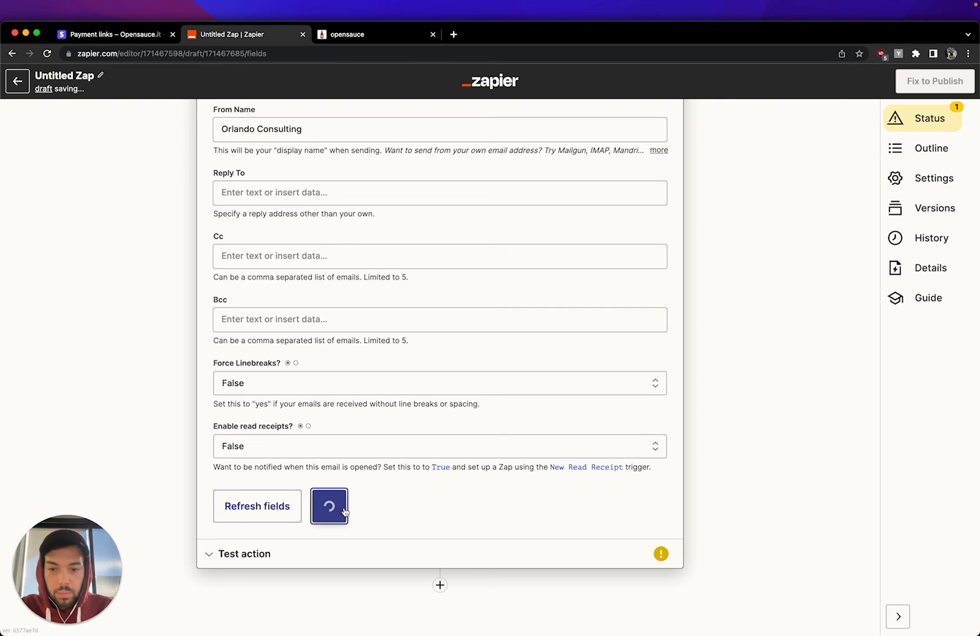
{"action": "left_click", "coordinate": [344, 506]}
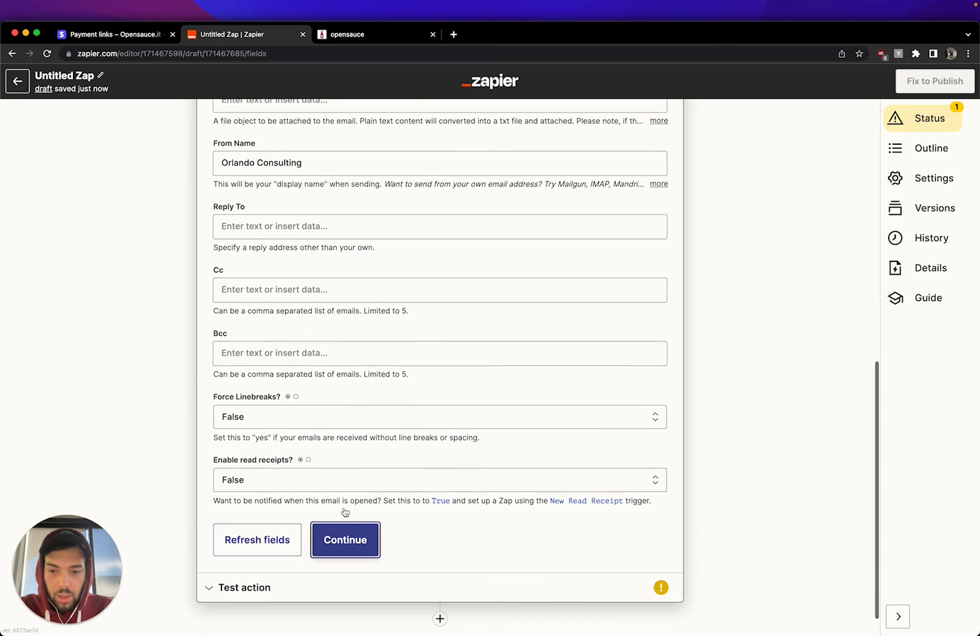
- Send a test thank-you email from the action and begin opening Gmail in a new tab
{"action": "left_click", "coordinate": [344, 539]}
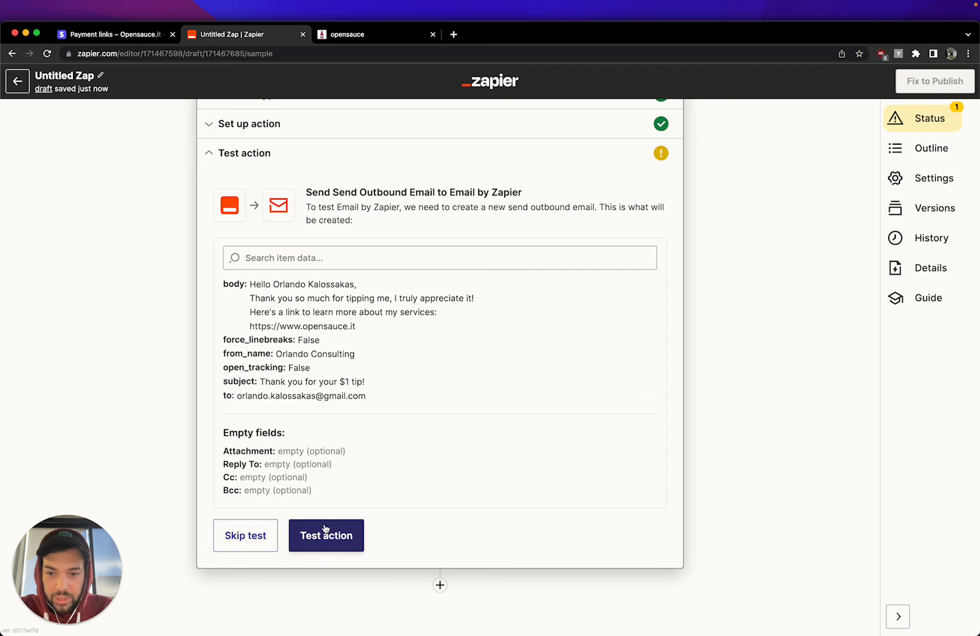
{"action": "left_click", "coordinate": [325, 535]}
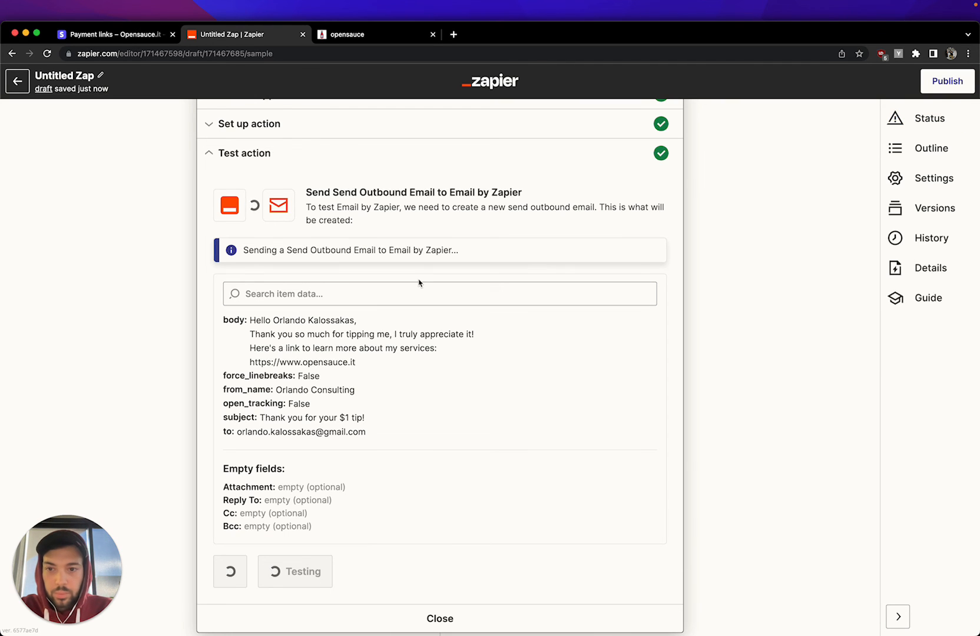
{"action": "left_click", "coordinate": [295, 571]}
{"action": "type", "text": "gmail"}
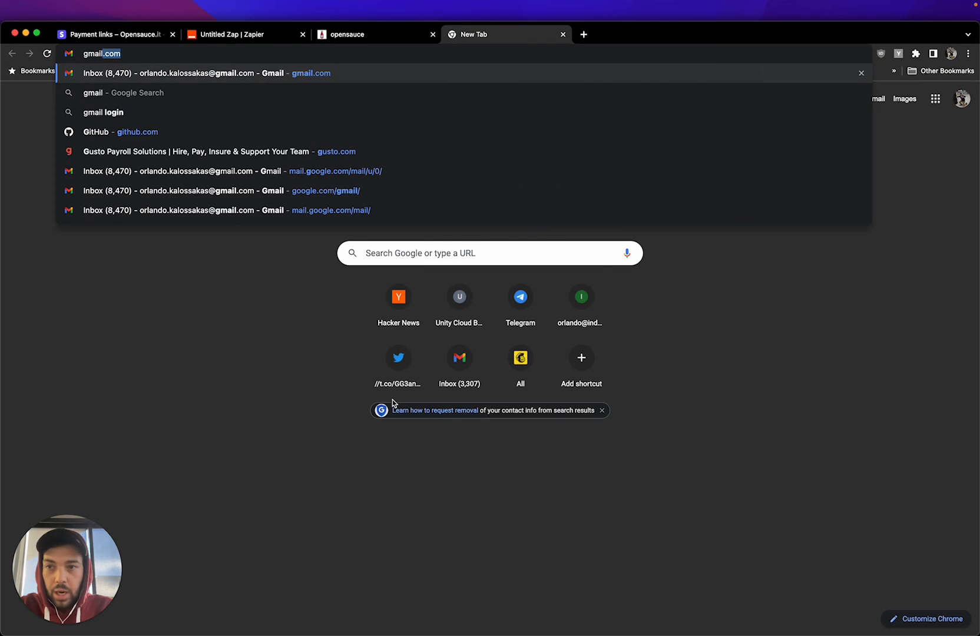
- Check the Gmail inbox for the Stripe payment and receipt emails, then return to the tip checkout
{"action": "left_click", "coordinate": [350, 34]}
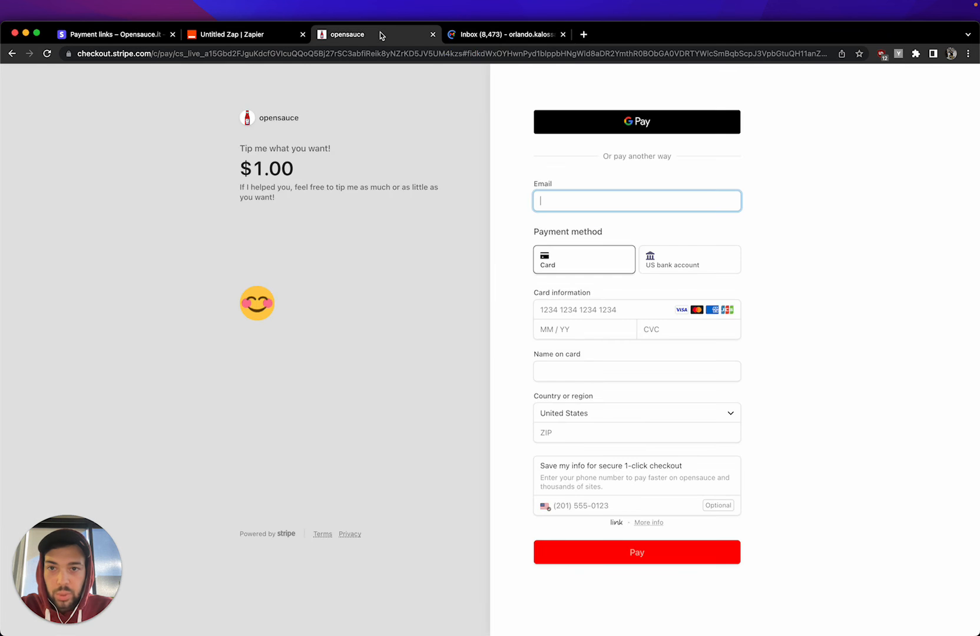
{"action": "left_click", "coordinate": [504, 34]}
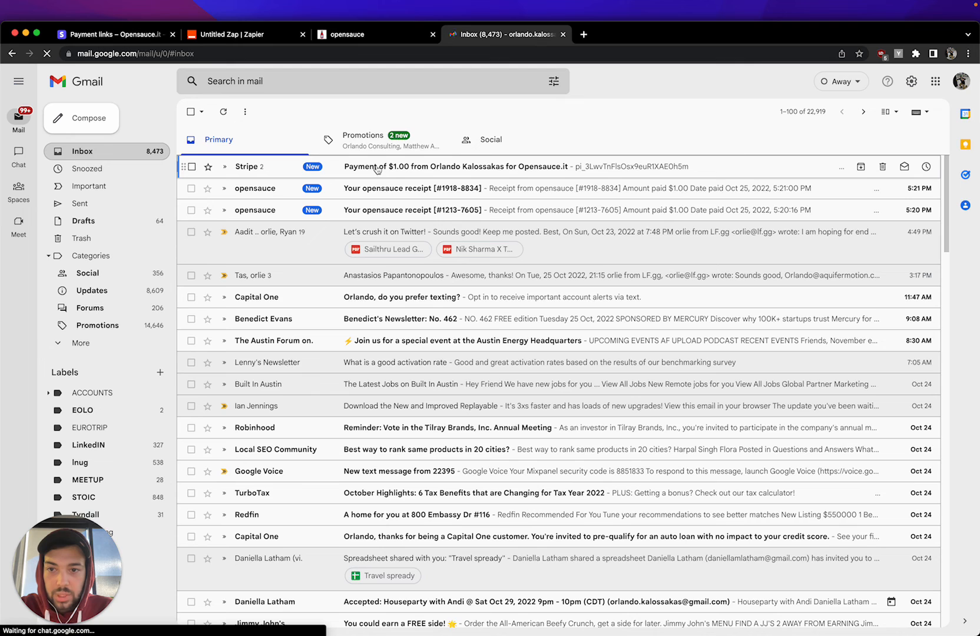
{"action": "left_click", "coordinate": [354, 34]}
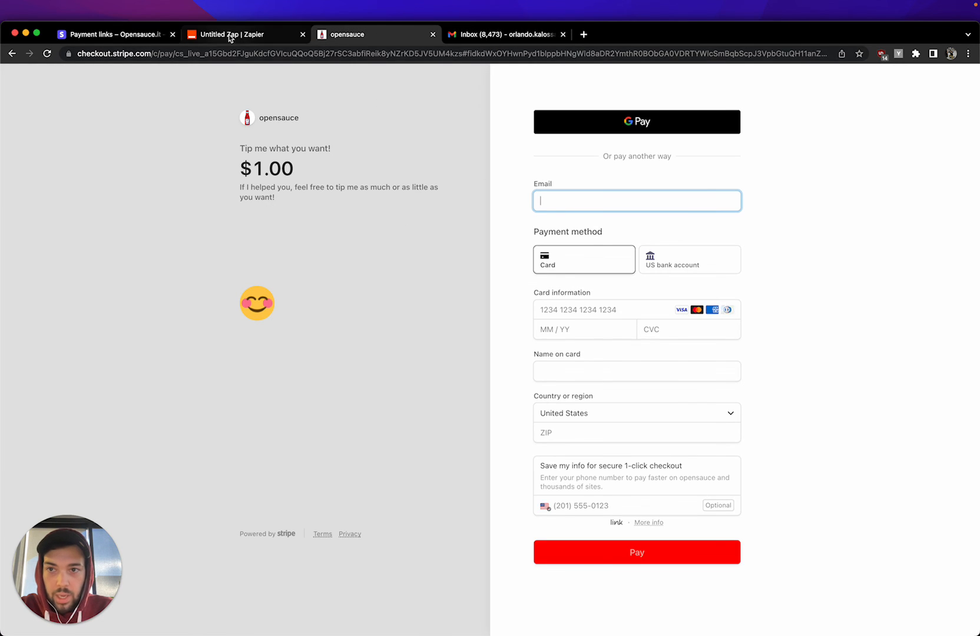
- Return to the zap editor and review the sent test email's recipient, sender, subject and body
{"action": "left_click", "coordinate": [245, 34]}
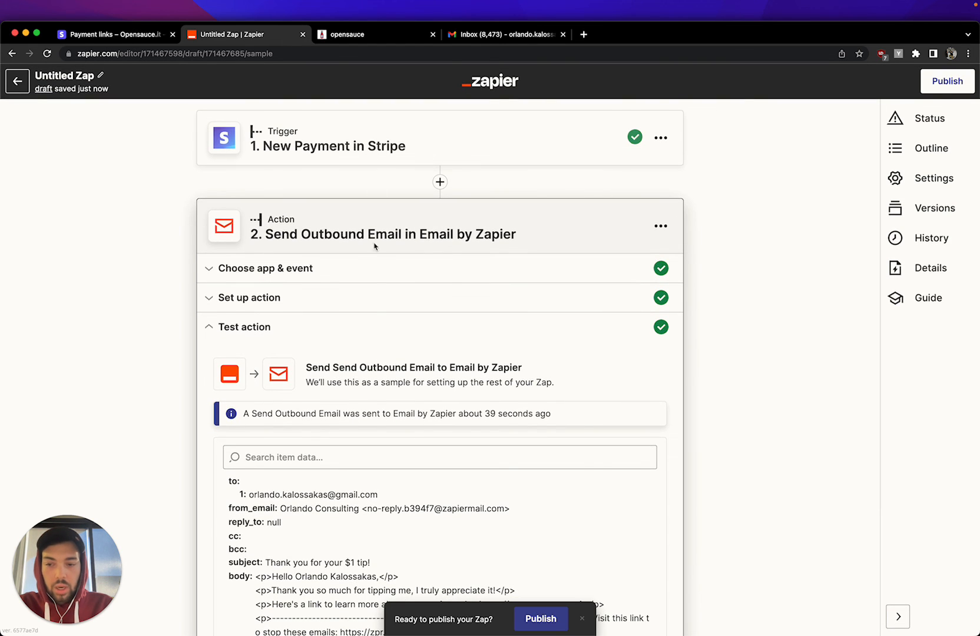
{"action": "scroll", "scroll_direction": "down", "scroll_amount": 3}
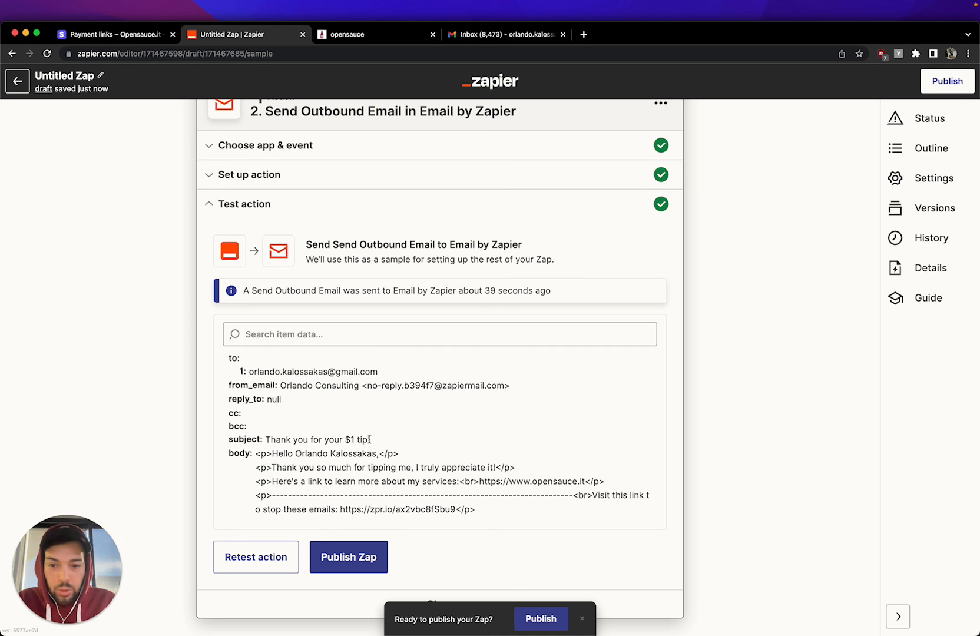
- Publish the zap and dismiss the 'Your Zap is on!' message
{"action": "left_click", "coordinate": [349, 557]}
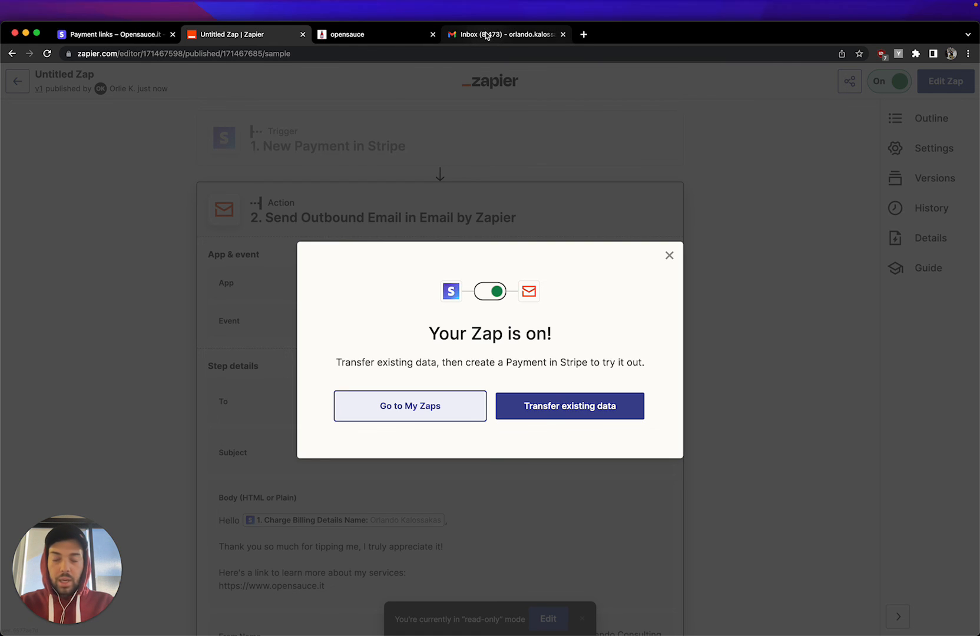
{"action": "mouse_move", "coordinate": [506, 34]}
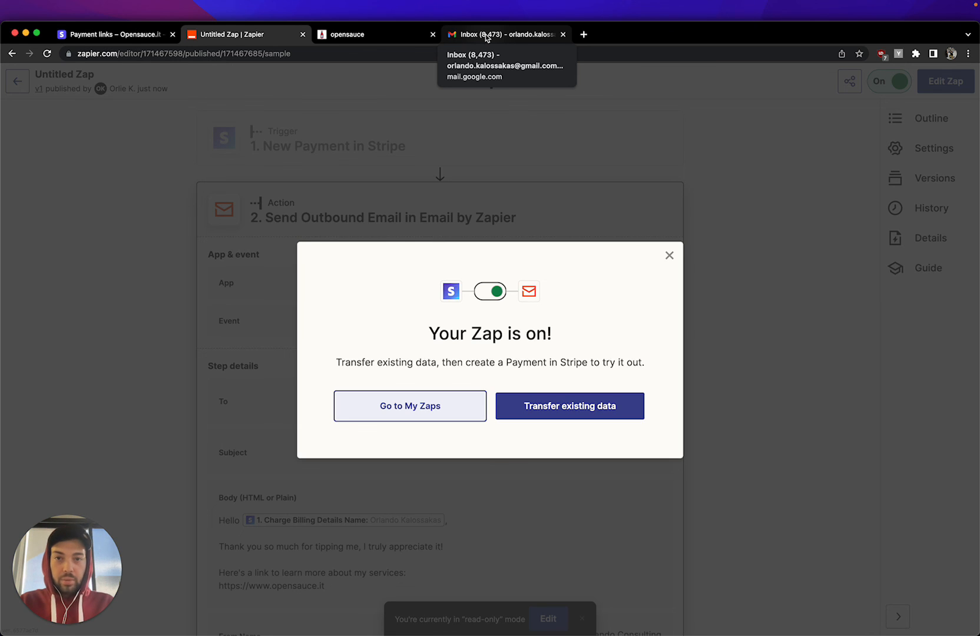
{"action": "mouse_move", "coordinate": [502, 197]}
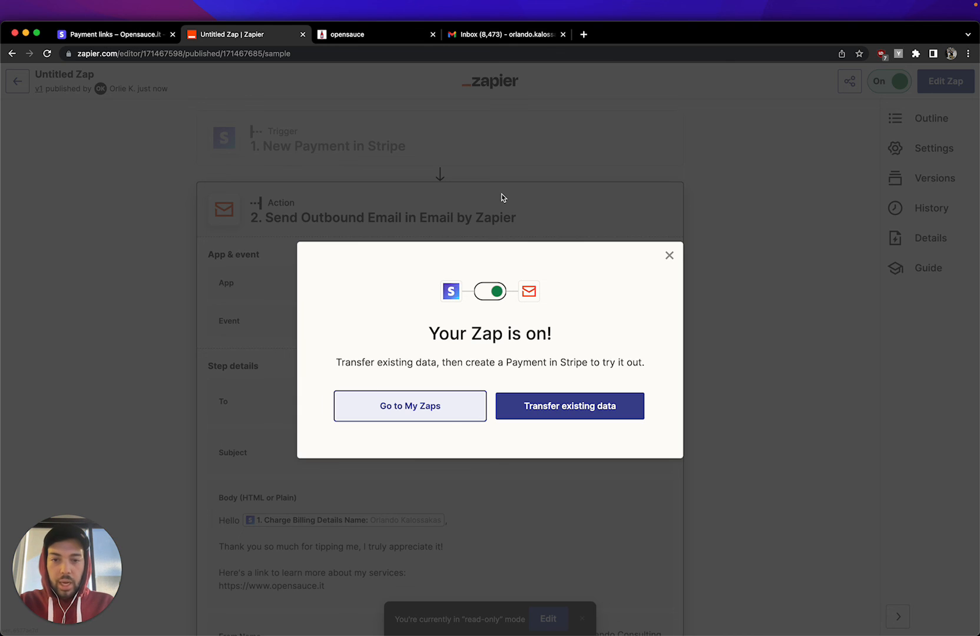
{"action": "left_click", "coordinate": [669, 255]}
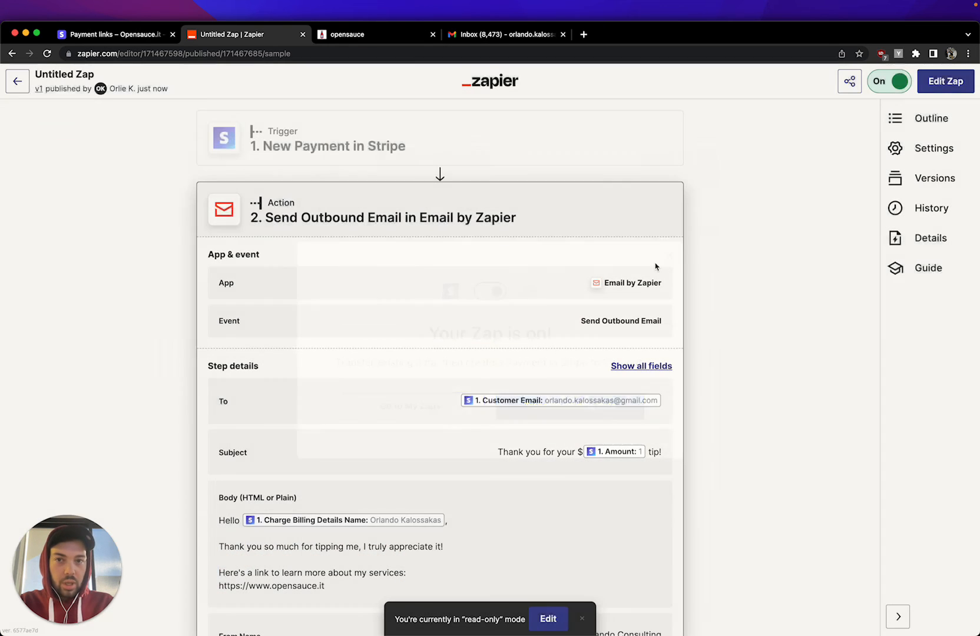